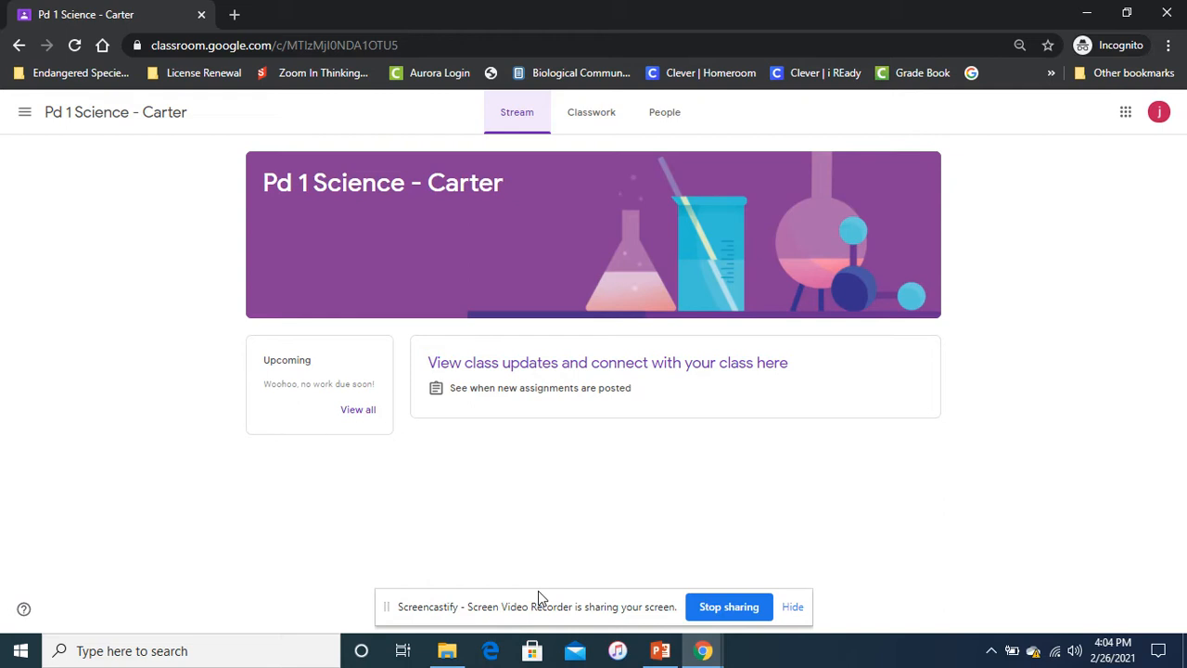
{"action": "mouse_move", "coordinate": [404, 233]}
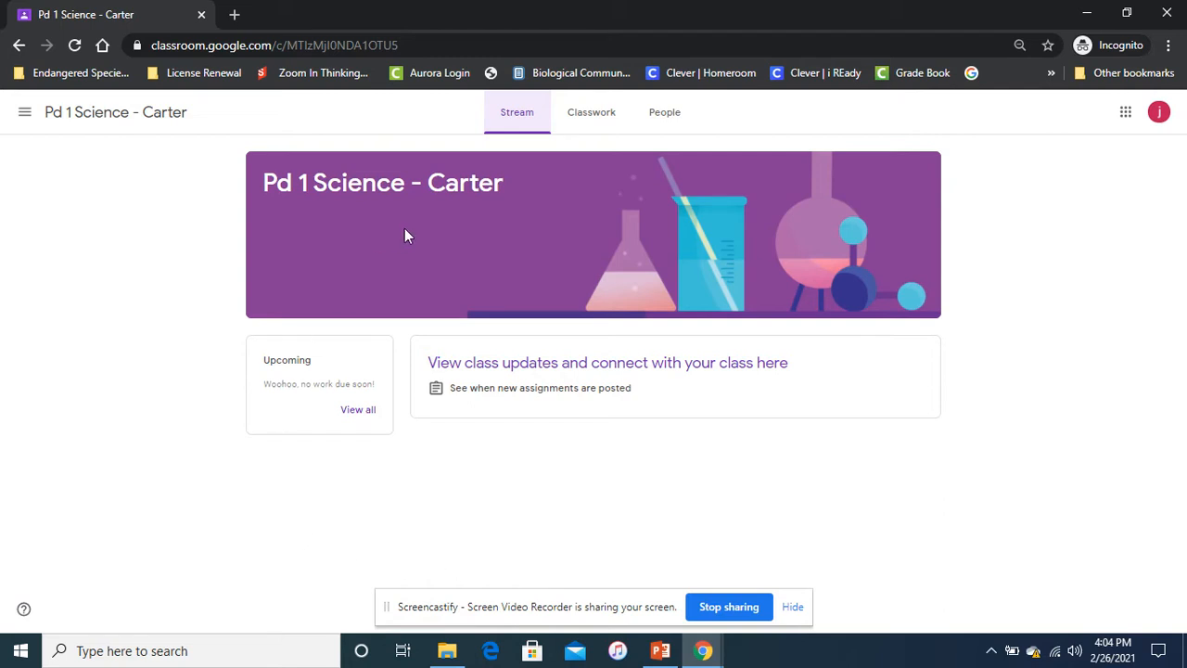
{"action": "mouse_move", "coordinate": [591, 113]}
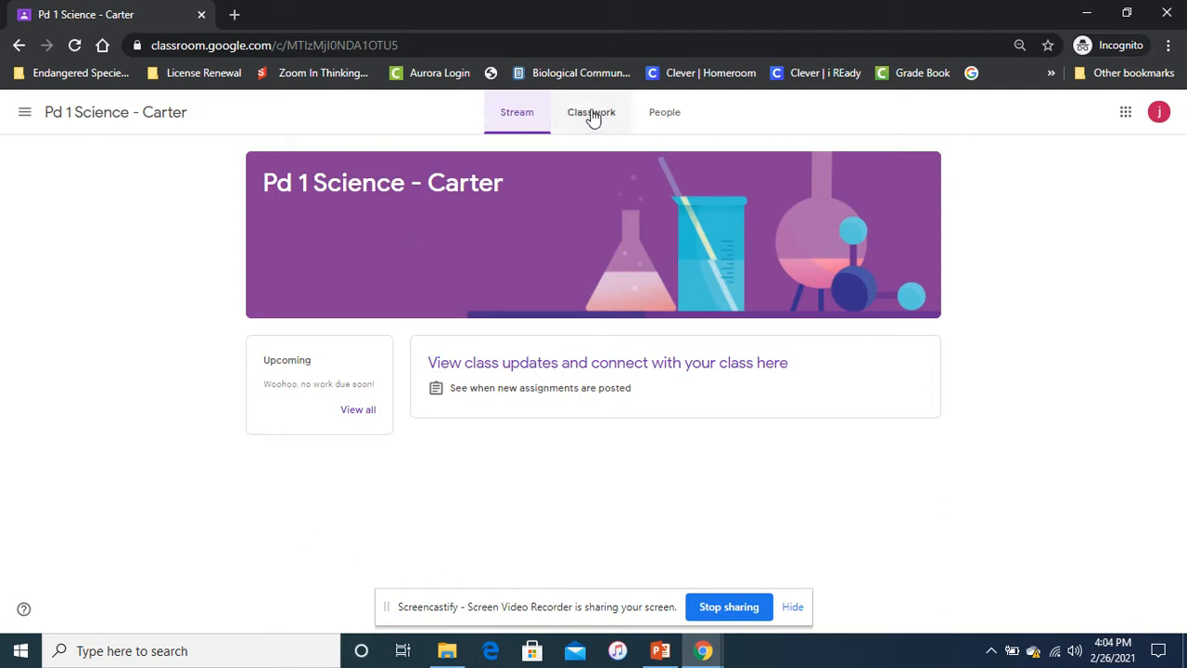
Step: From Classwork, open the Endangered Animal Research assignment and its attached worksheet document
{"action": "left_click", "coordinate": [590, 113]}
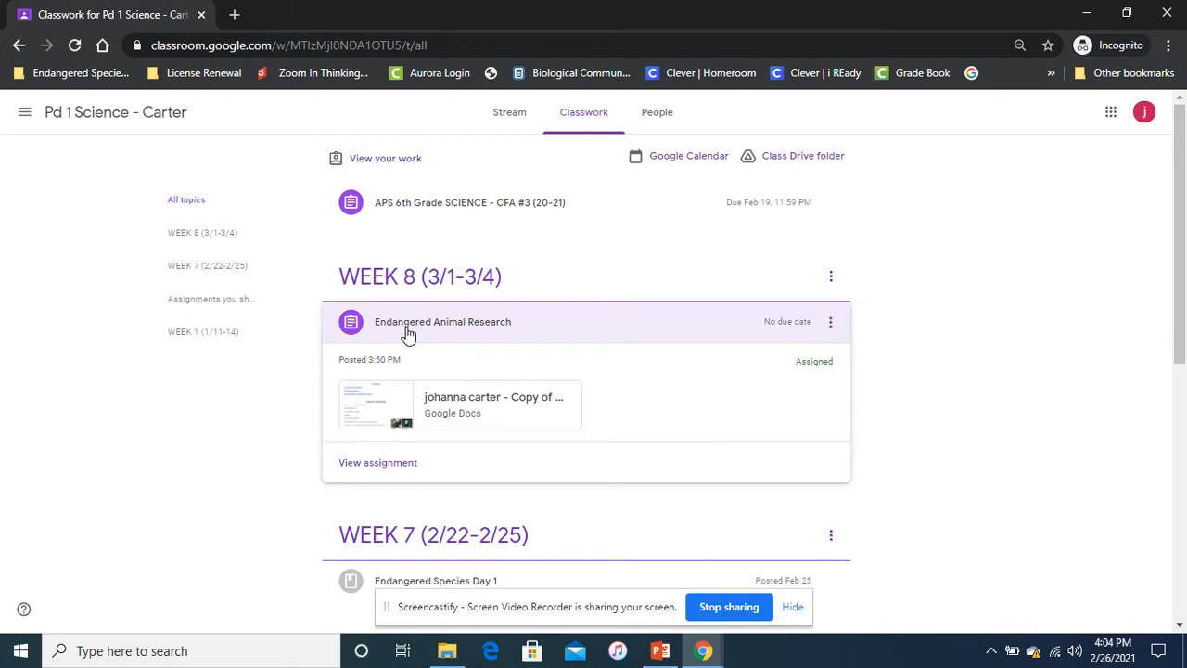
{"action": "left_click", "coordinate": [441, 321]}
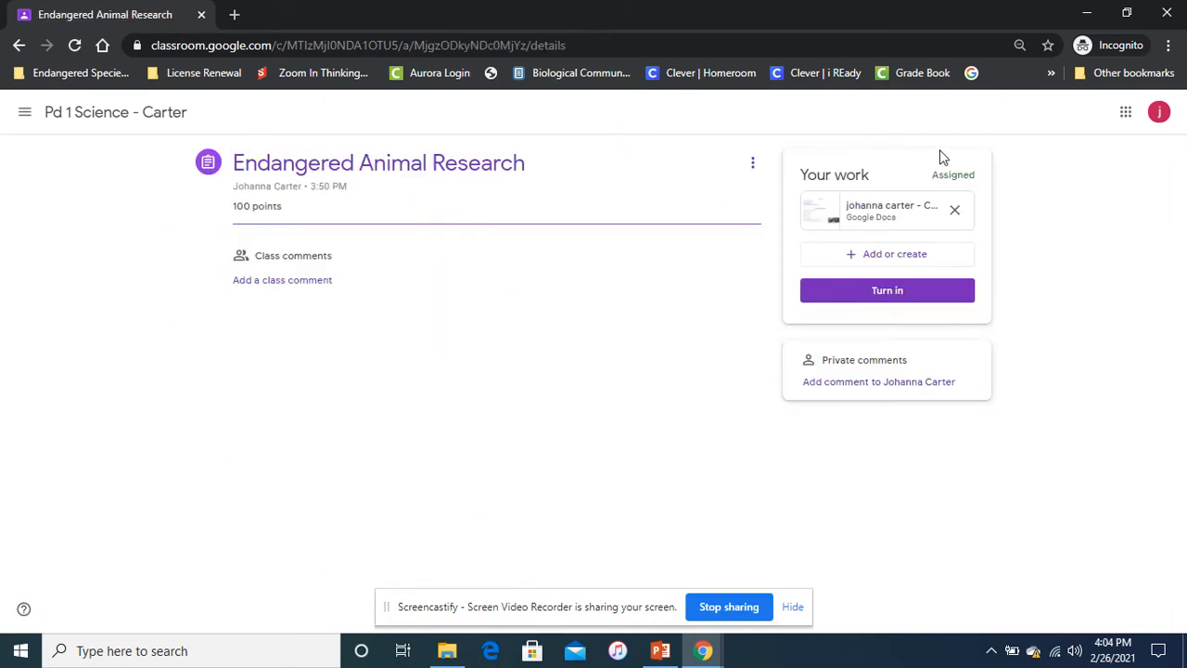
{"action": "left_click", "coordinate": [886, 210]}
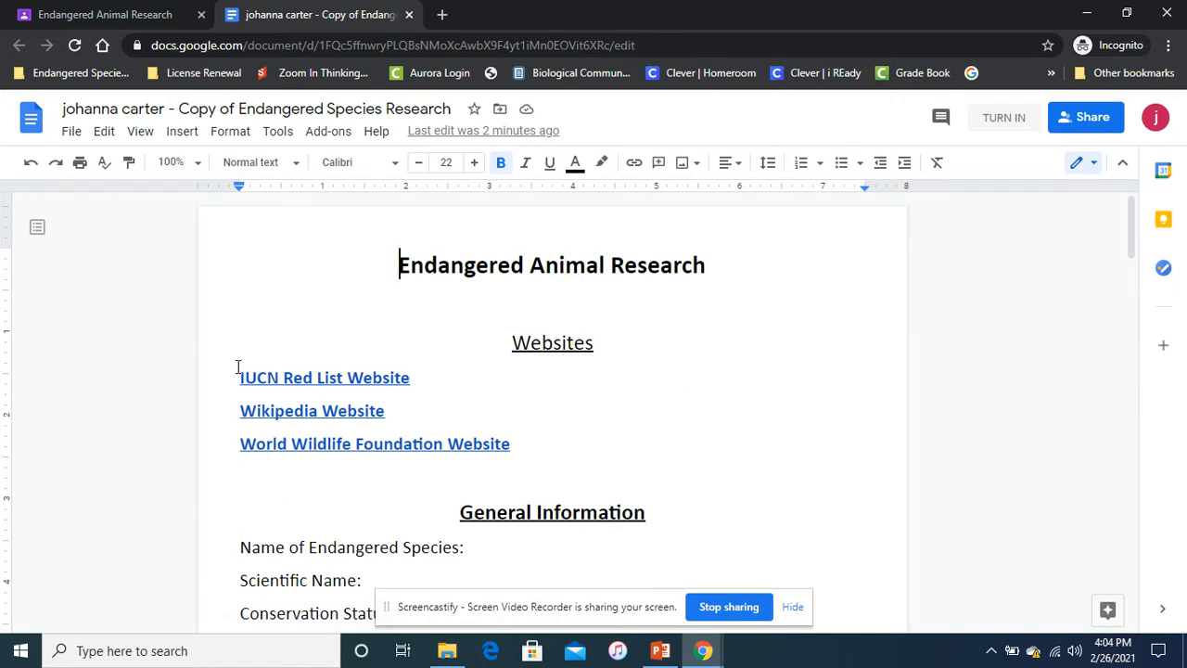
{"action": "mouse_move", "coordinate": [1121, 234]}
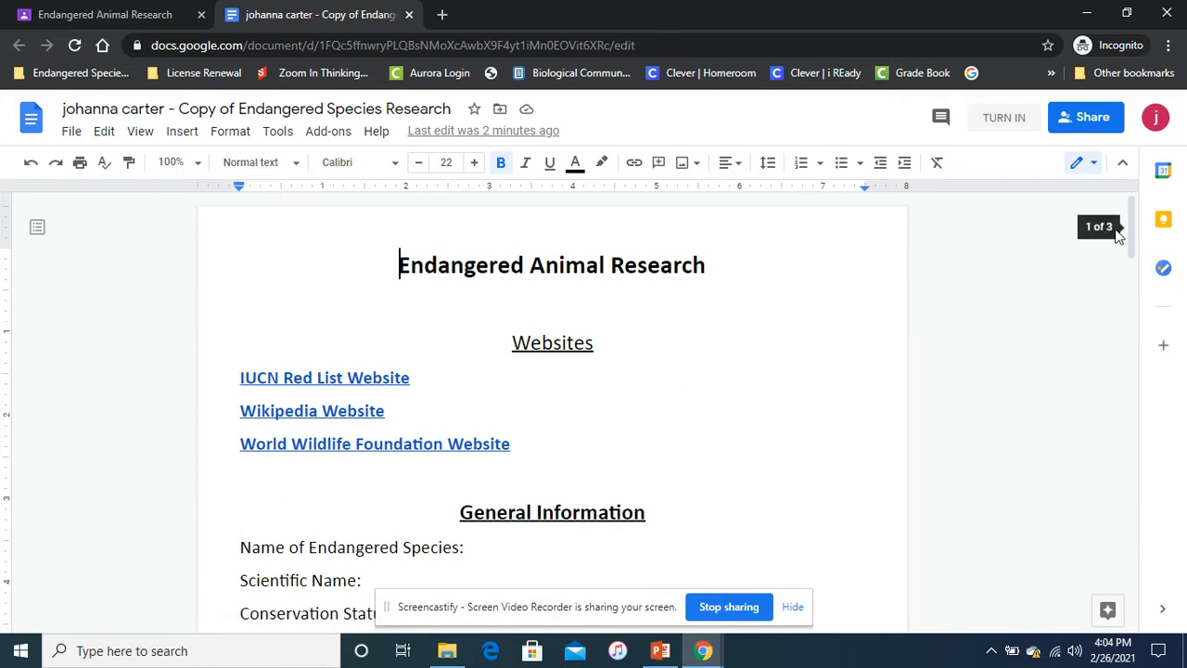
Step: Scroll through all the research questions, then back up to the Websites list and General Information
{"action": "scroll", "scroll_direction": "down", "scroll_amount": 3}
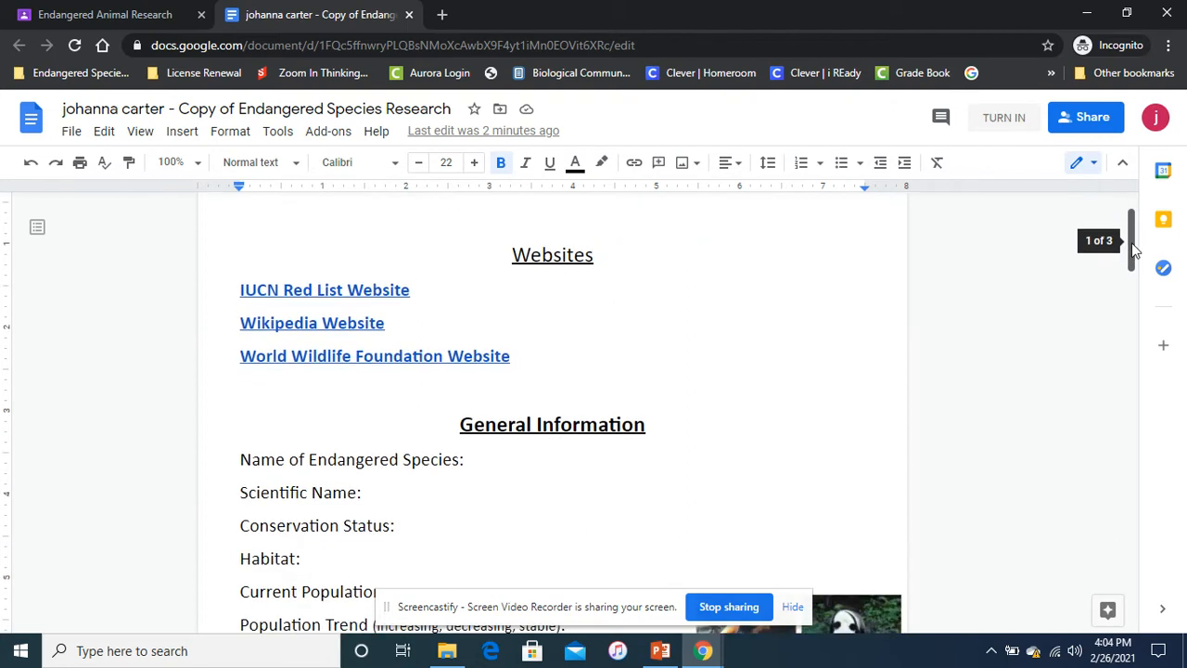
{"action": "scroll", "scroll_direction": "down", "scroll_amount": 3}
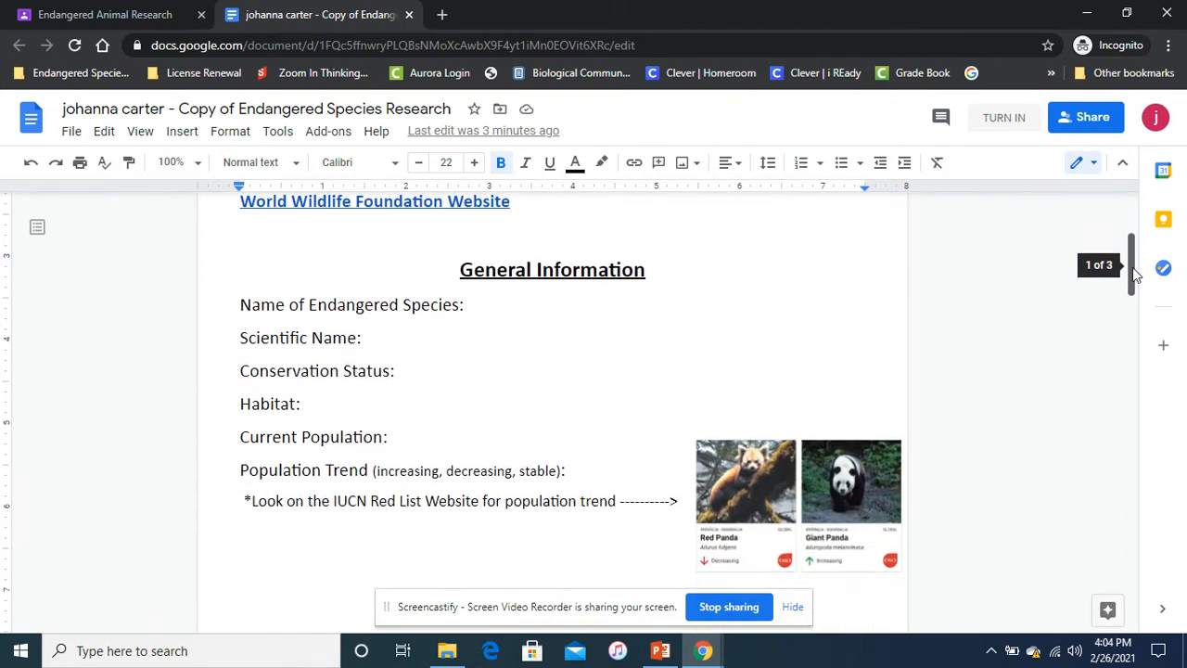
{"action": "scroll", "scroll_direction": "down", "scroll_amount": 3}
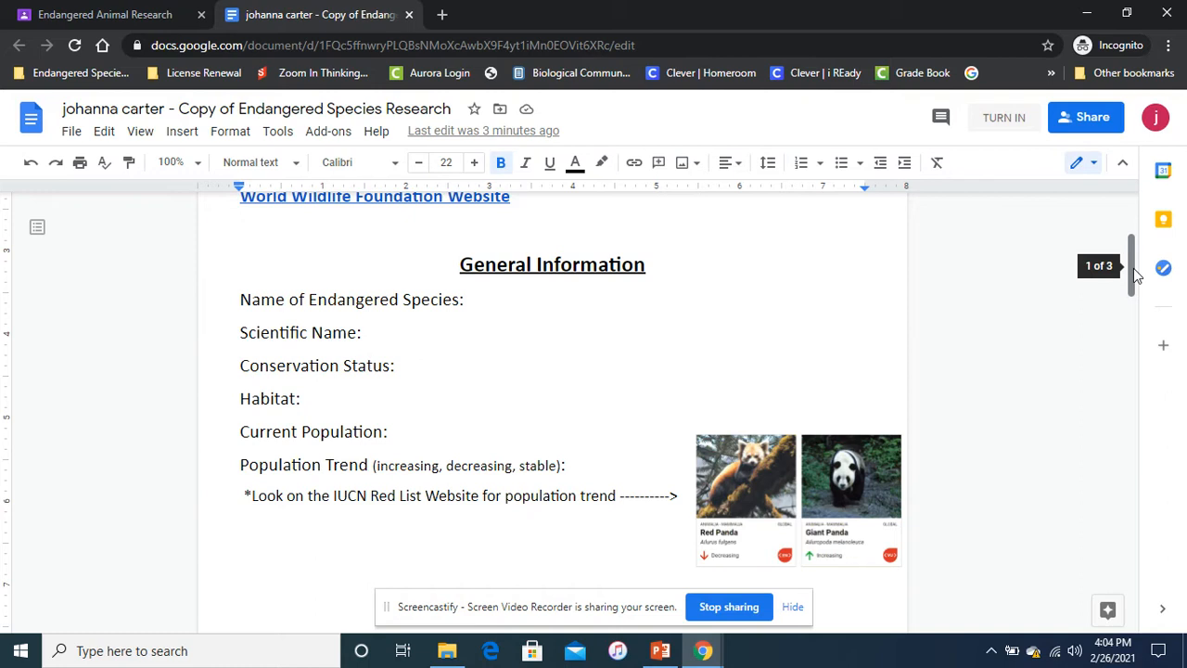
{"action": "scroll", "scroll_direction": "down", "scroll_amount": 3}
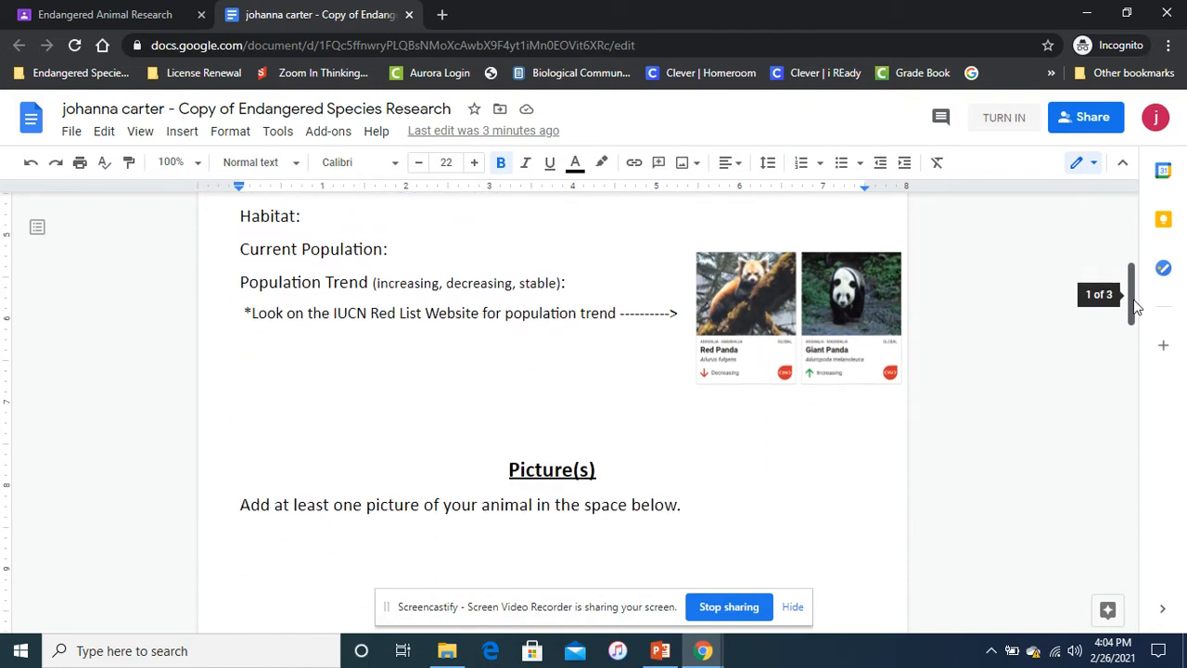
{"action": "scroll", "scroll_direction": "down", "scroll_amount": 3}
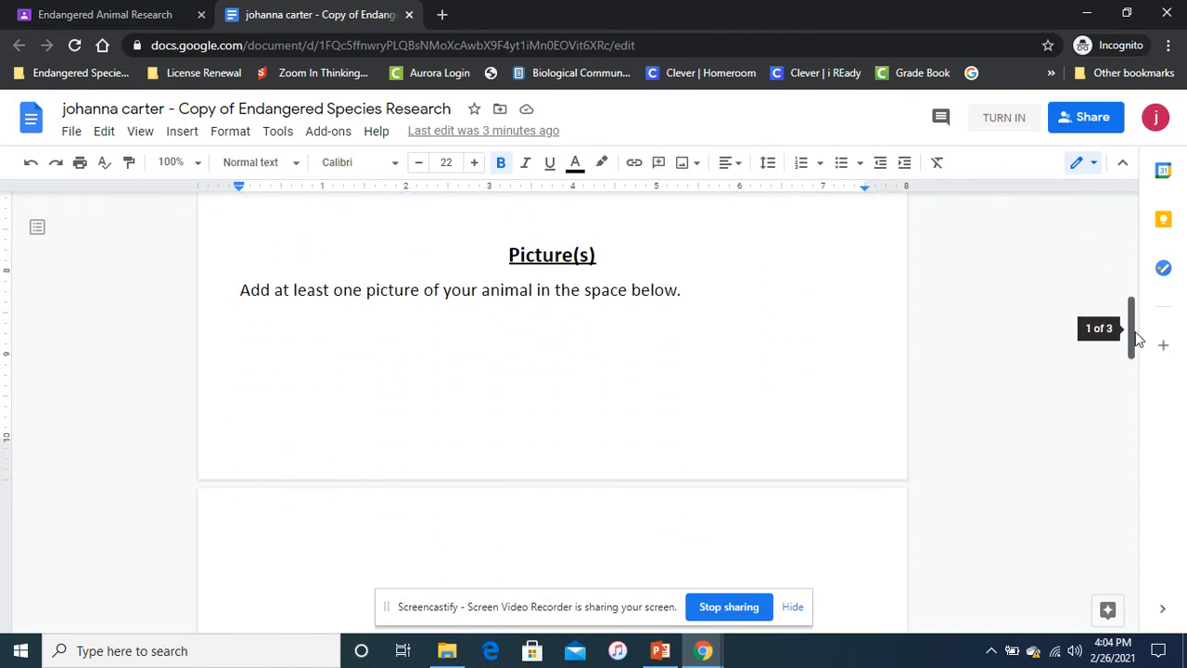
{"action": "scroll", "scroll_direction": "down", "scroll_amount": 3}
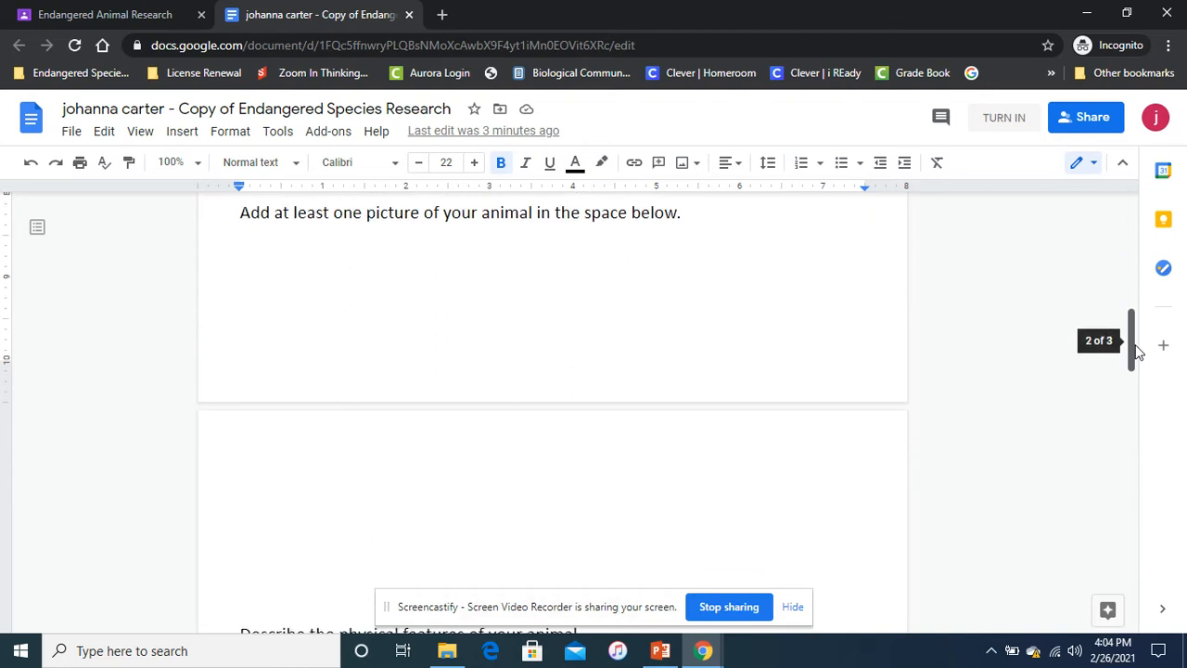
{"action": "scroll", "scroll_direction": "down", "scroll_amount": 3}
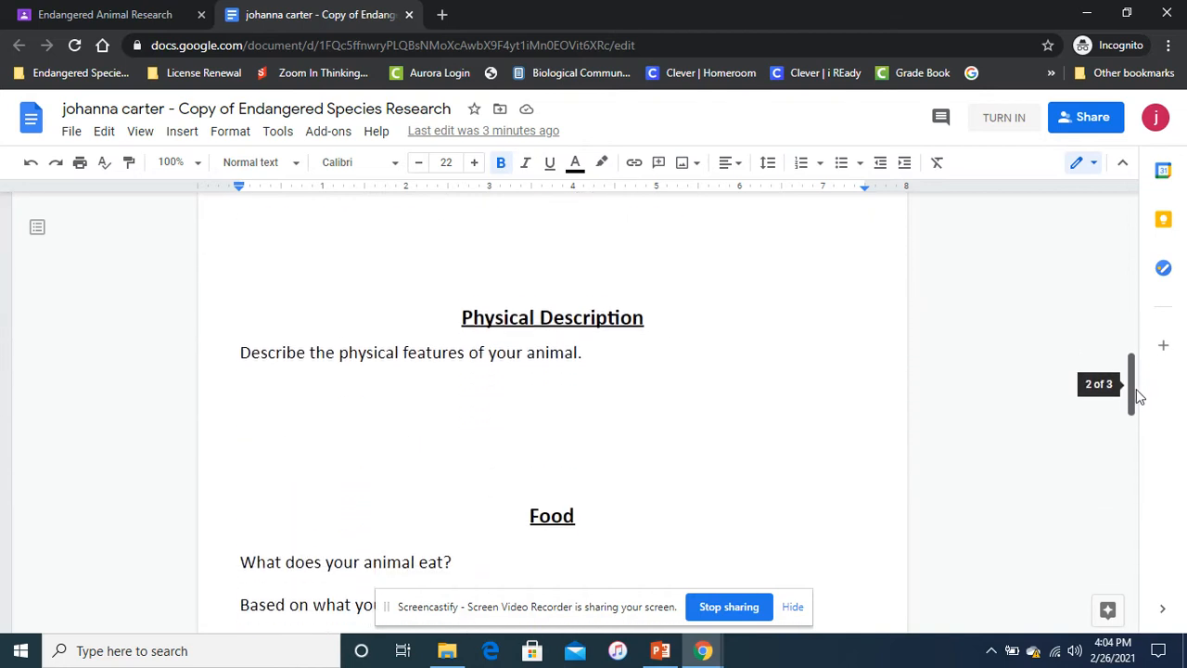
{"action": "scroll", "scroll_direction": "down", "scroll_amount": 3}
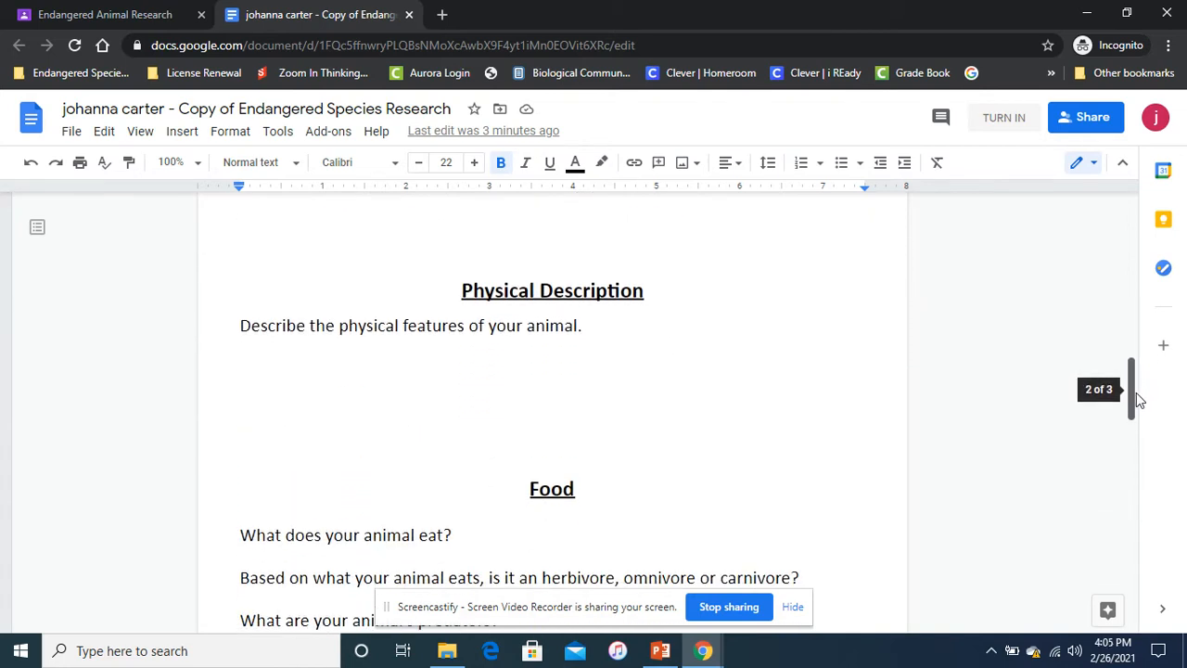
{"action": "scroll", "scroll_direction": "down", "scroll_amount": 3}
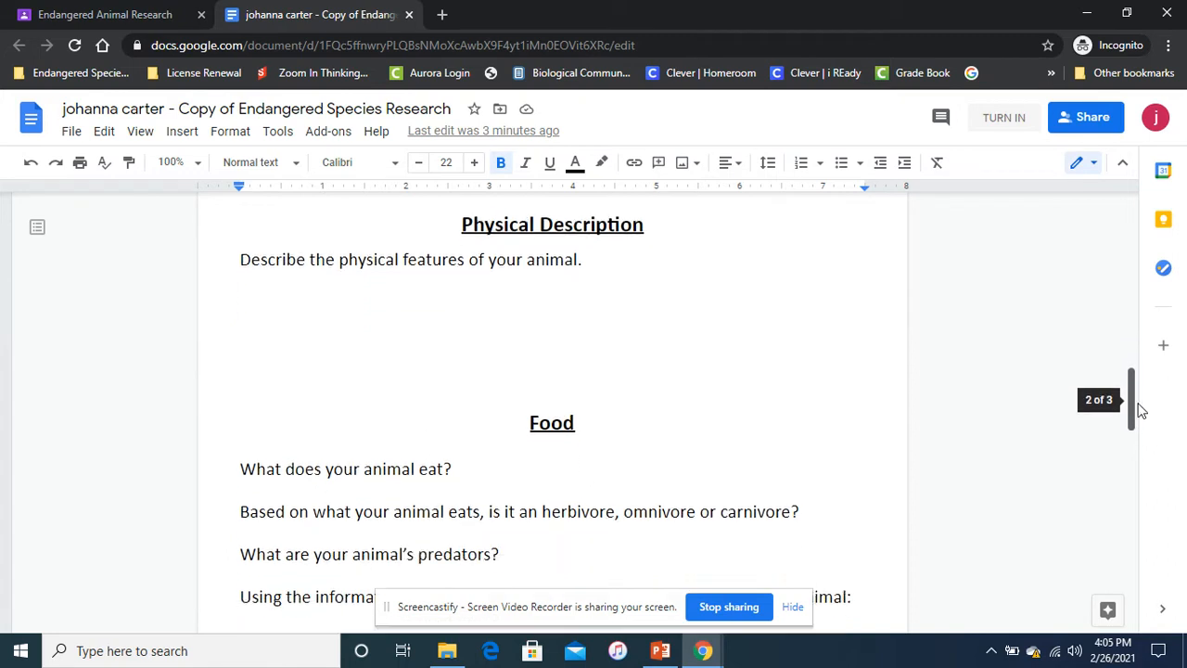
{"action": "scroll", "scroll_direction": "down", "scroll_amount": 3}
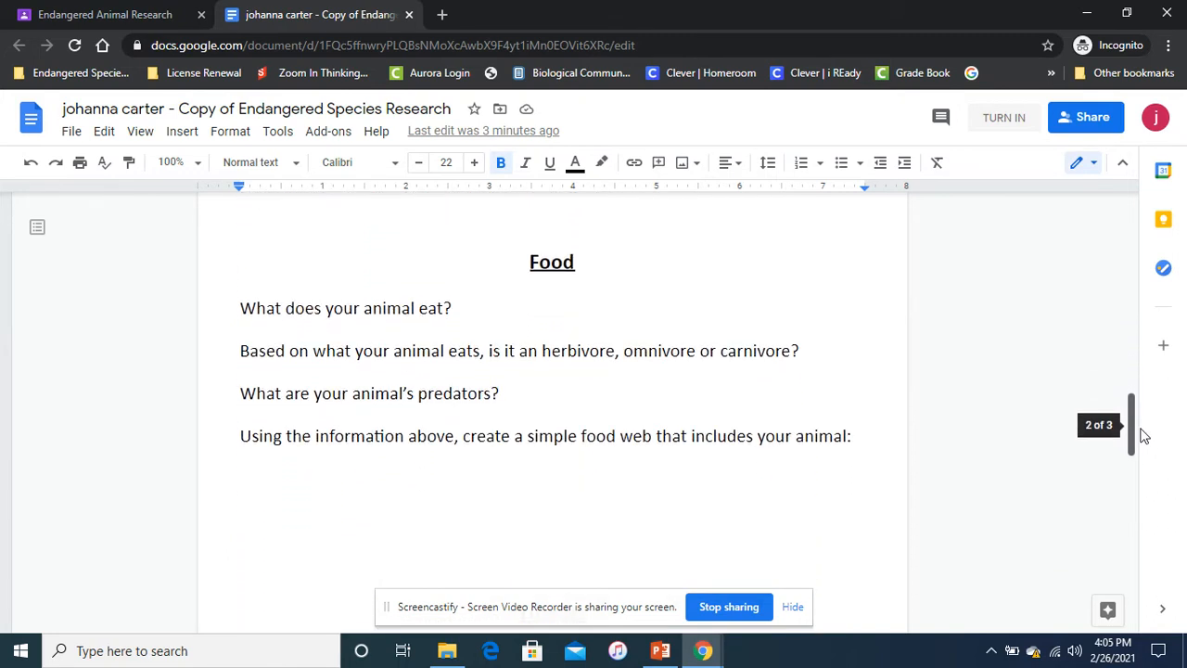
{"action": "scroll", "scroll_direction": "down", "scroll_amount": 3}
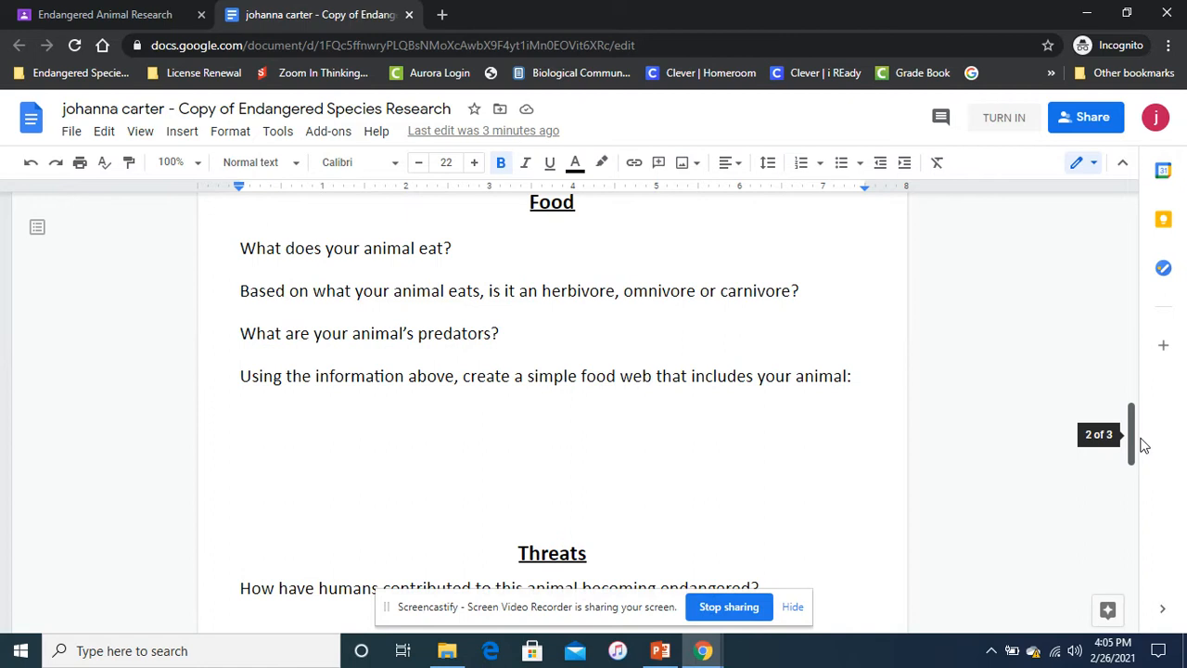
{"action": "scroll", "scroll_direction": "down", "scroll_amount": 3}
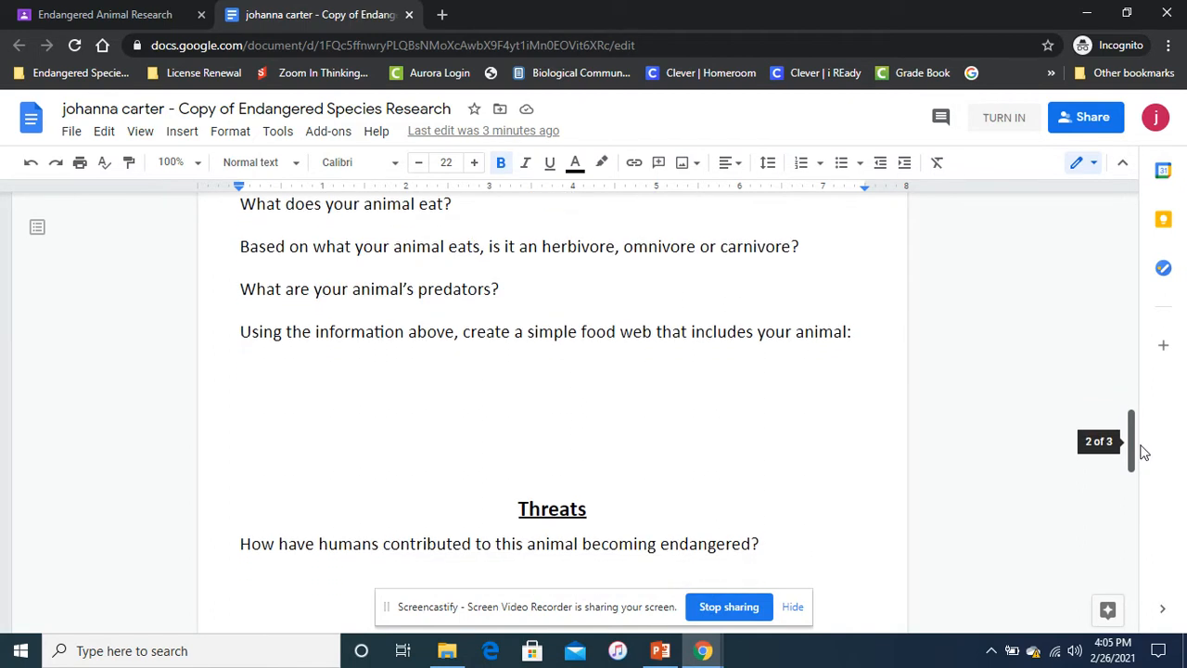
{"action": "mouse_move", "coordinate": [404, 401]}
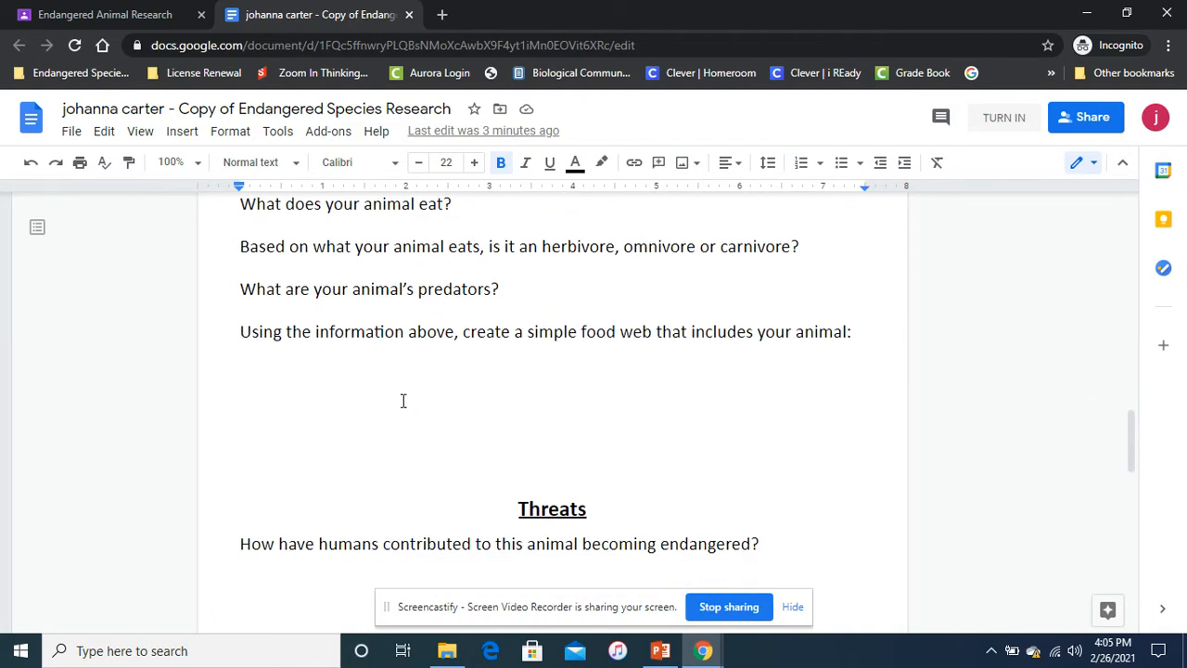
{"action": "mouse_move", "coordinate": [1132, 441]}
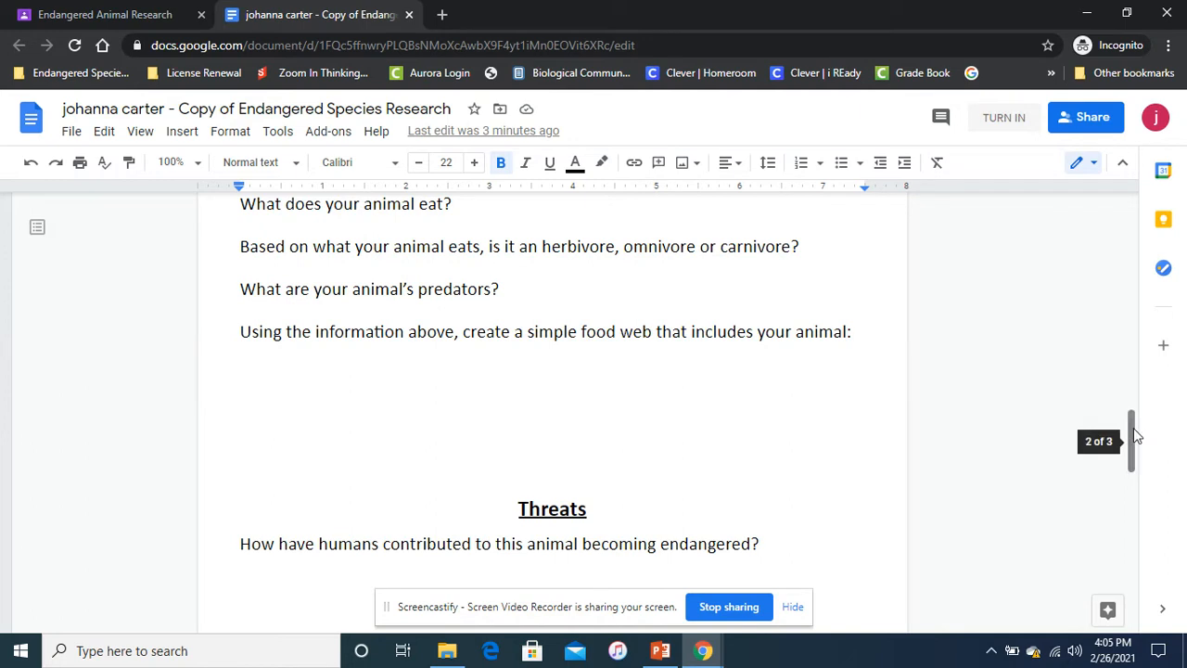
{"action": "scroll", "scroll_direction": "down", "scroll_amount": 3}
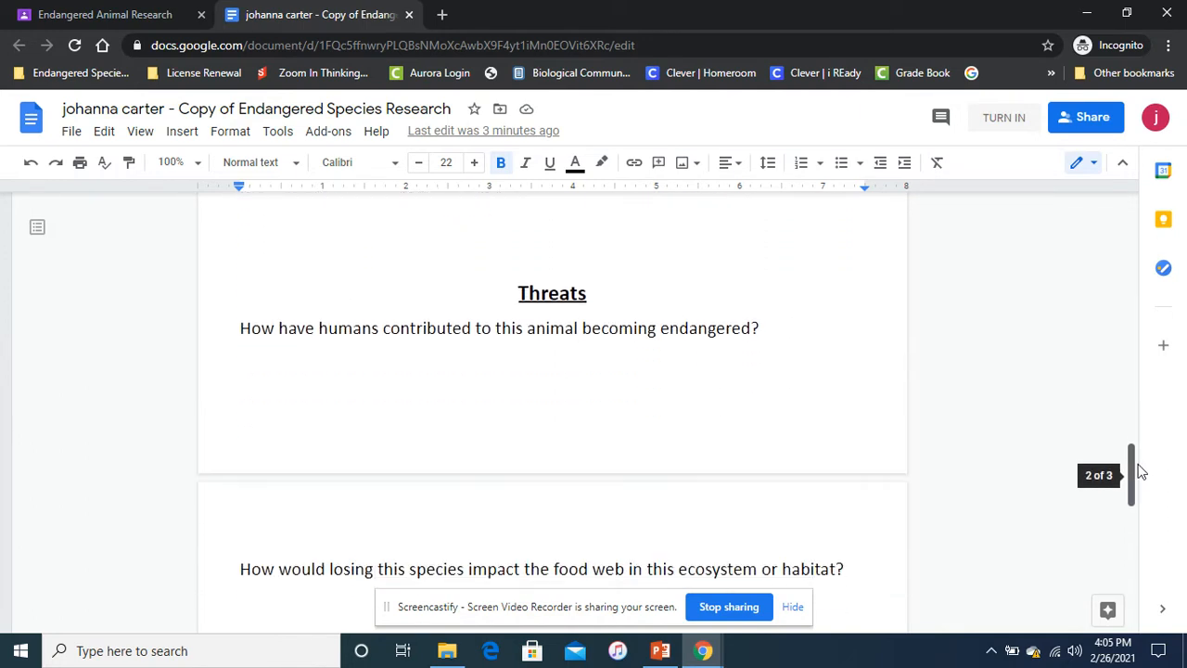
{"action": "scroll", "scroll_direction": "down", "scroll_amount": 3}
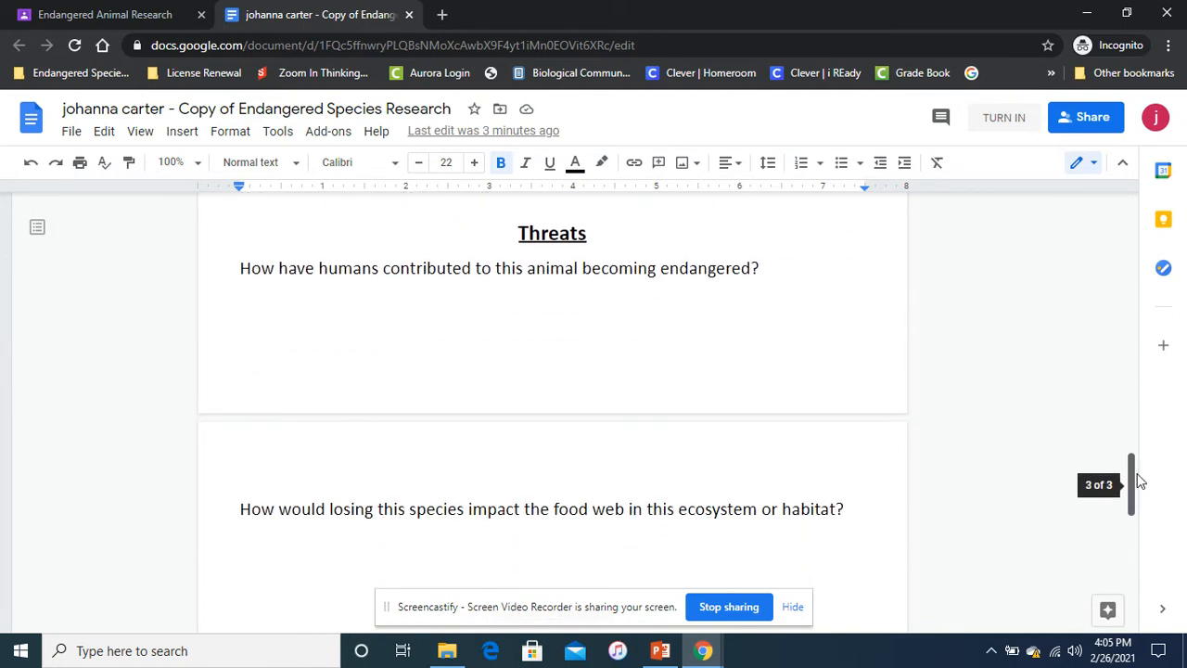
{"action": "scroll", "scroll_direction": "down", "scroll_amount": 3}
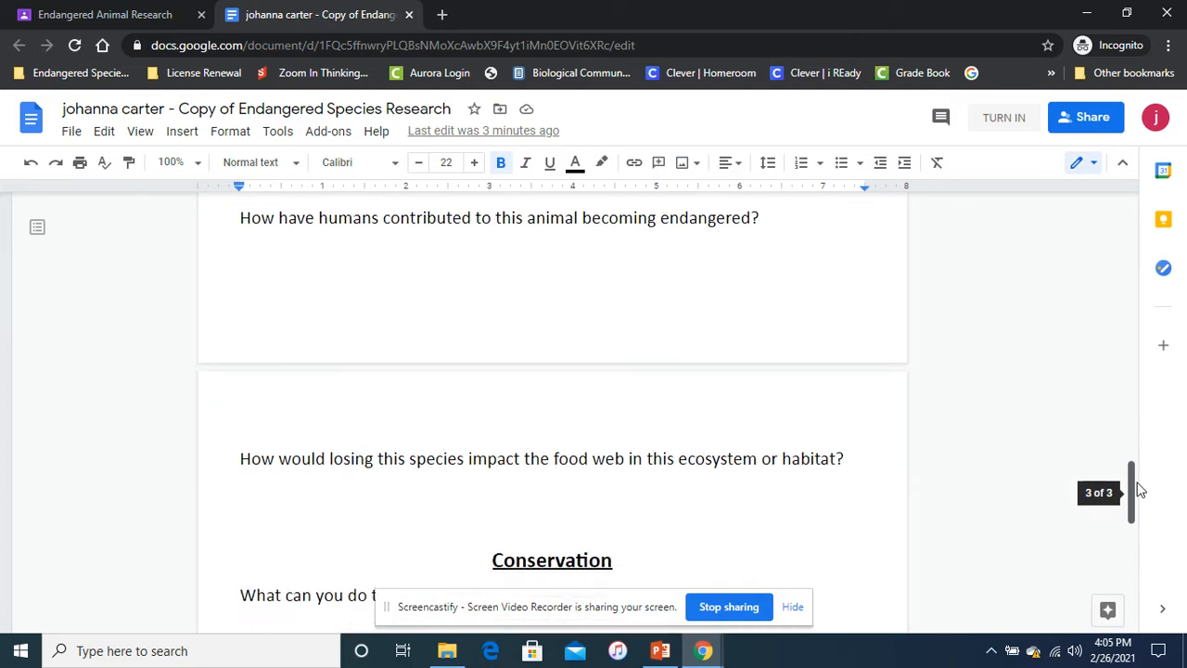
{"action": "scroll", "scroll_direction": "down", "scroll_amount": 3}
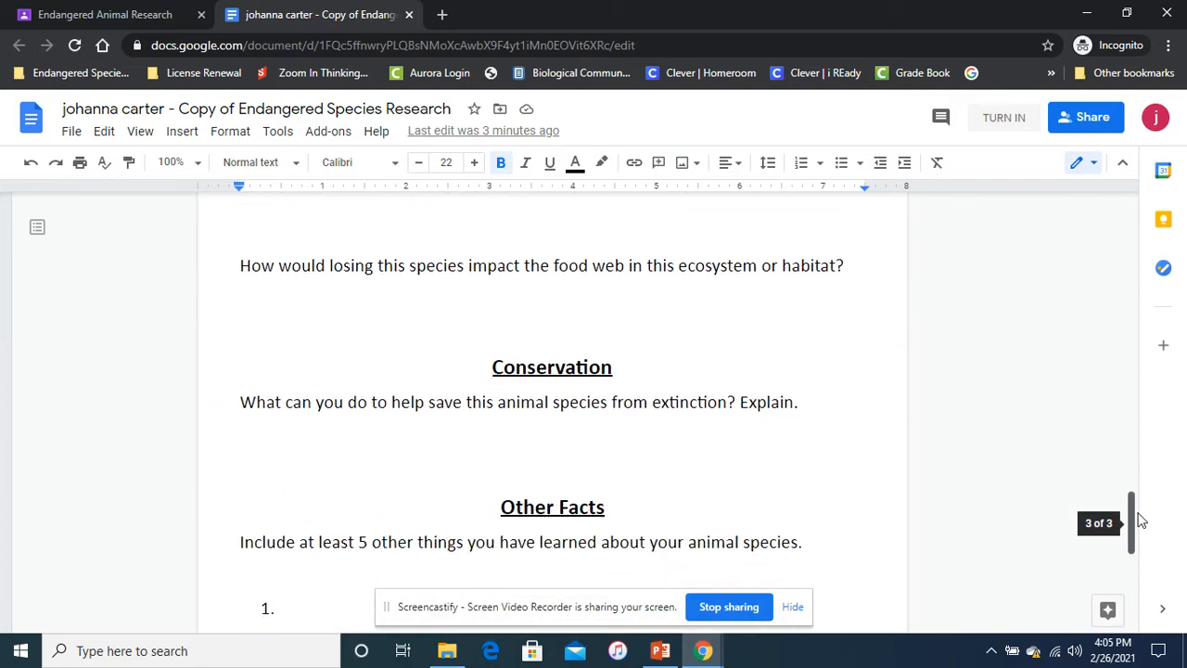
{"action": "scroll", "scroll_direction": "up", "scroll_amount": 3}
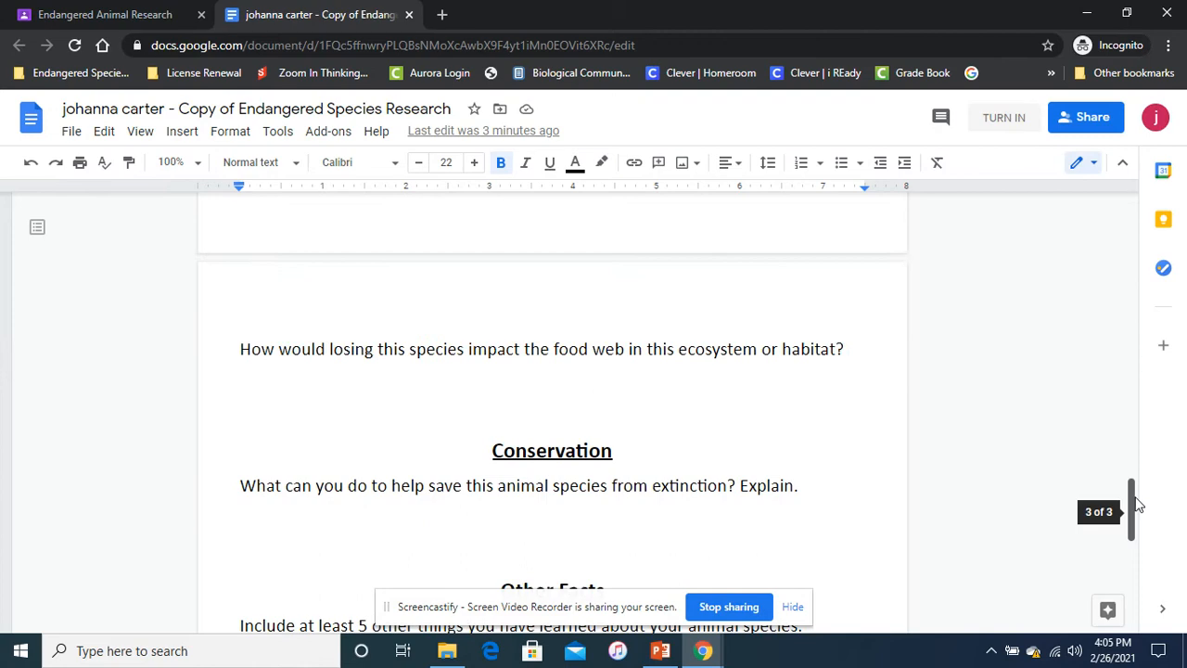
{"action": "scroll", "scroll_direction": "up", "scroll_amount": 3}
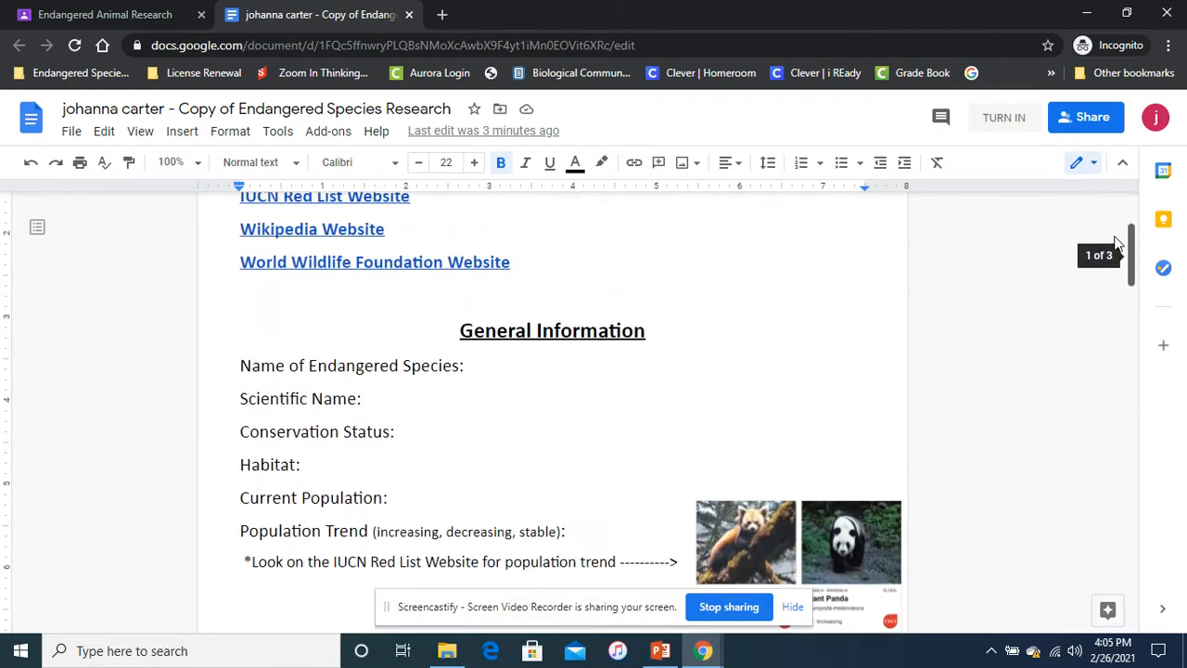
{"action": "scroll", "scroll_direction": "up", "scroll_amount": 3}
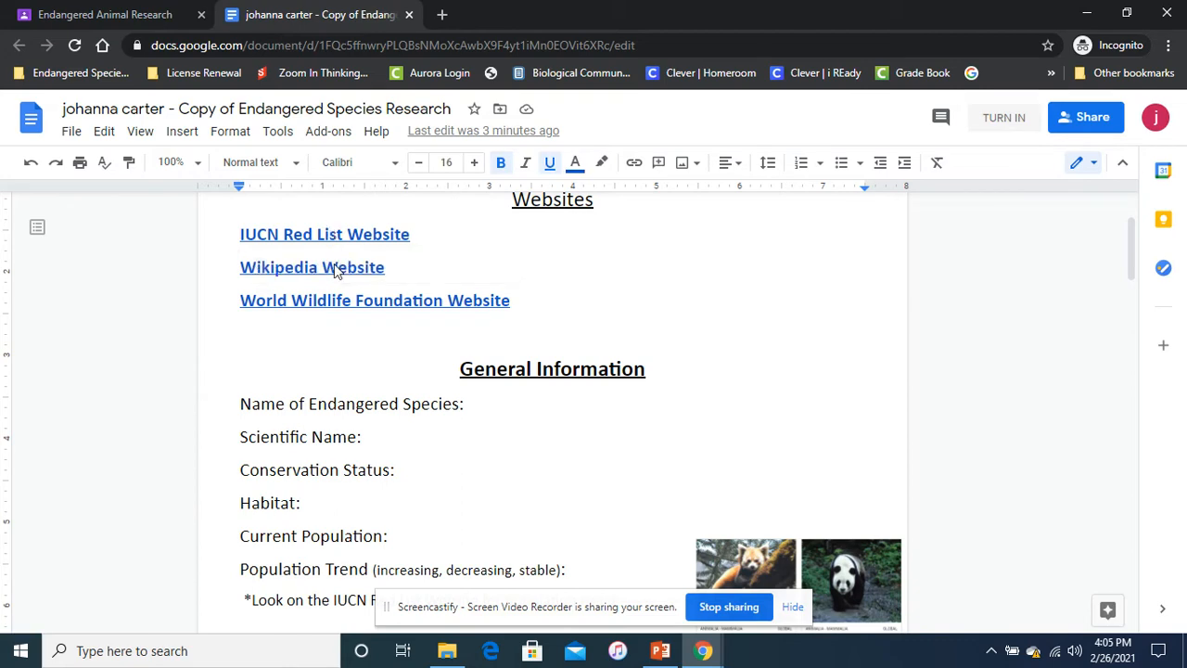
Step: Open the IUCN Red List, Wikipedia and WWF species directory links in new tabs, returning to the worksheet
{"action": "left_click", "coordinate": [323, 234]}
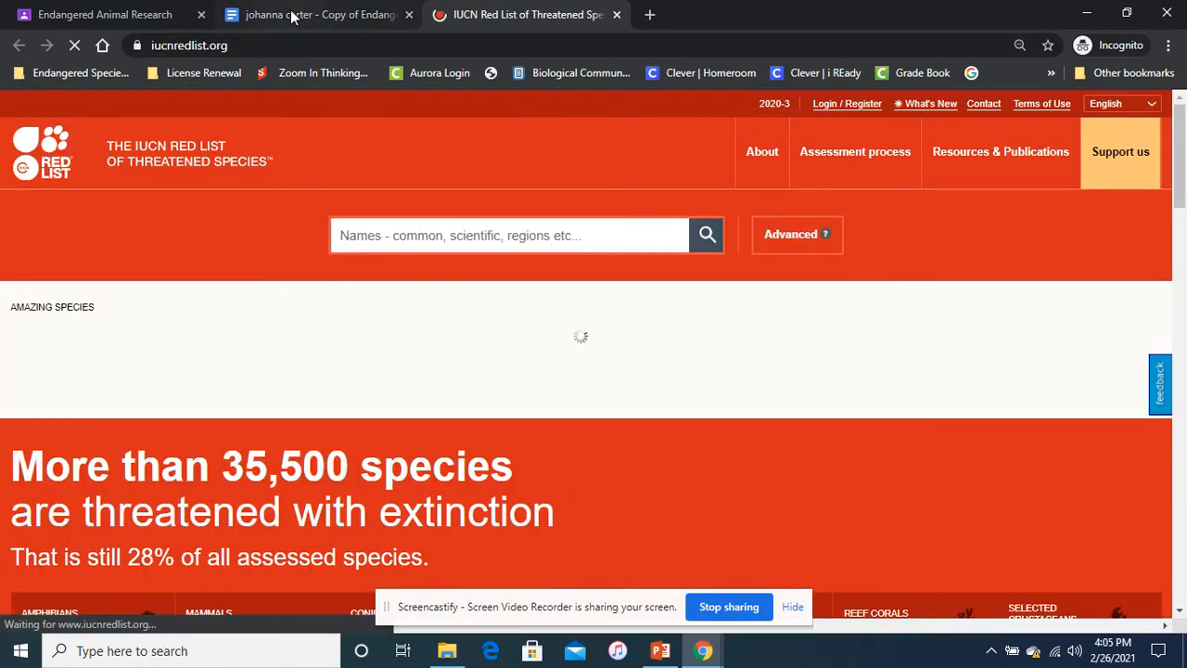
{"action": "left_click", "coordinate": [319, 15]}
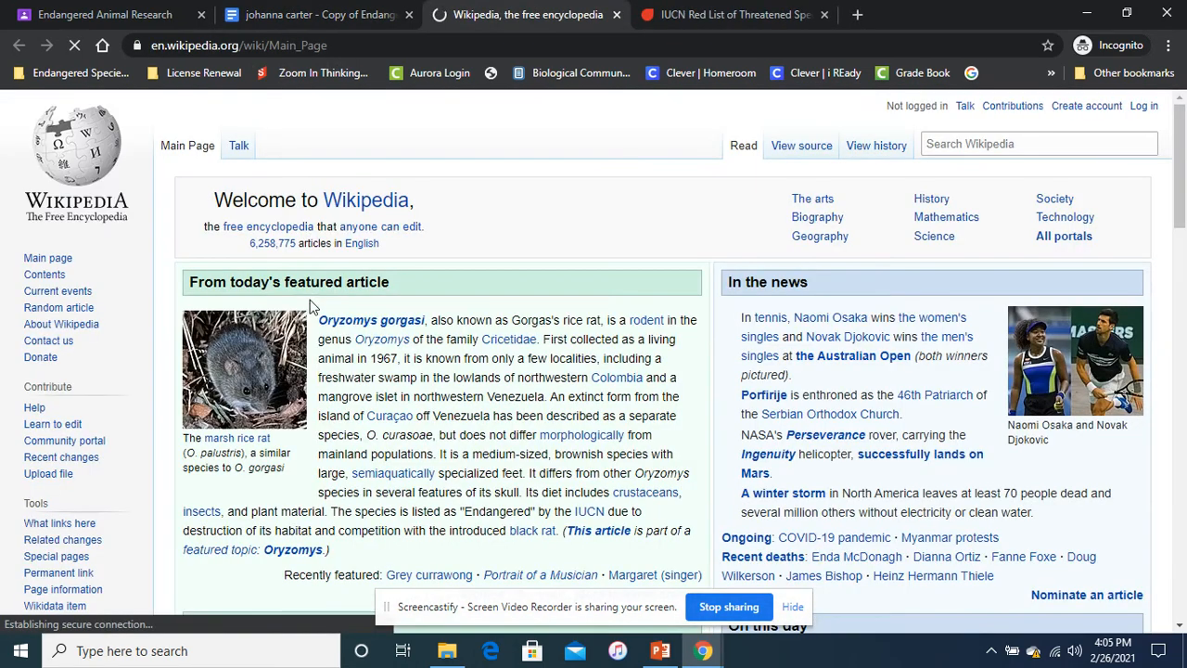
{"action": "left_click", "coordinate": [315, 15]}
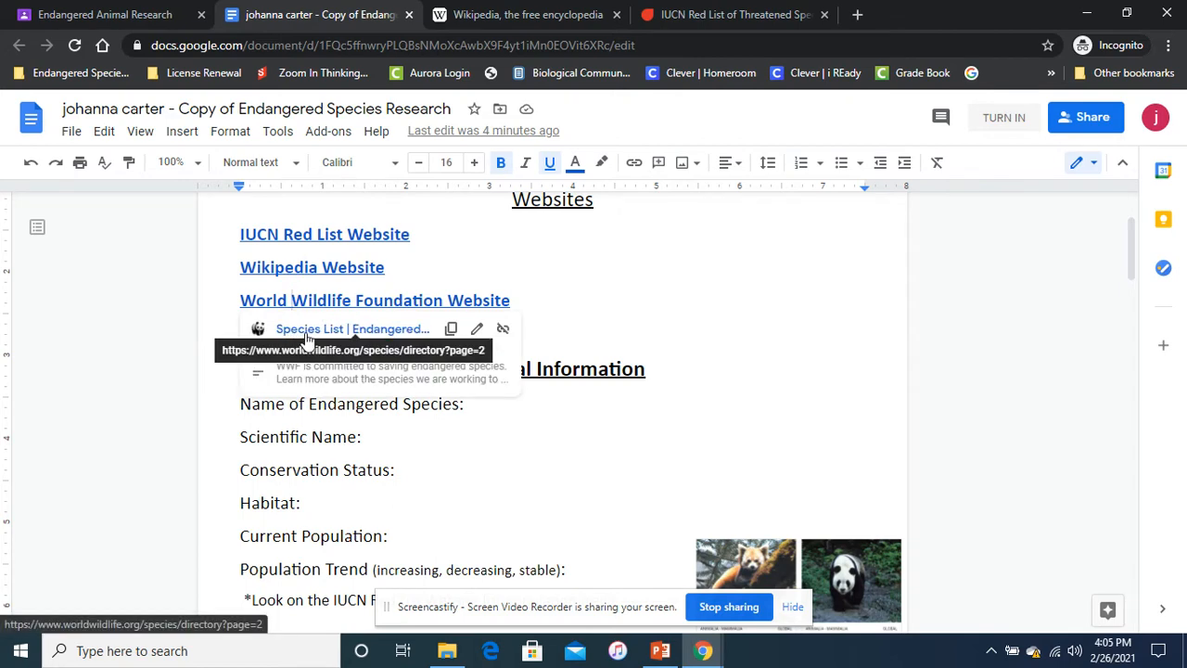
{"action": "left_click", "coordinate": [352, 328]}
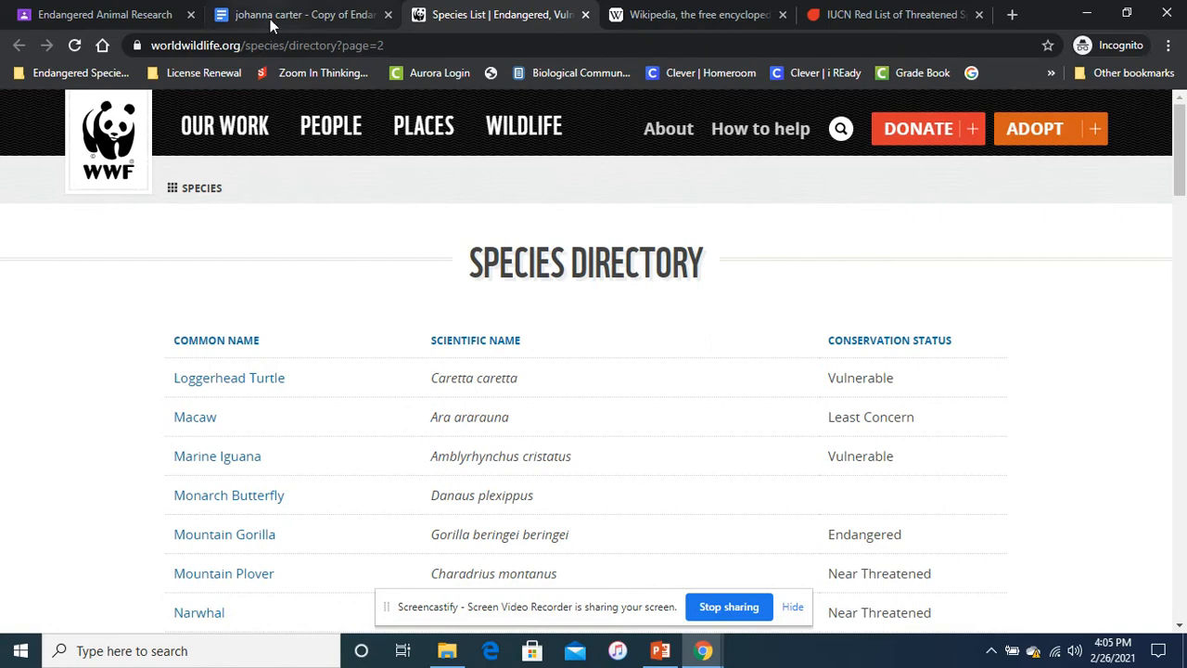
{"action": "mouse_move", "coordinate": [297, 15]}
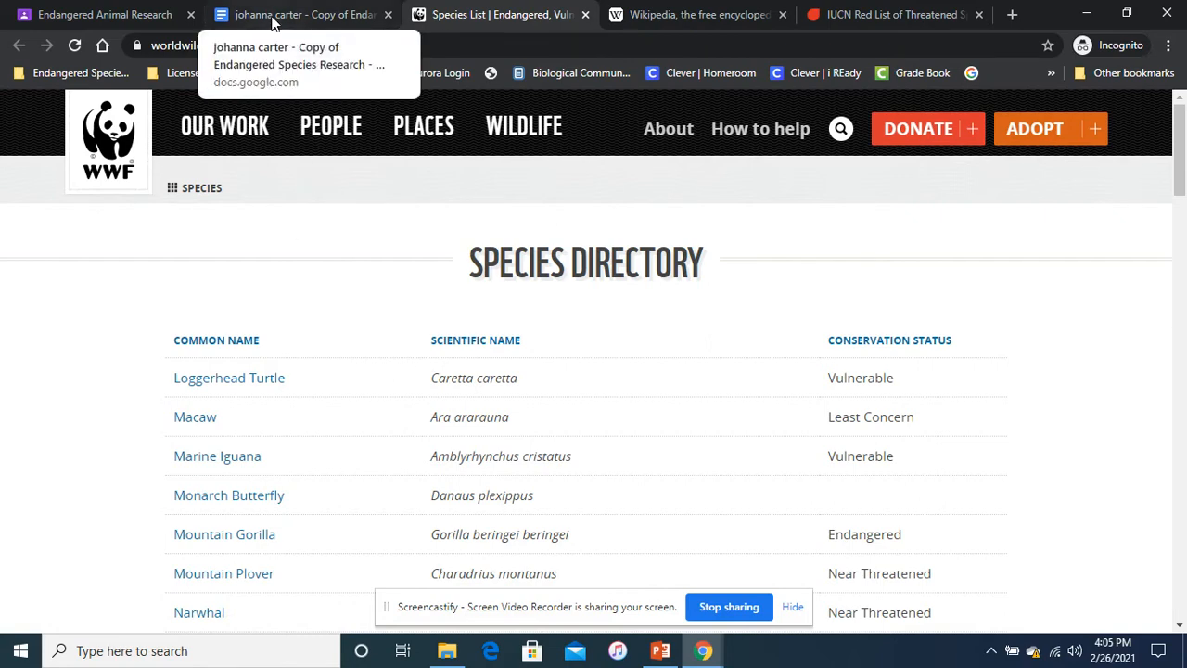
{"action": "left_click", "coordinate": [297, 15]}
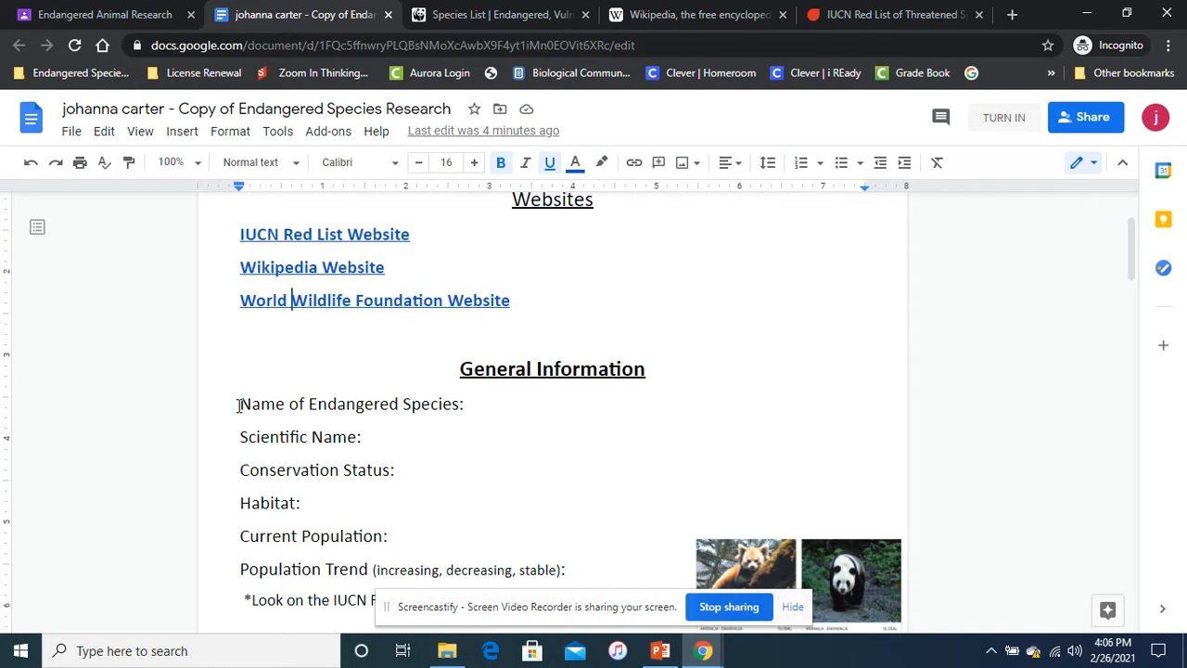
{"action": "mouse_move", "coordinate": [239, 438]}
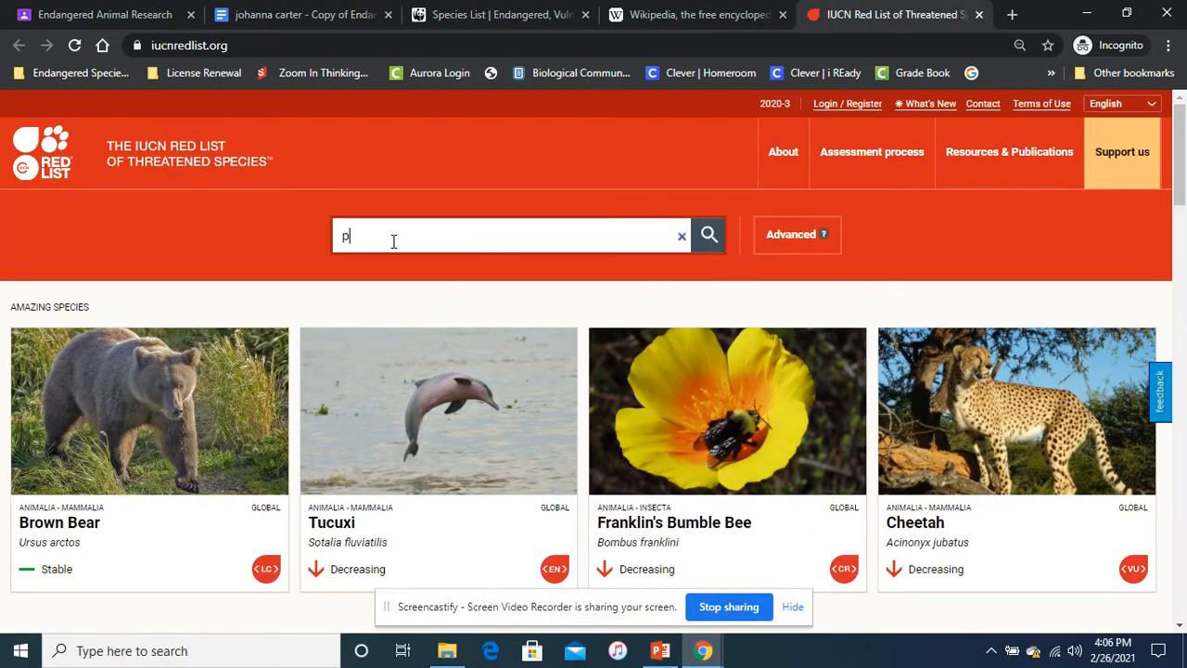
Step: Search the IUCN Red List for pangolin and reach Temminck's Pangolin, then return to the worksheet
{"action": "type", "text": "angolin"}
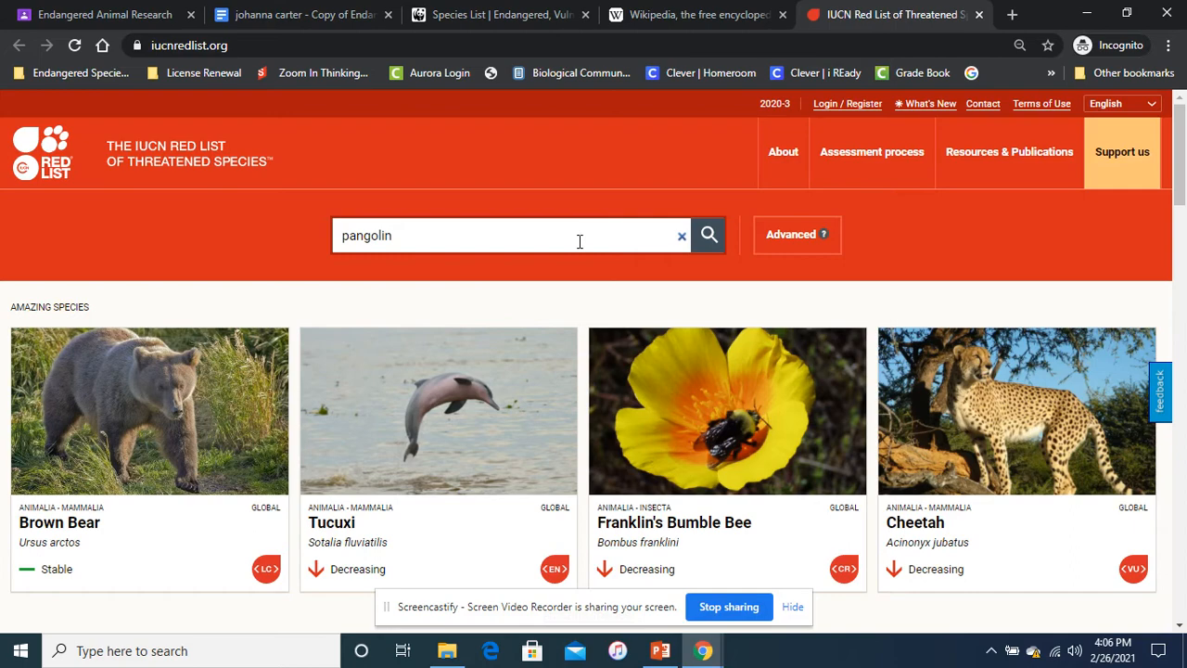
{"action": "left_click", "coordinate": [709, 234]}
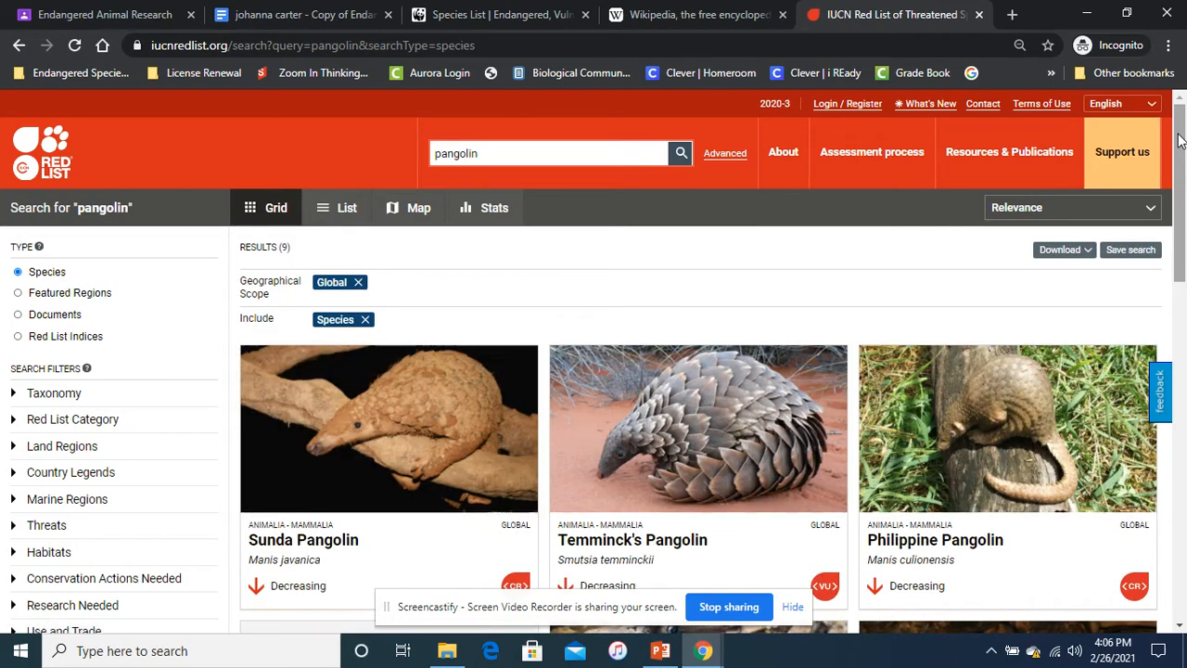
{"action": "scroll", "scroll_direction": "down", "scroll_amount": 3}
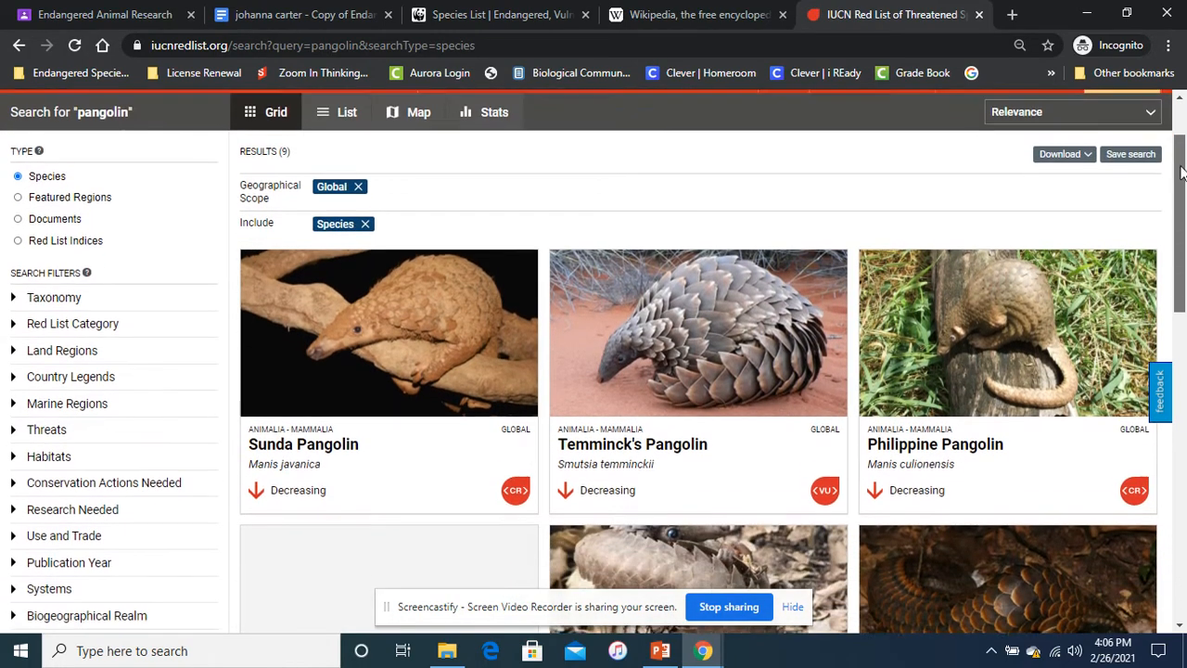
{"action": "scroll", "scroll_direction": "down", "scroll_amount": 3}
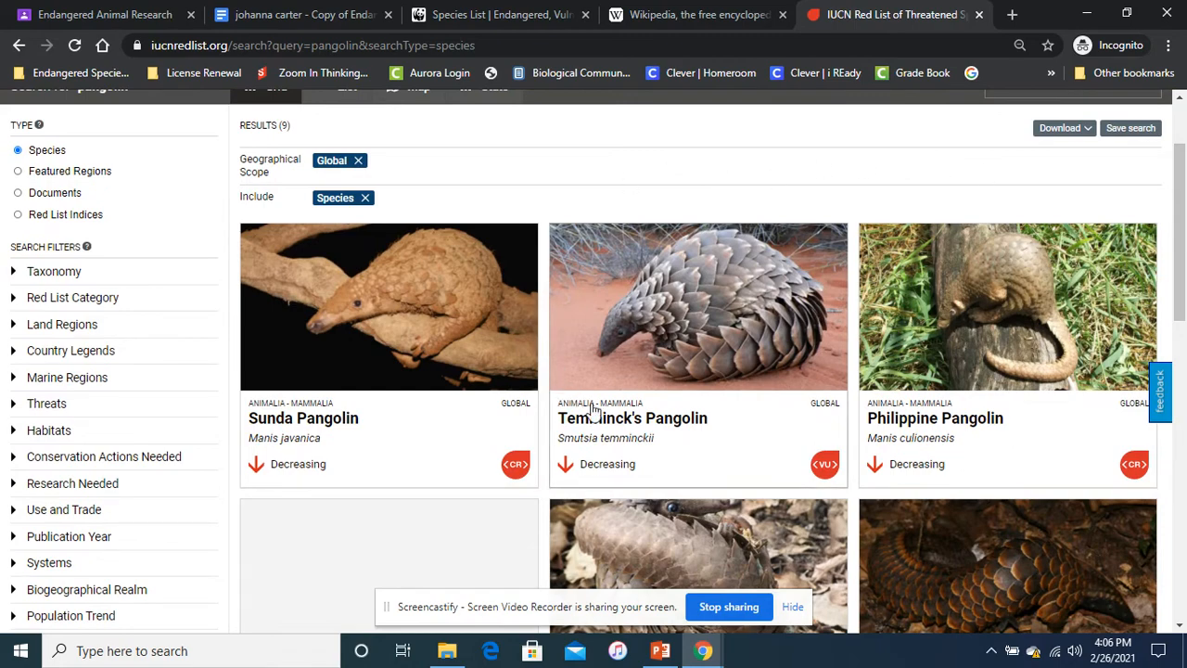
{"action": "mouse_move", "coordinate": [664, 419]}
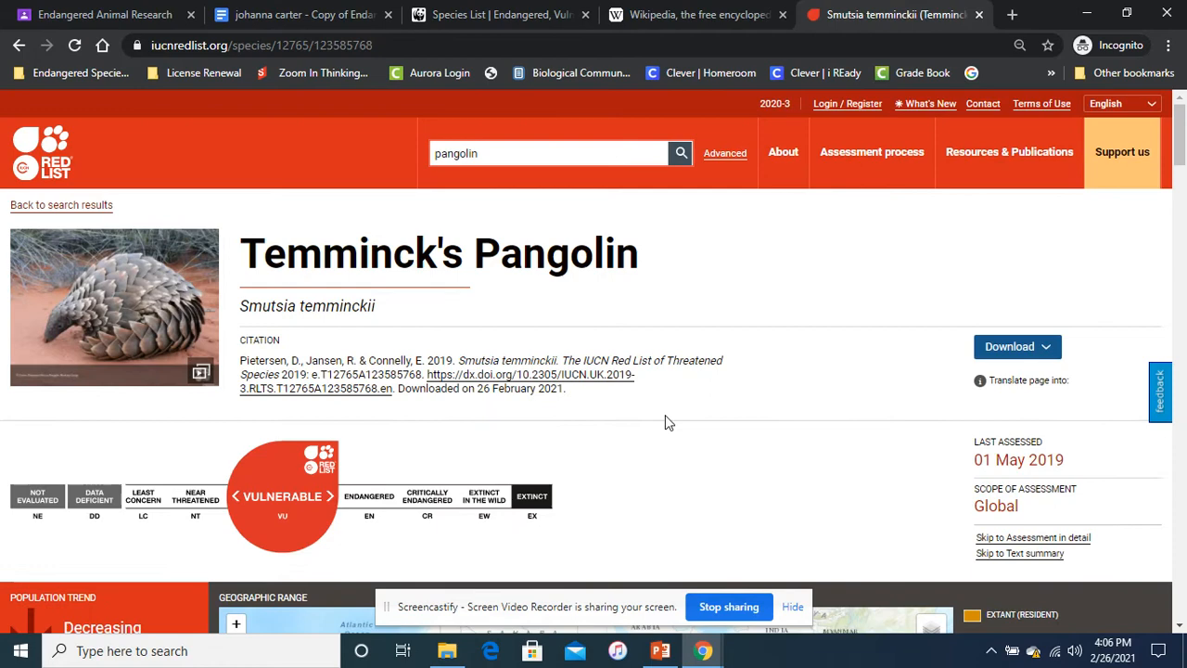
{"action": "mouse_move", "coordinate": [505, 297]}
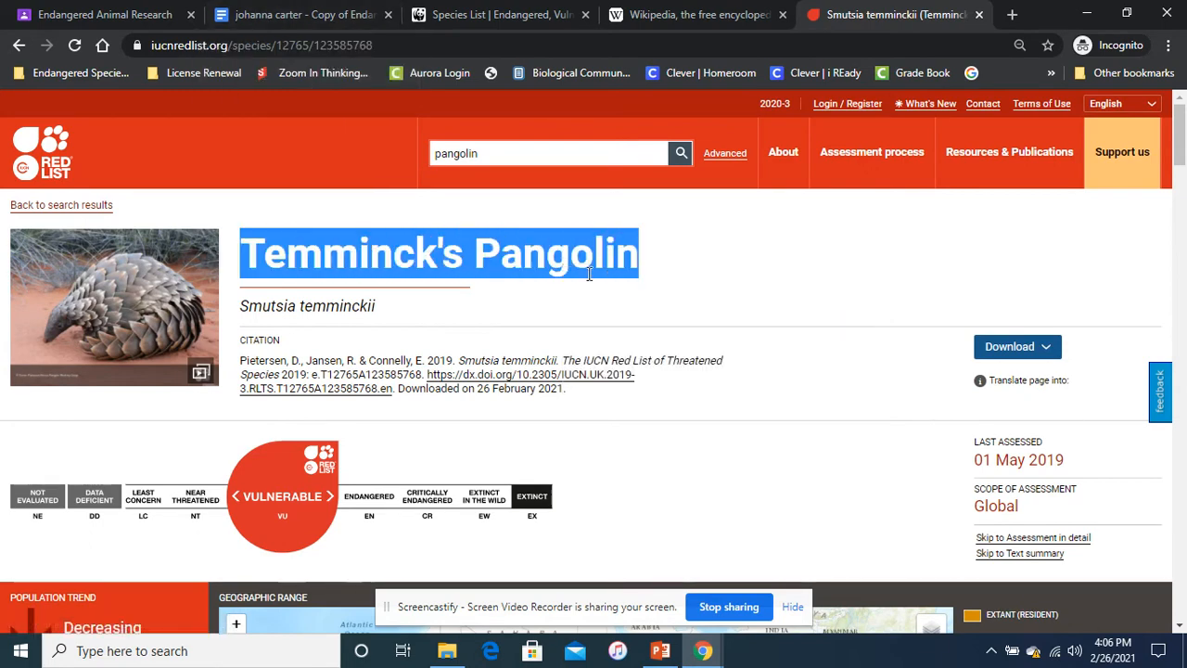
{"action": "left_click", "coordinate": [297, 15]}
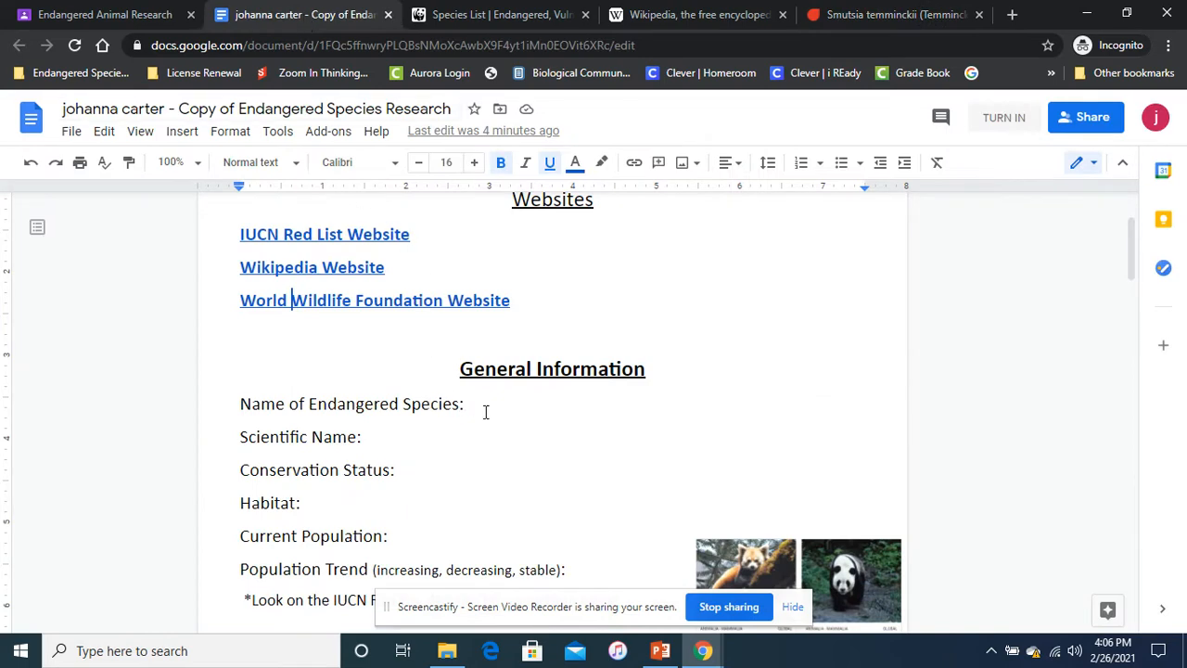
{"action": "left_click", "coordinate": [474, 404]}
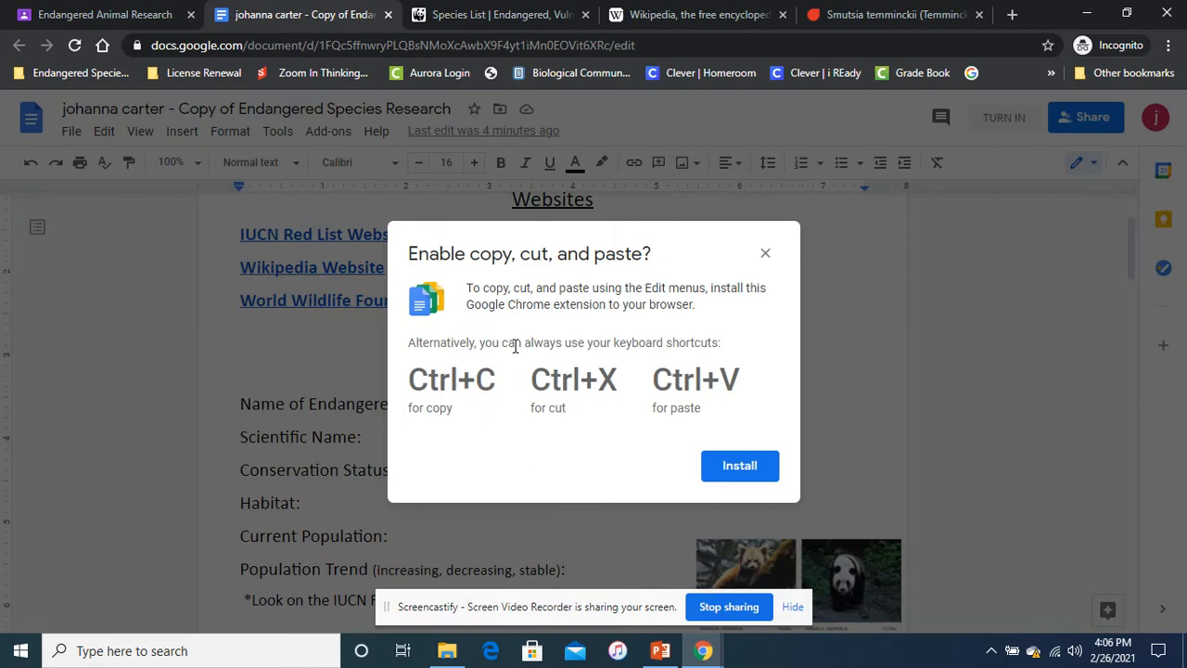
{"action": "left_click", "coordinate": [738, 463]}
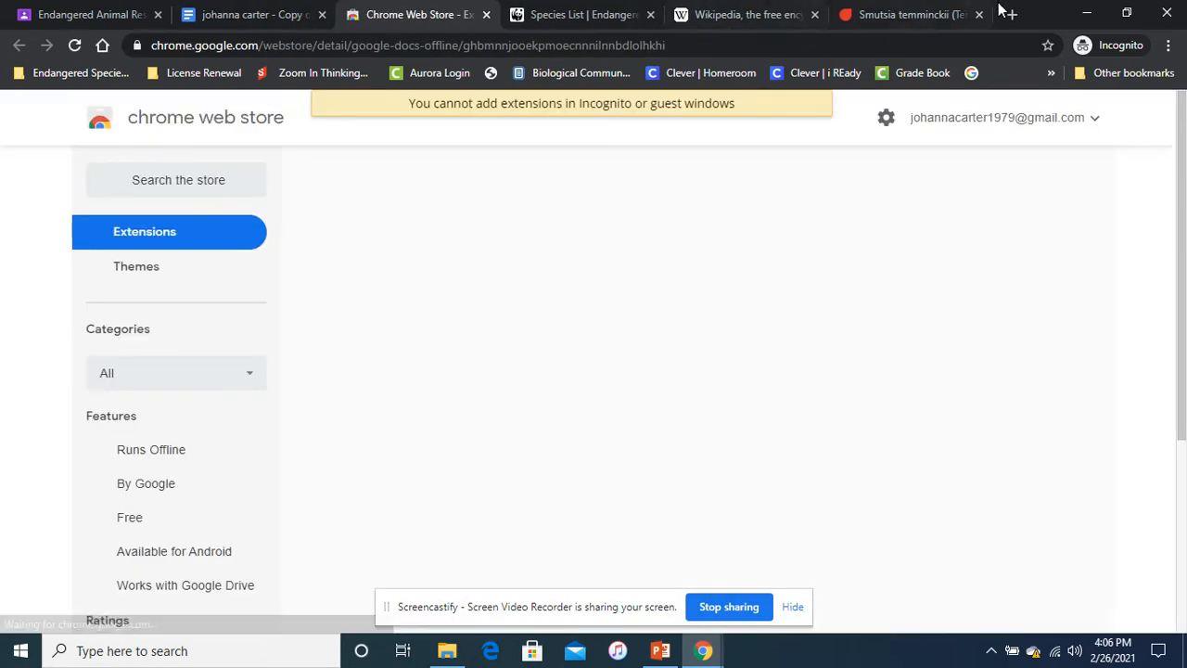
{"action": "left_click", "coordinate": [250, 15]}
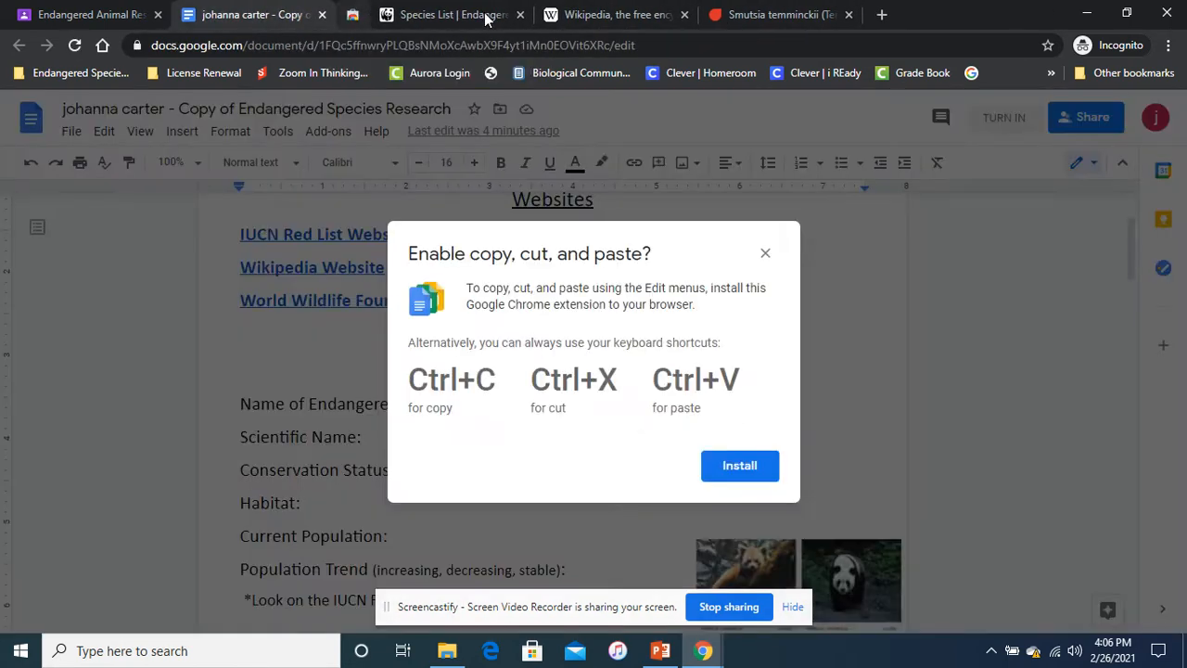
{"action": "left_click", "coordinate": [764, 252]}
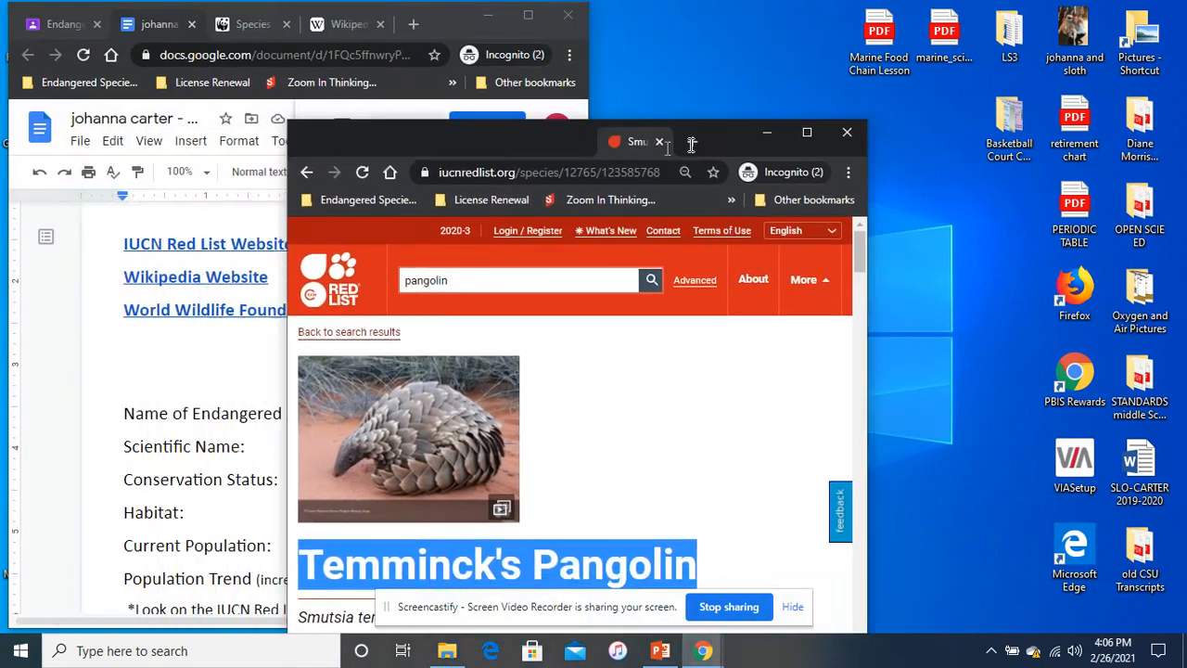
Step: With the pages side by side, enter Temminck's Pangolin as the species name
{"action": "left_click", "coordinate": [805, 131]}
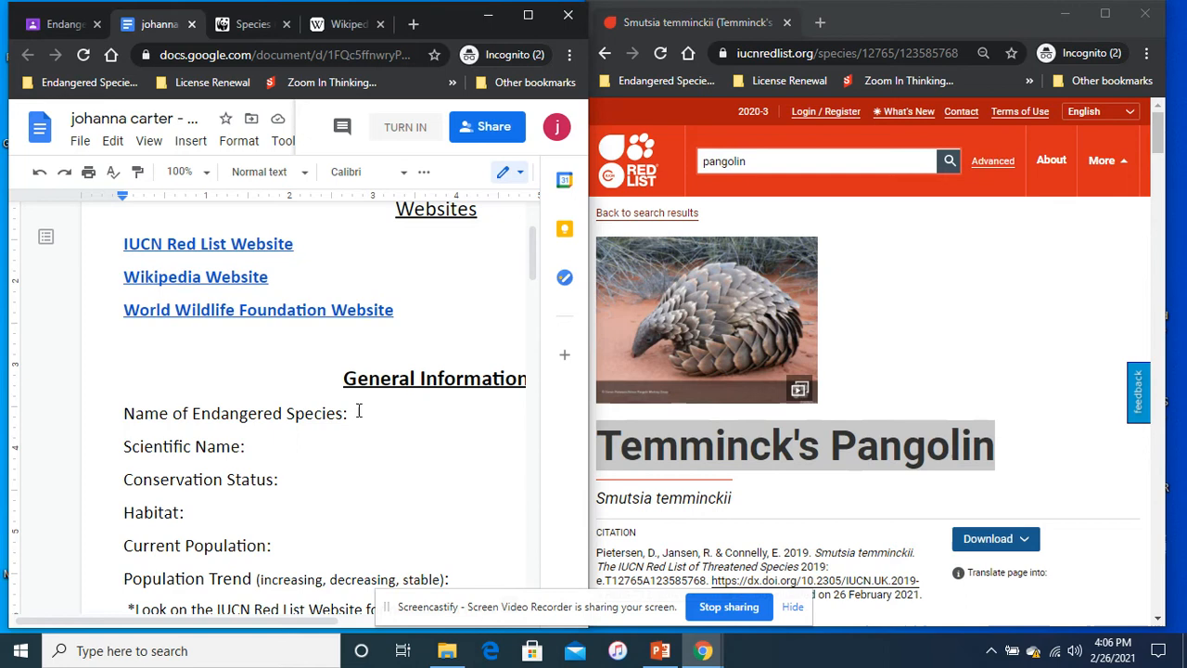
{"action": "type", "text": "Temm"}
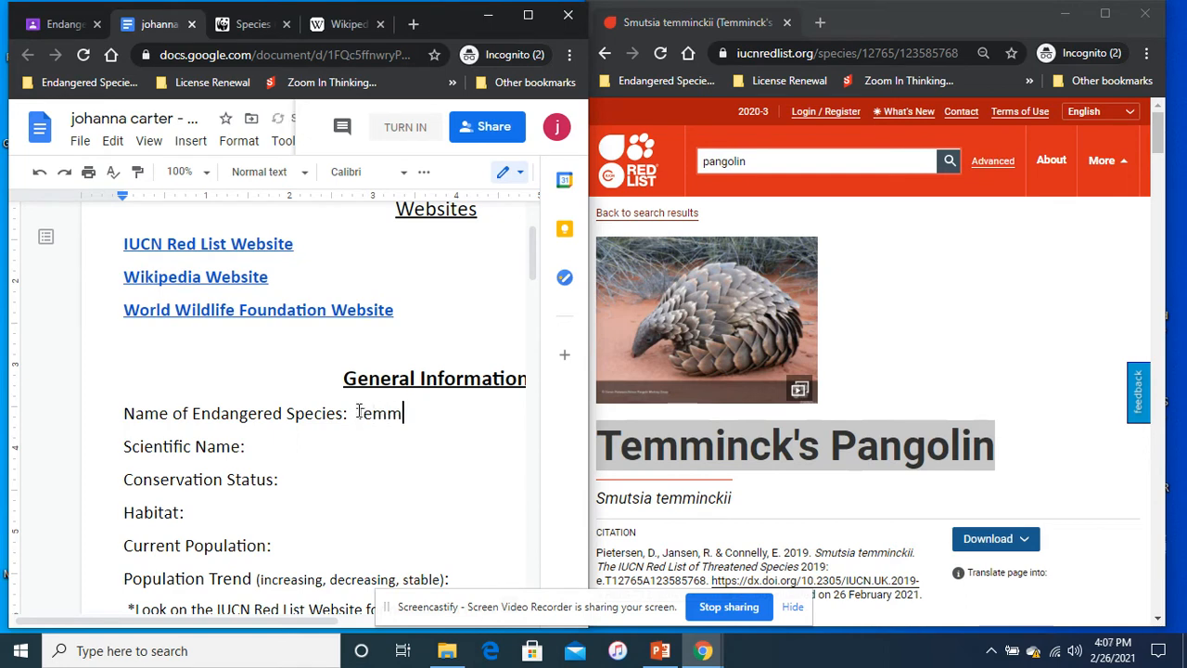
{"action": "type", "text": "inc"}
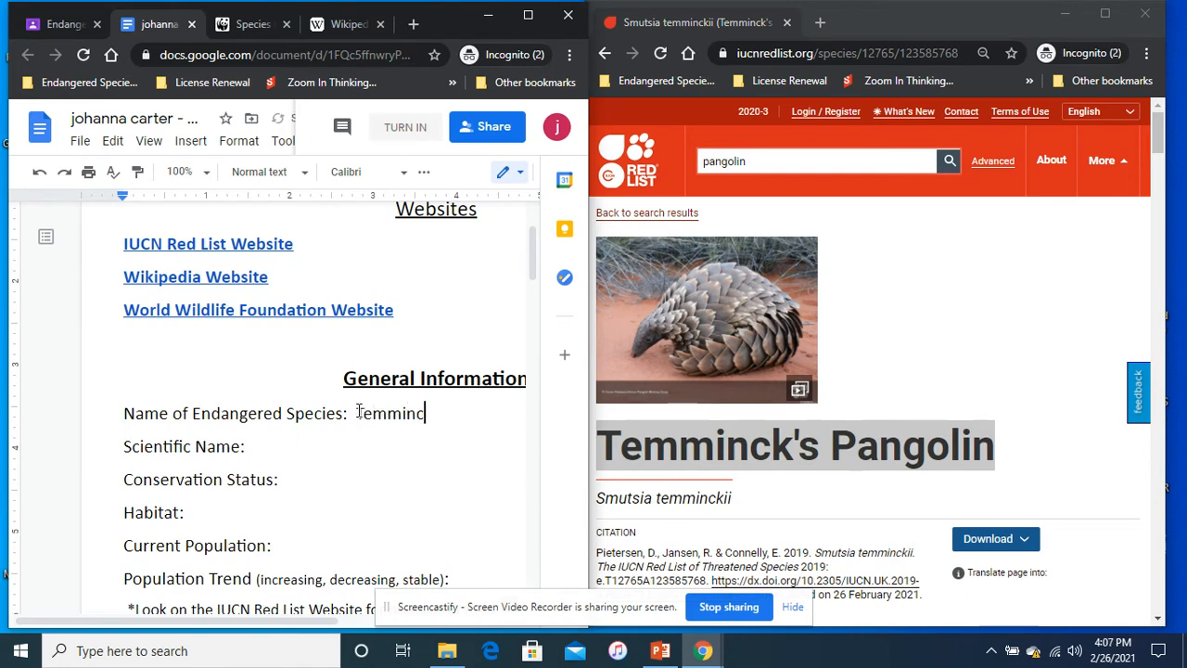
{"action": "type", "text": "k's Pan"}
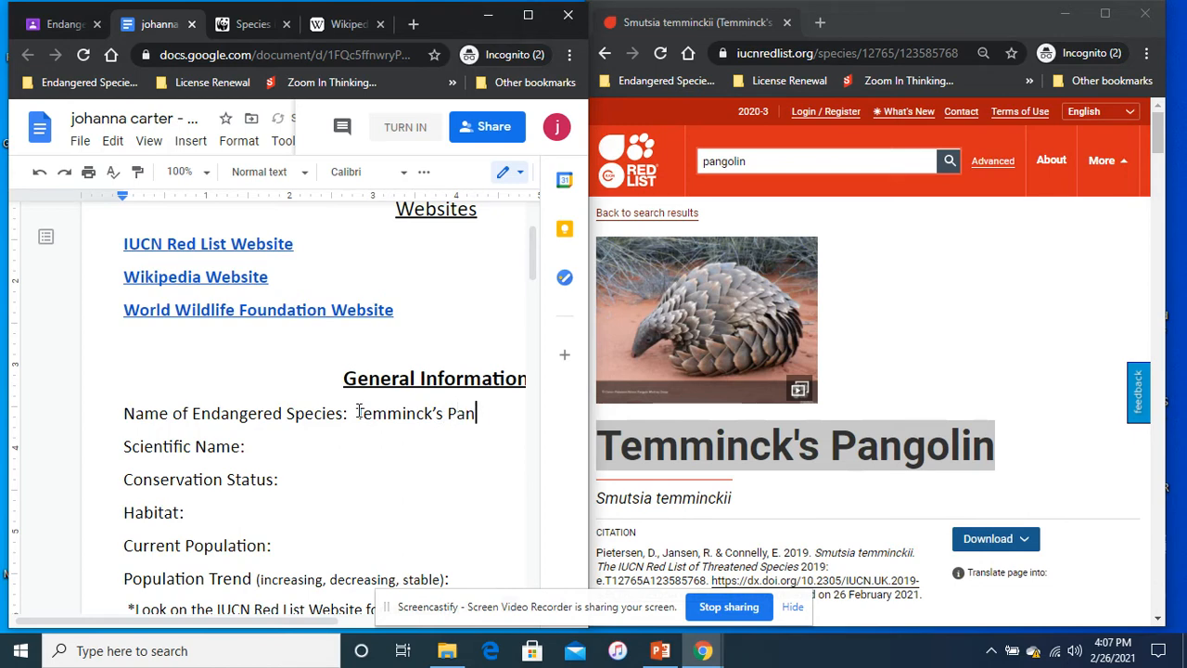
{"action": "type", "text": "golin"}
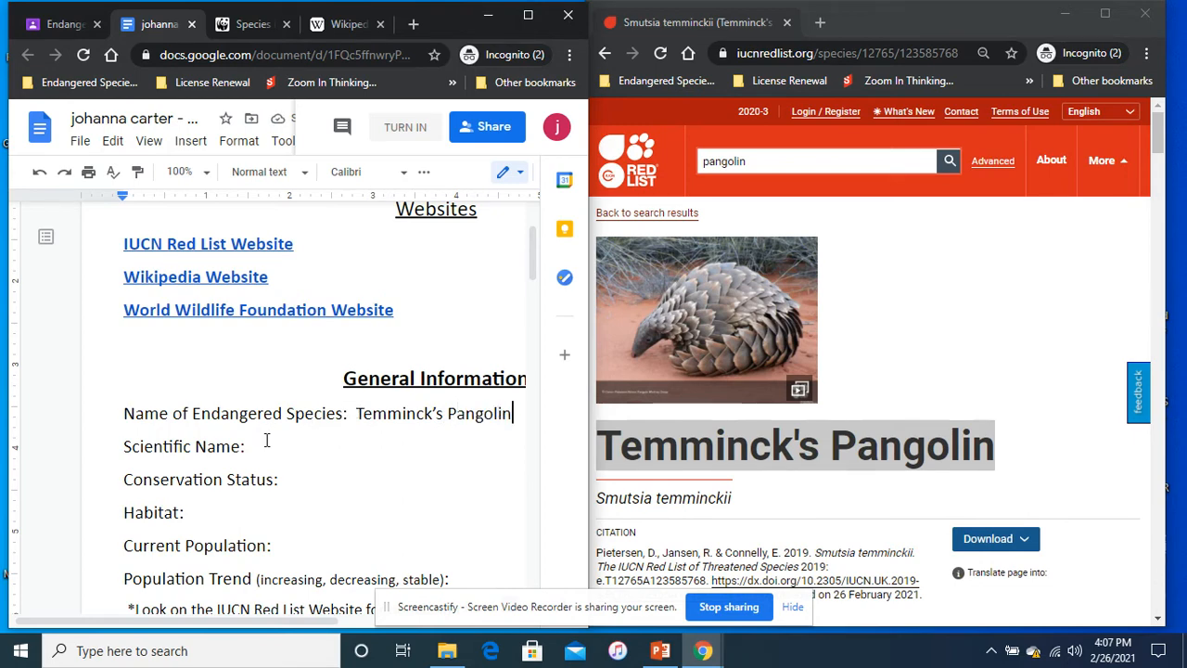
{"action": "mouse_move", "coordinate": [751, 542]}
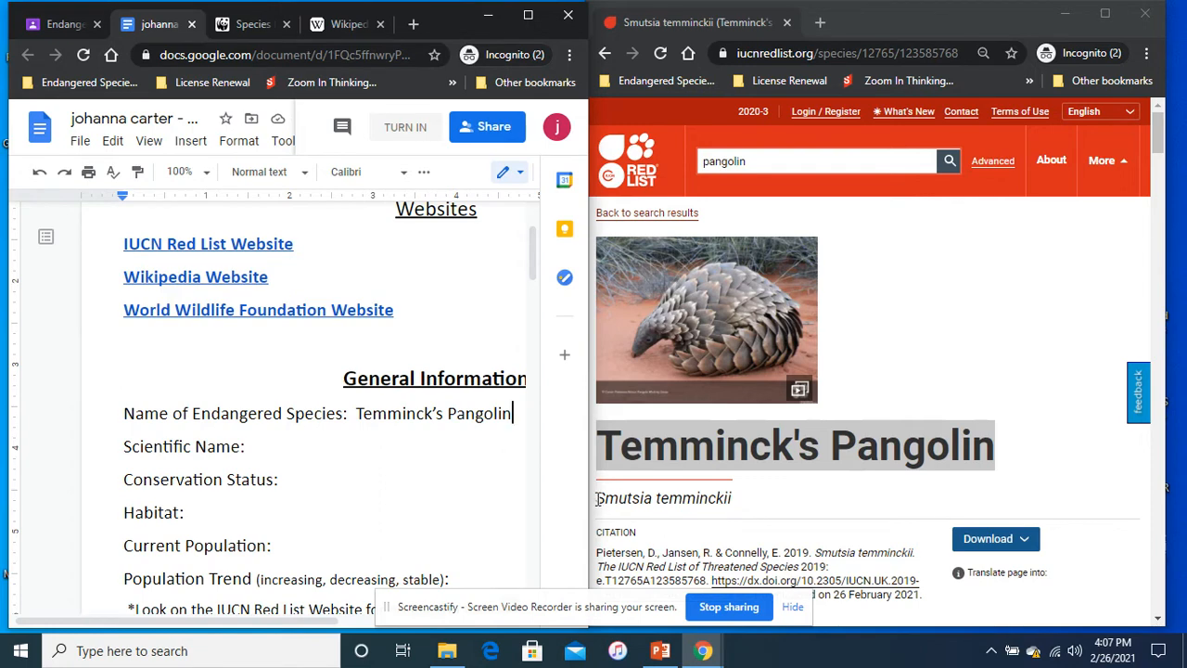
{"action": "mouse_move", "coordinate": [752, 506]}
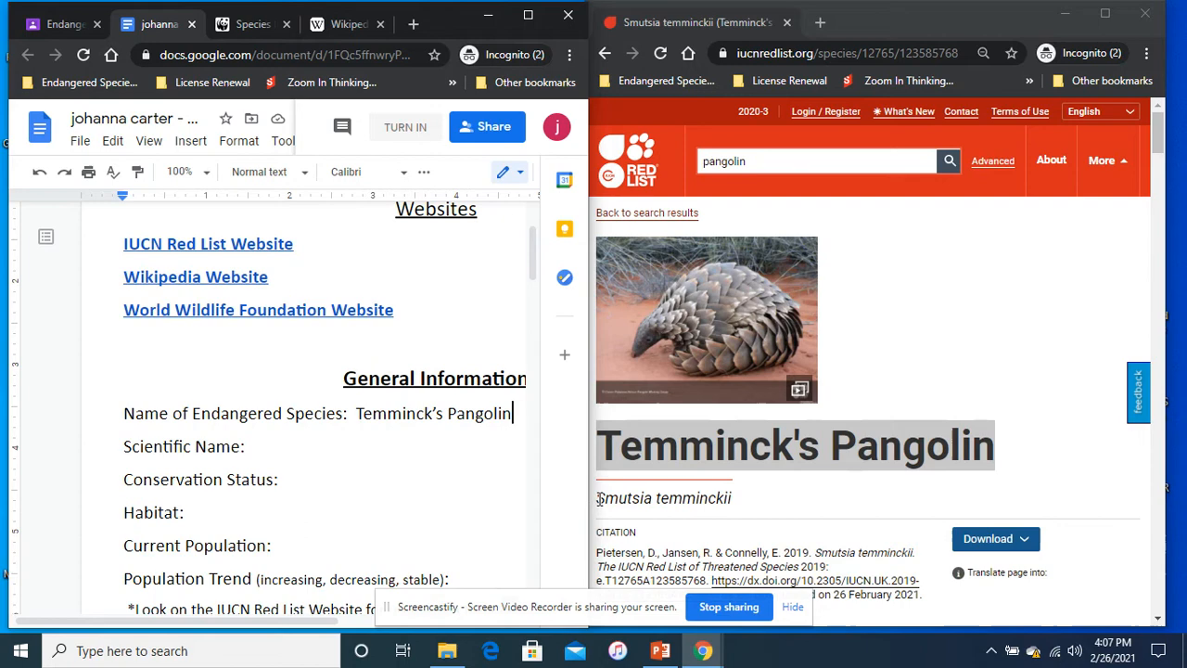
Step: Enter Smutsia Temminckii on the Scientific Name line from the IUCN page
{"action": "double_click", "coordinate": [610, 497]}
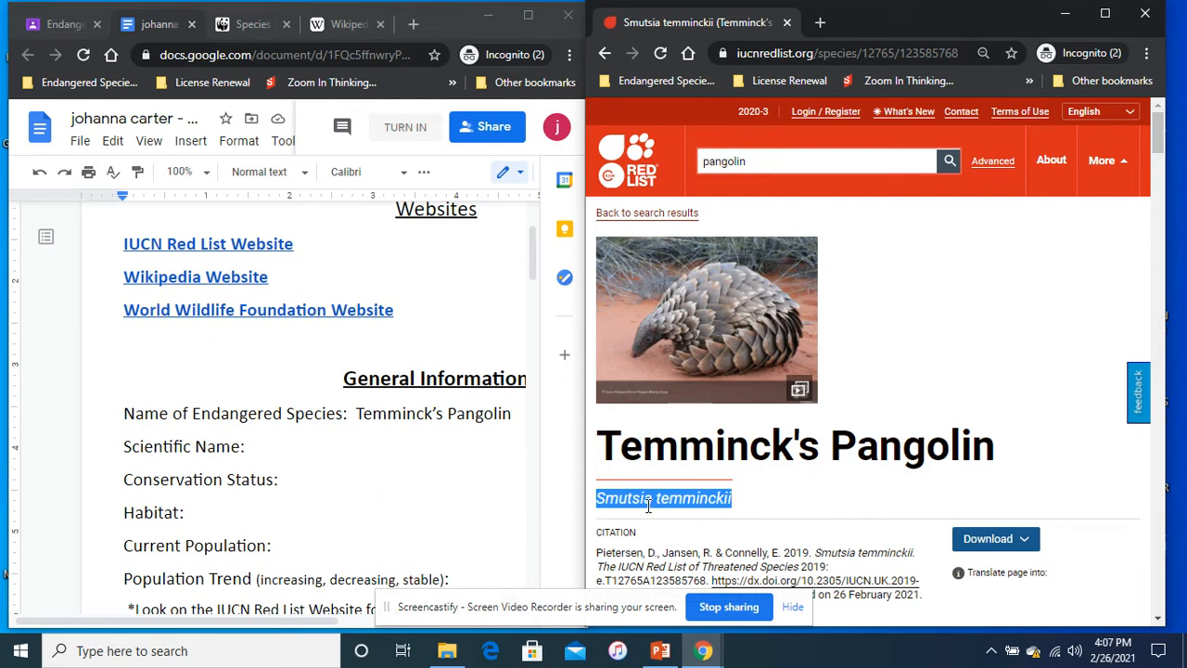
{"action": "left_click", "coordinate": [262, 445]}
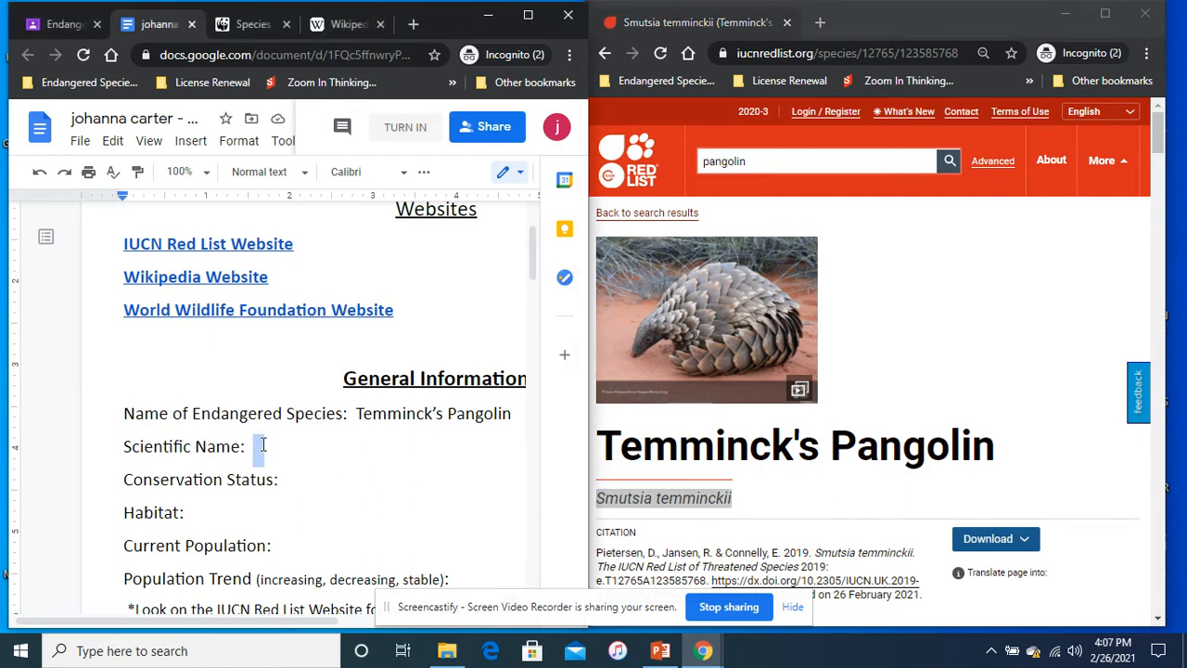
{"action": "type", "text": "Smutsia Te"}
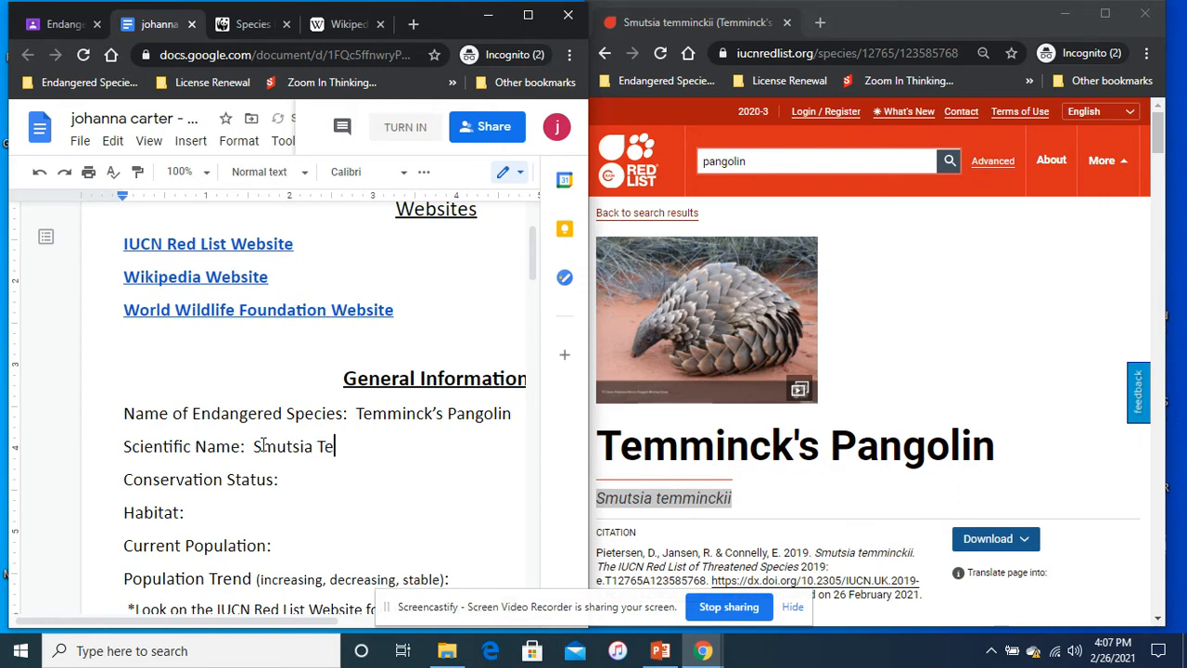
{"action": "type", "text": "mmi"}
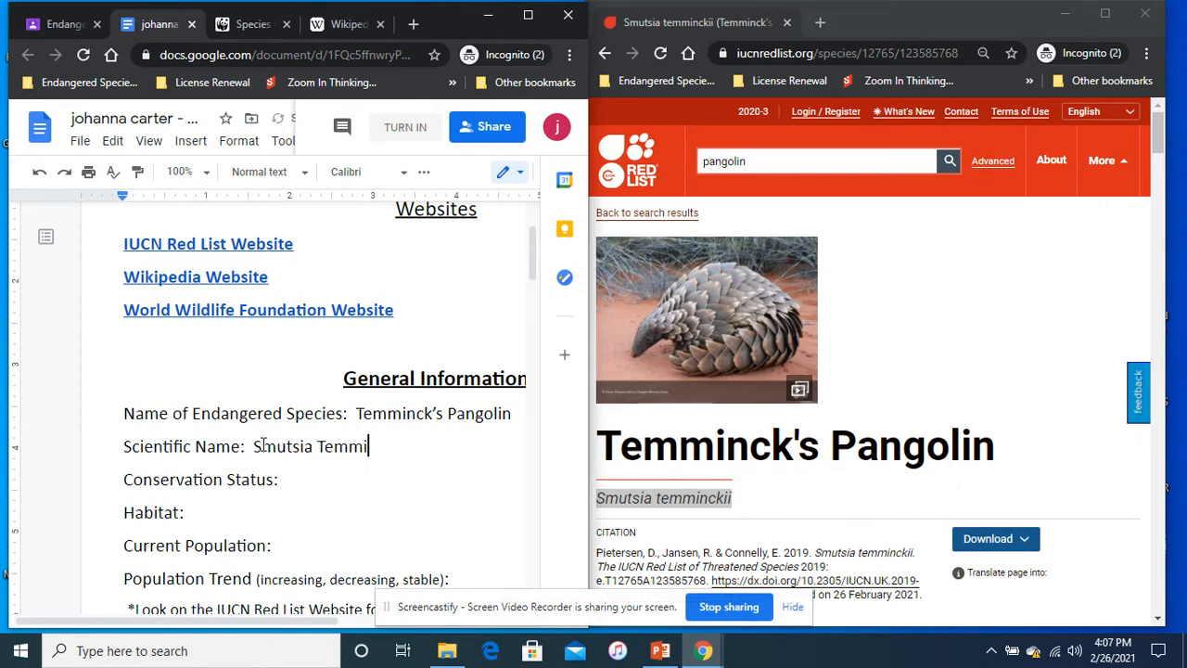
{"action": "type", "text": "nckii"}
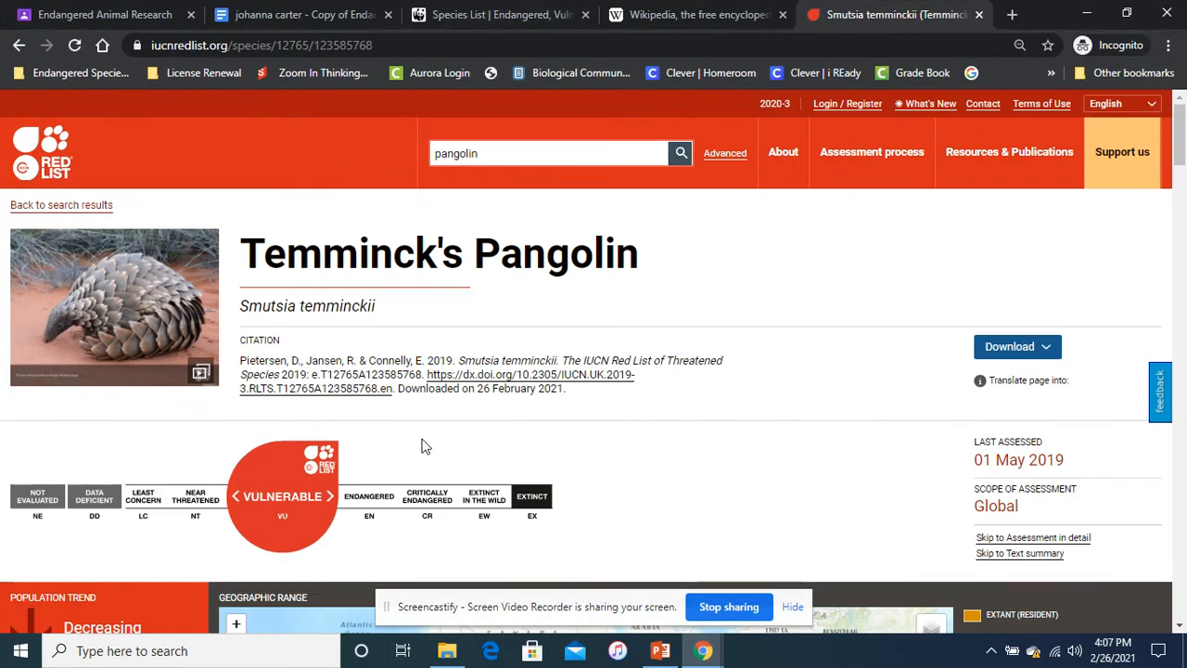
{"action": "mouse_move", "coordinate": [371, 549]}
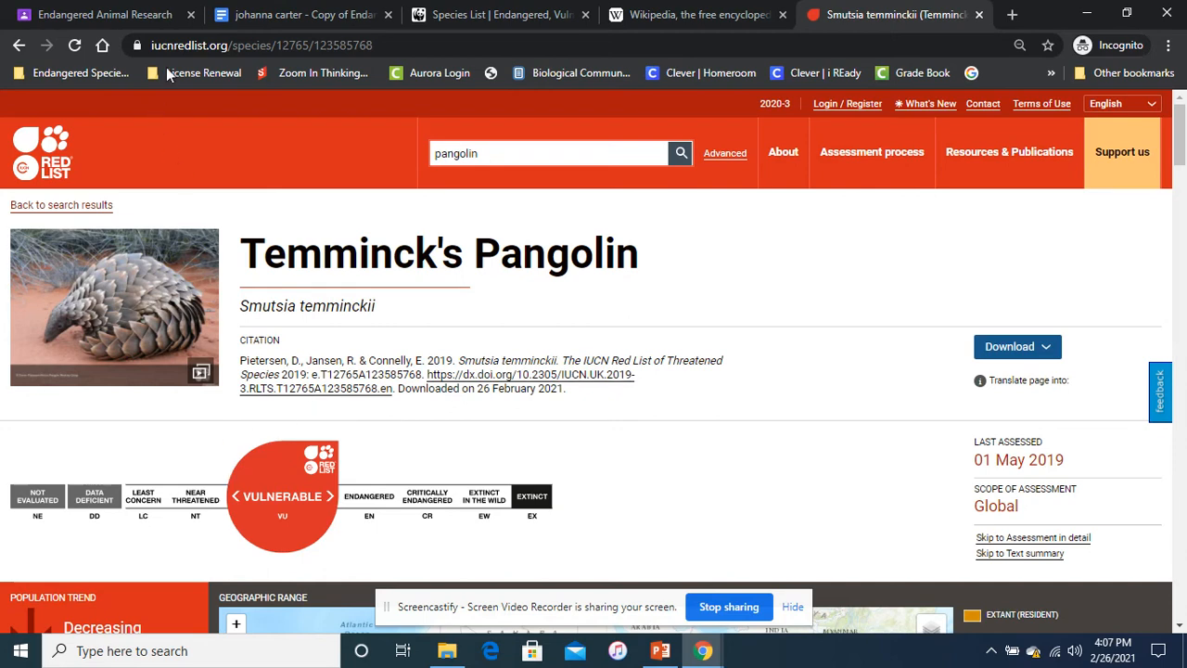
Step: Enter Vulnerable on the Conservation Status line, then return to the IUCN page
{"action": "left_click", "coordinate": [296, 15]}
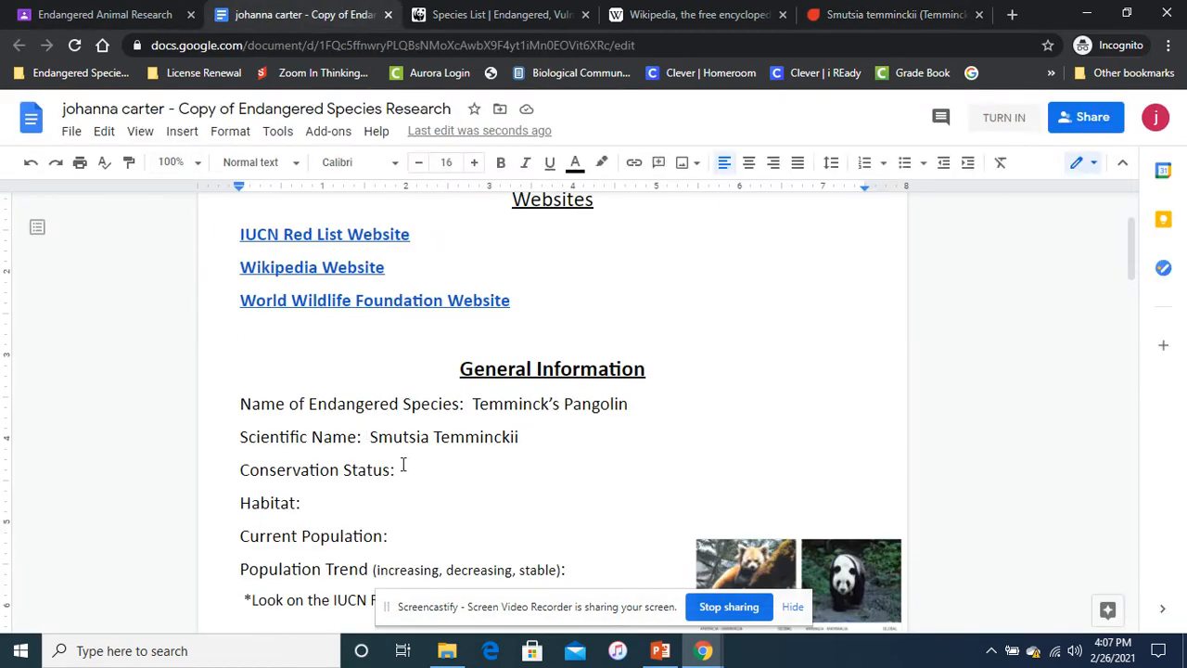
{"action": "type", "text": "V"}
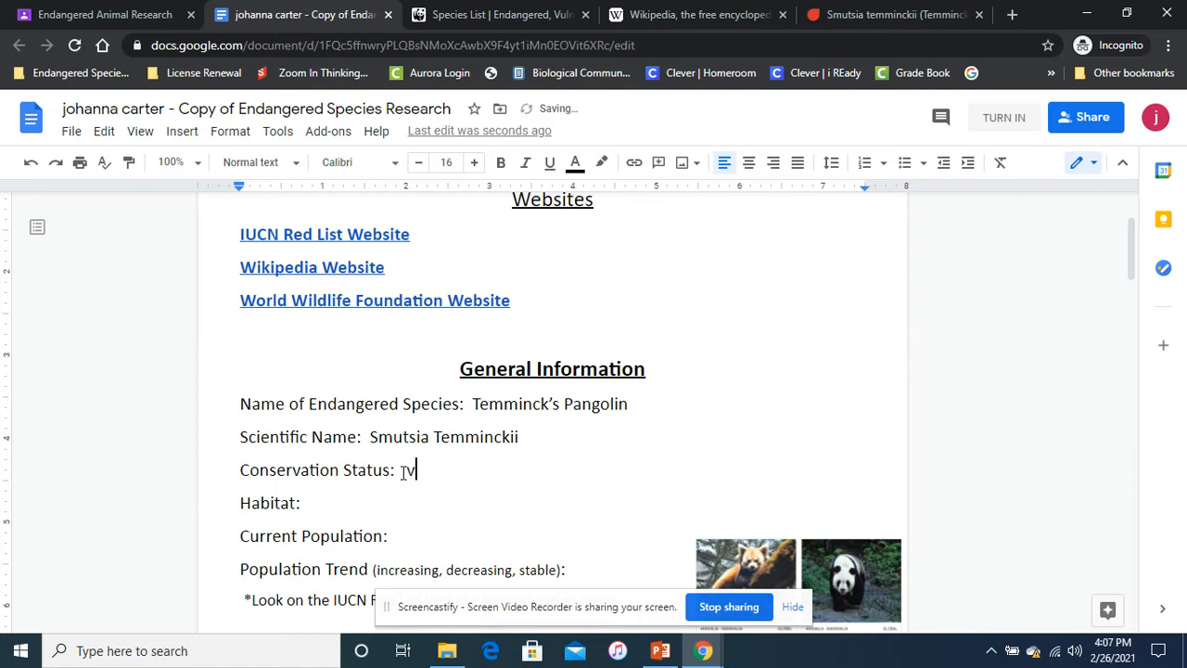
{"action": "type", "text": "ulnerable"}
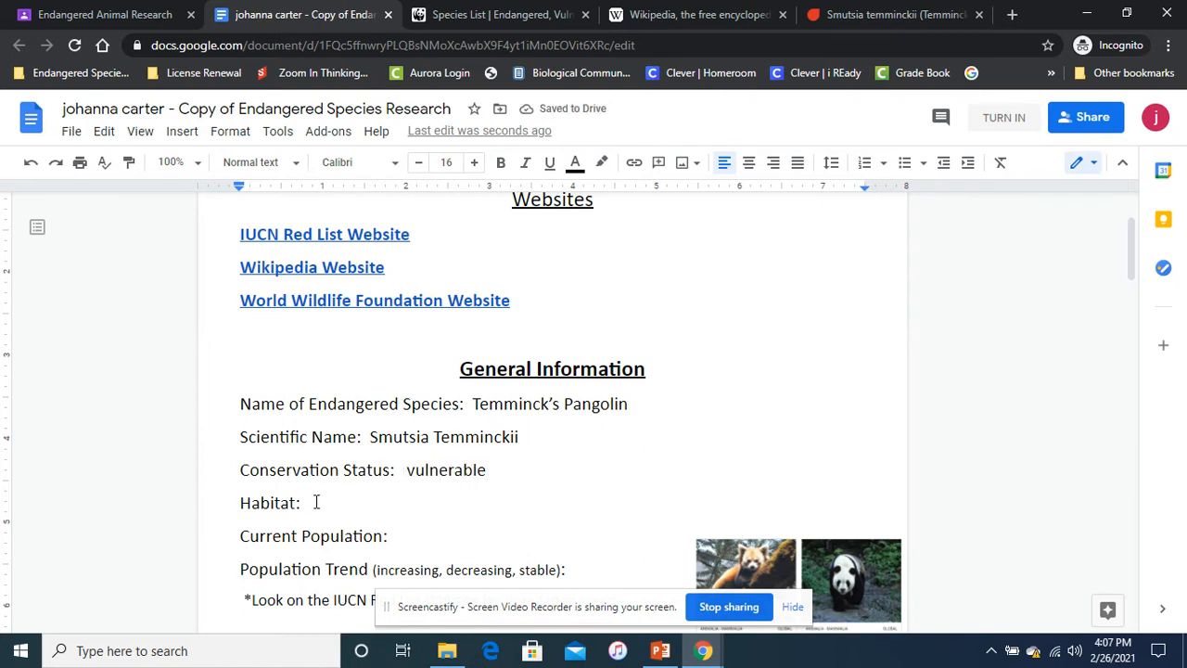
{"action": "left_click", "coordinate": [890, 15]}
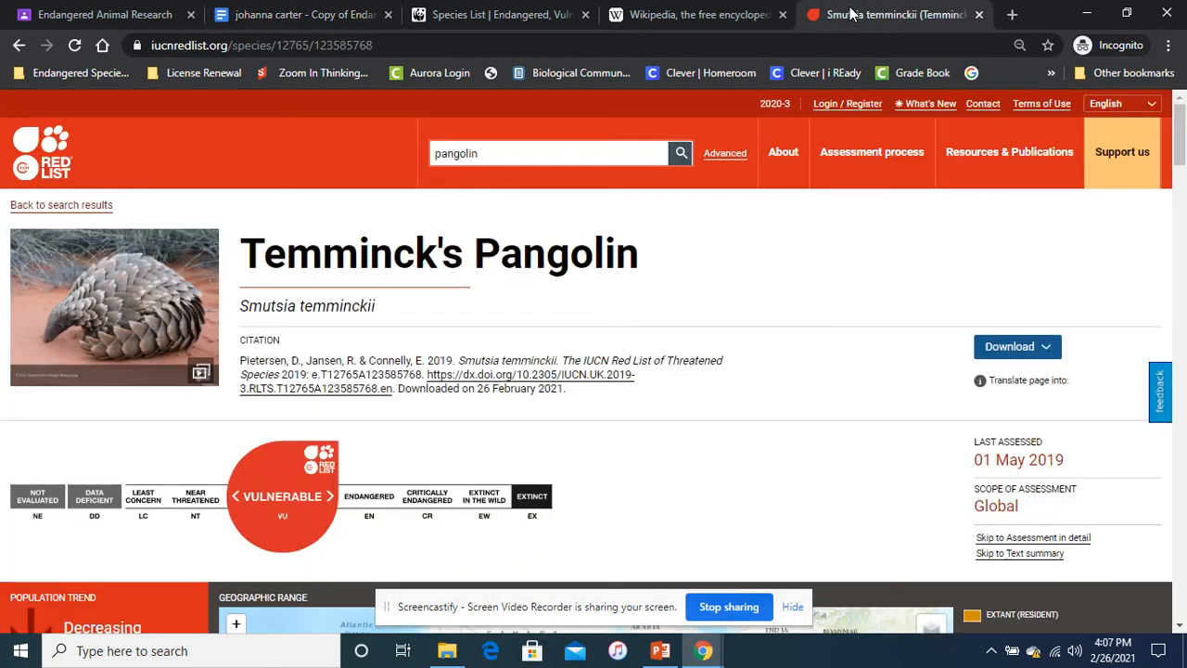
Step: Scroll the IUCN species page to its Population Trend and Habitat and Ecology panels
{"action": "scroll", "scroll_direction": "down", "scroll_amount": 3}
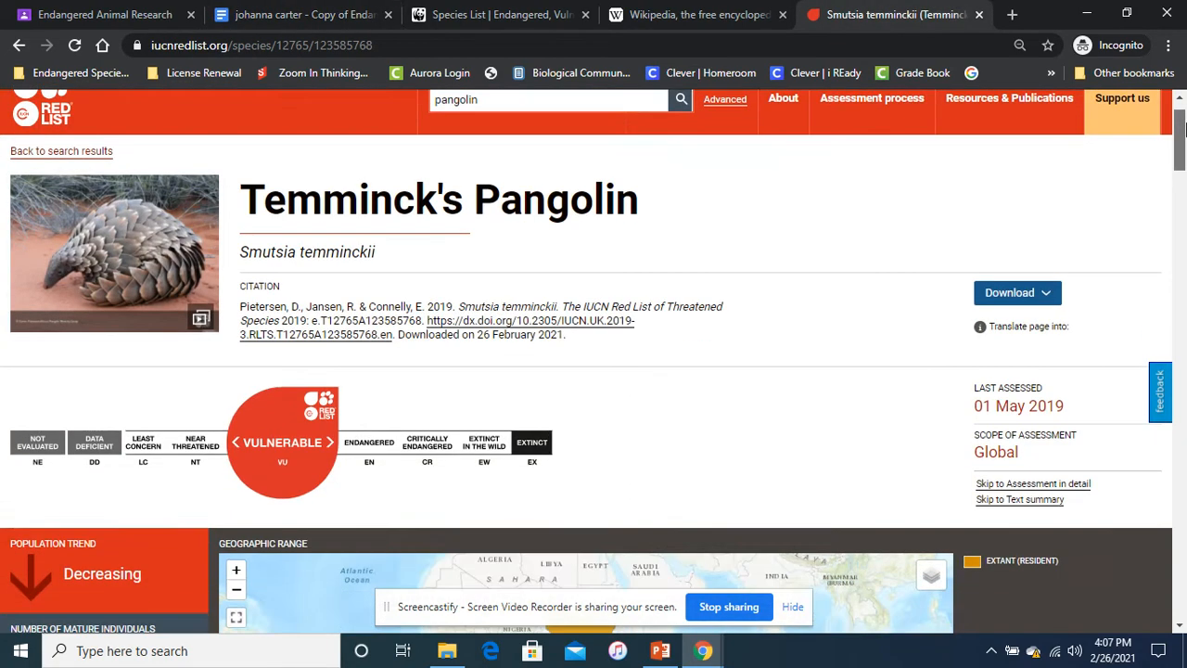
{"action": "scroll", "scroll_direction": "down", "scroll_amount": 3}
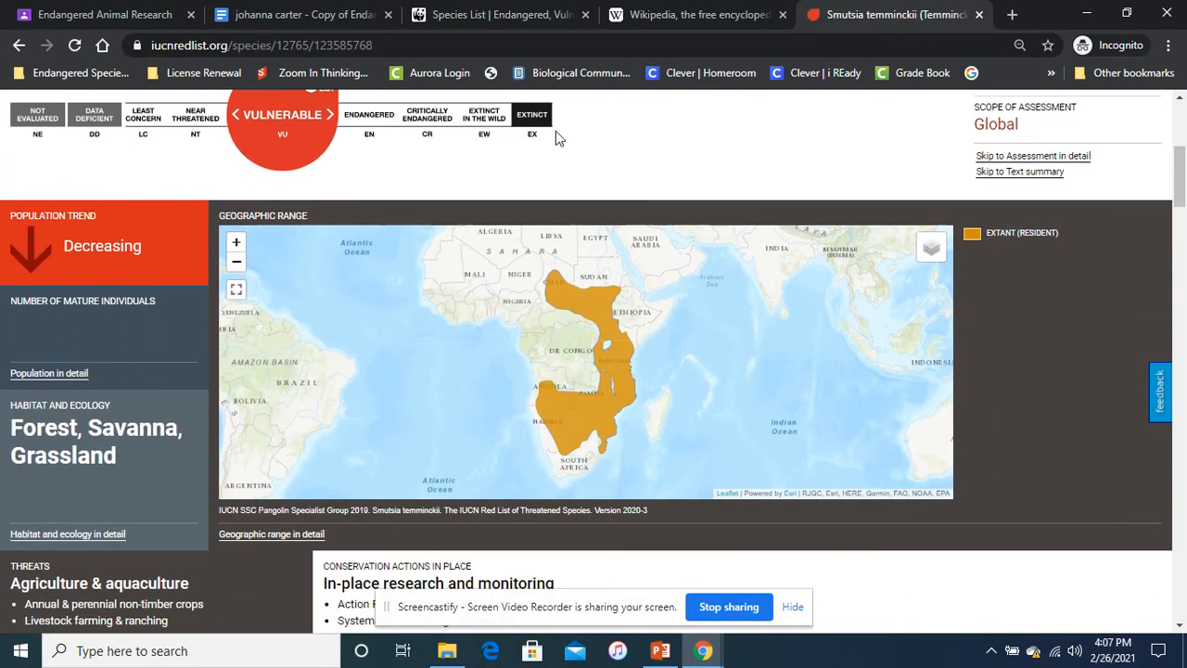
{"action": "mouse_move", "coordinate": [65, 242]}
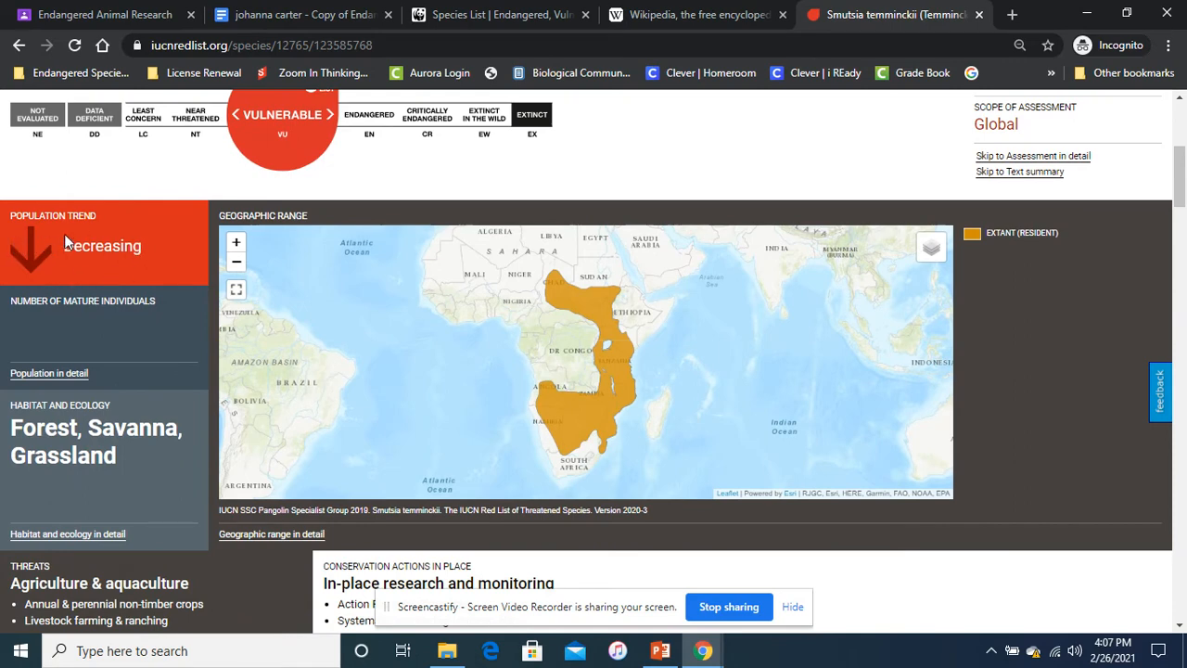
{"action": "mouse_move", "coordinate": [137, 288]}
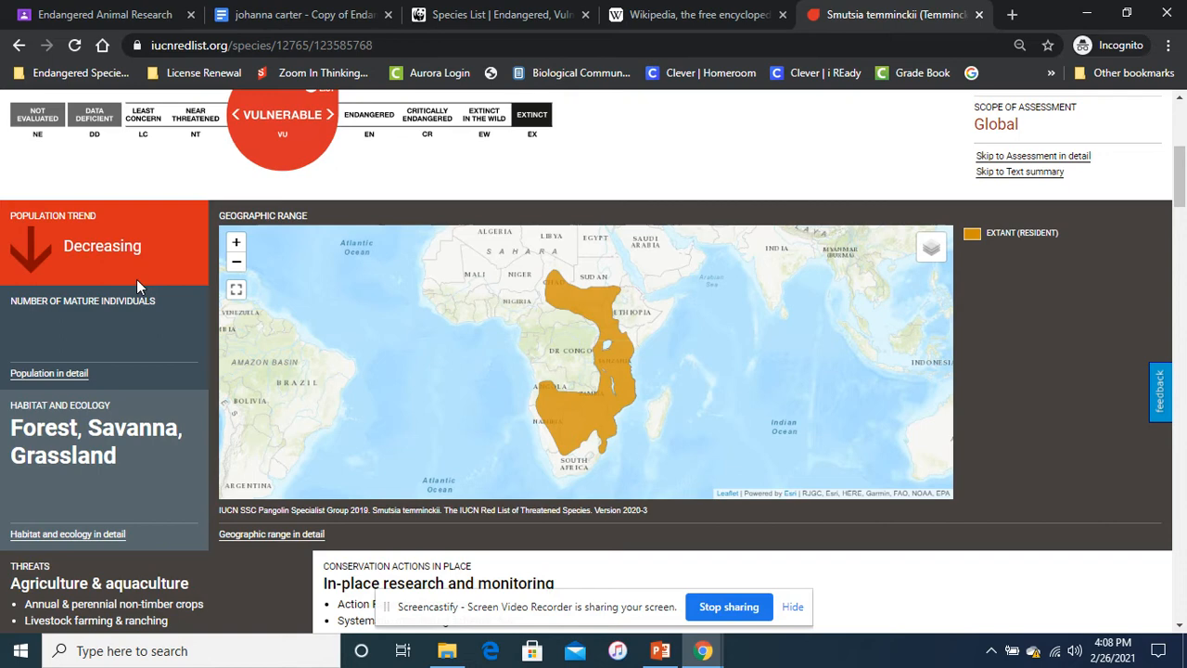
{"action": "mouse_move", "coordinate": [20, 402]}
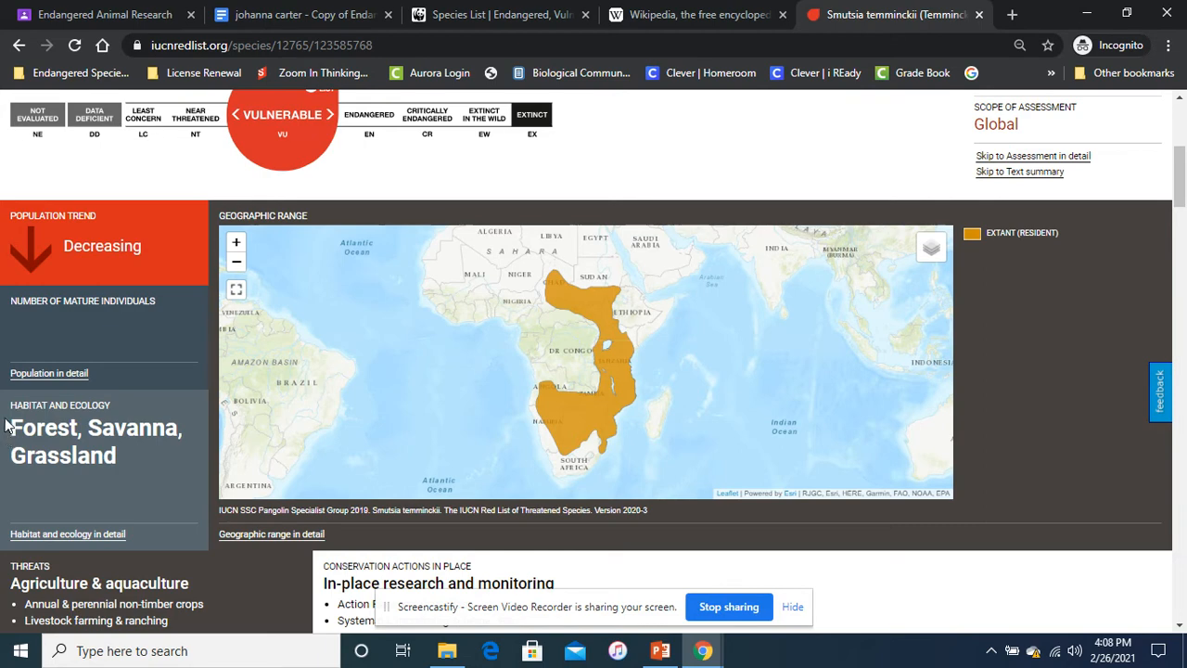
{"action": "mouse_move", "coordinate": [11, 425]}
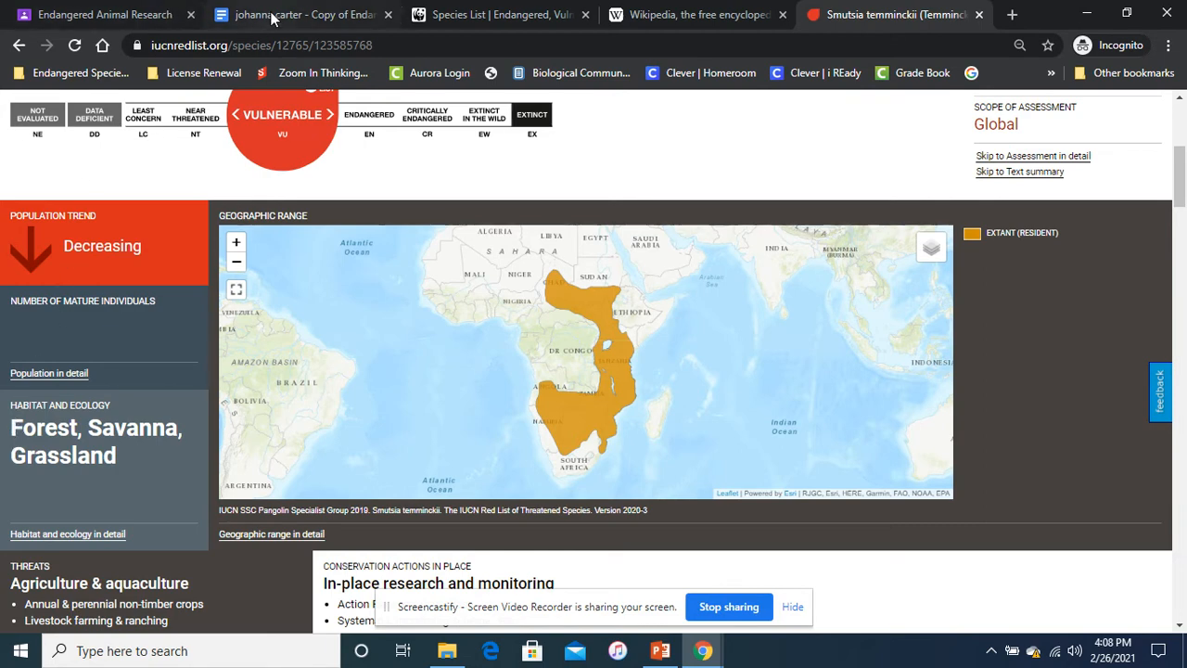
Step: Enter decreasing as the pangolin's population trend on the worksheet
{"action": "left_click", "coordinate": [296, 15]}
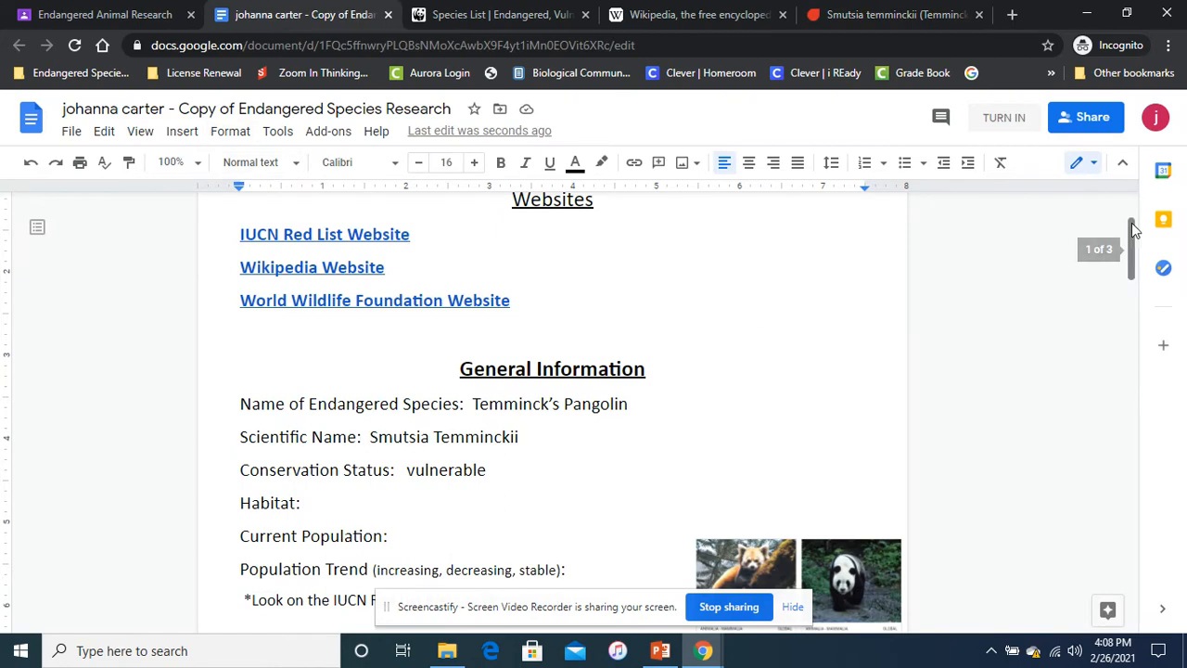
{"action": "scroll", "scroll_direction": "down", "scroll_amount": 3}
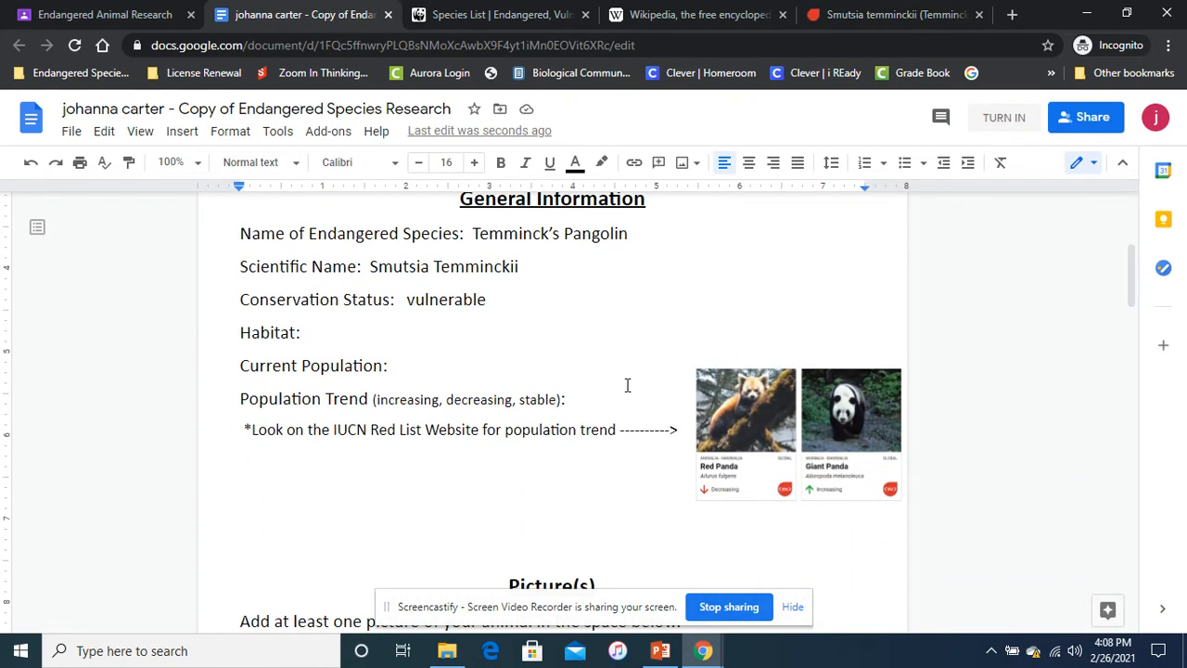
{"action": "type", "text": "decr"}
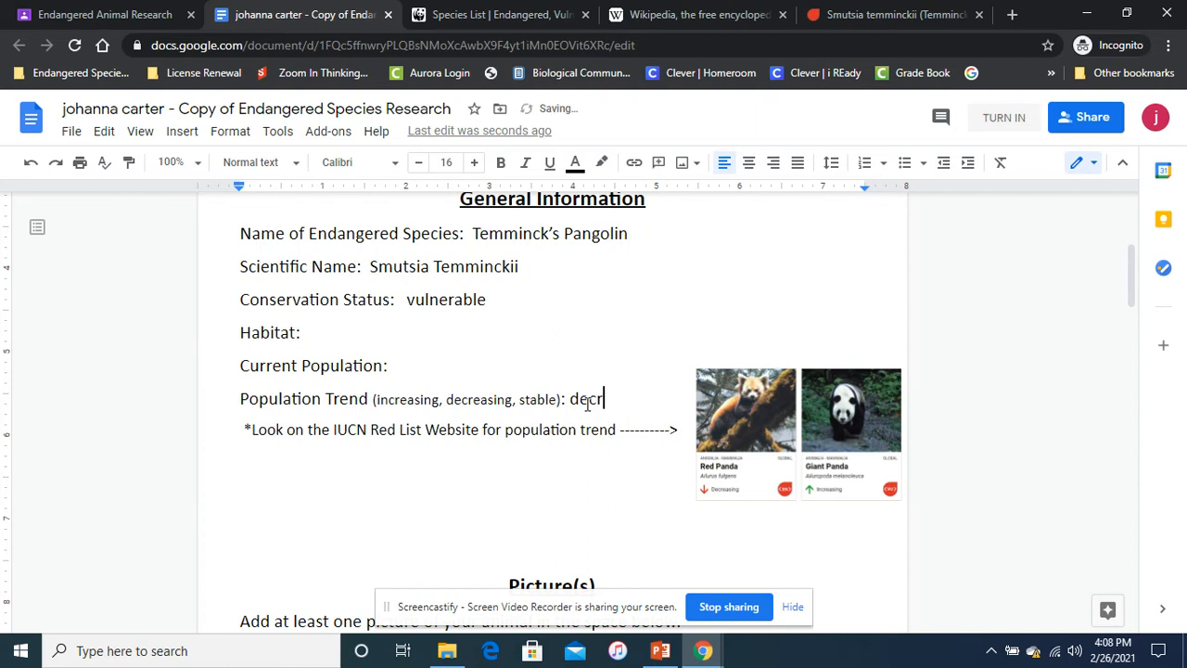
{"action": "type", "text": "easing"}
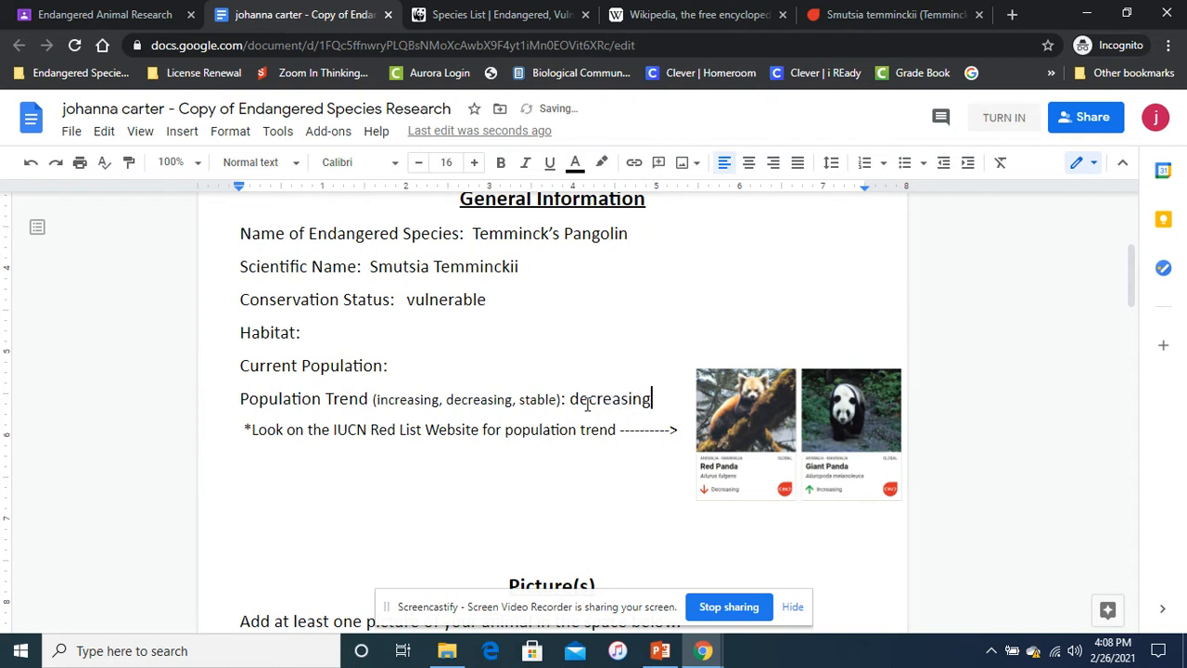
Step: Enter Grassland, Forest on the Habitat line
{"action": "left_click", "coordinate": [323, 332]}
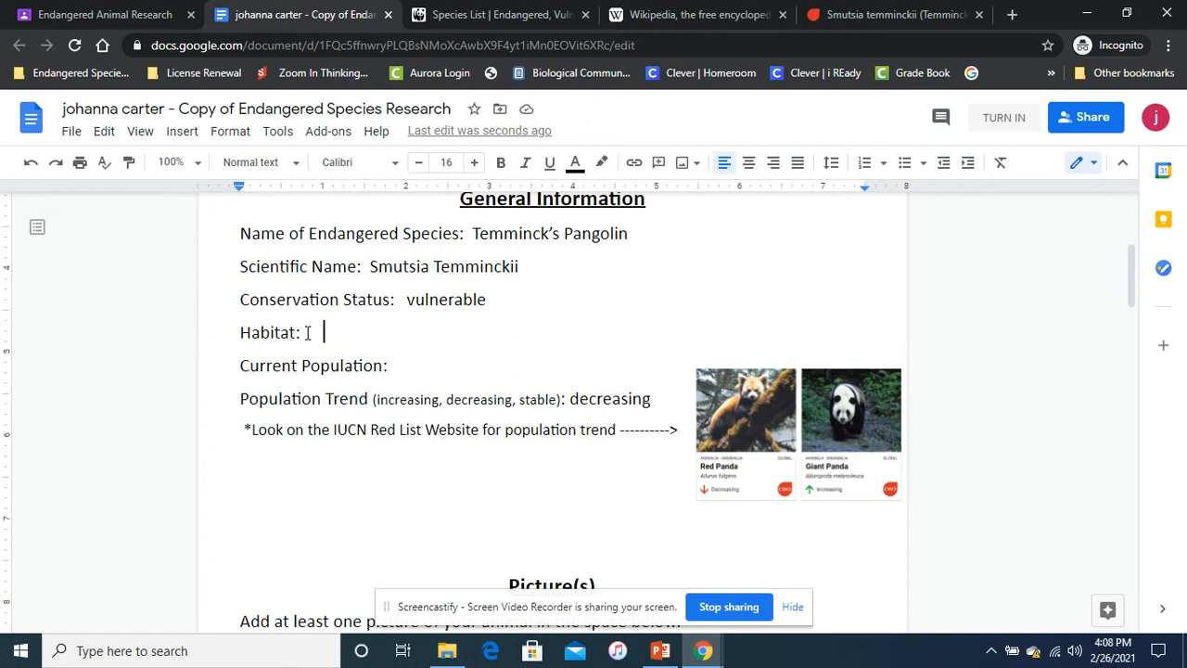
{"action": "type", "text": "Grassland, F"}
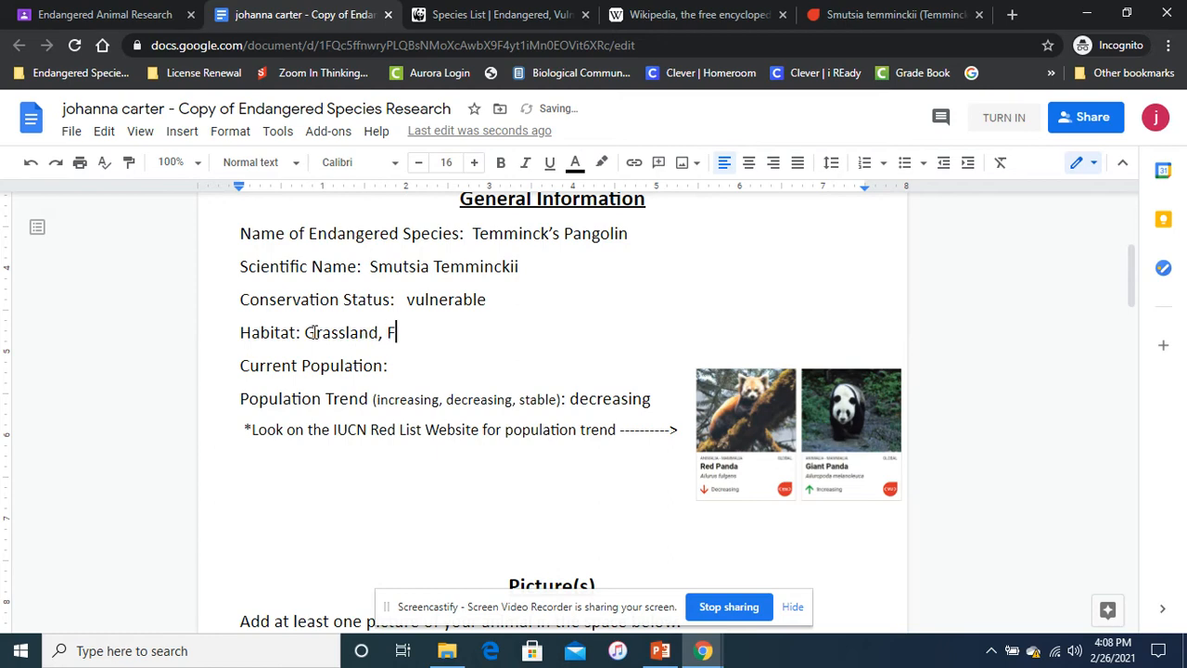
{"action": "type", "text": "orest"}
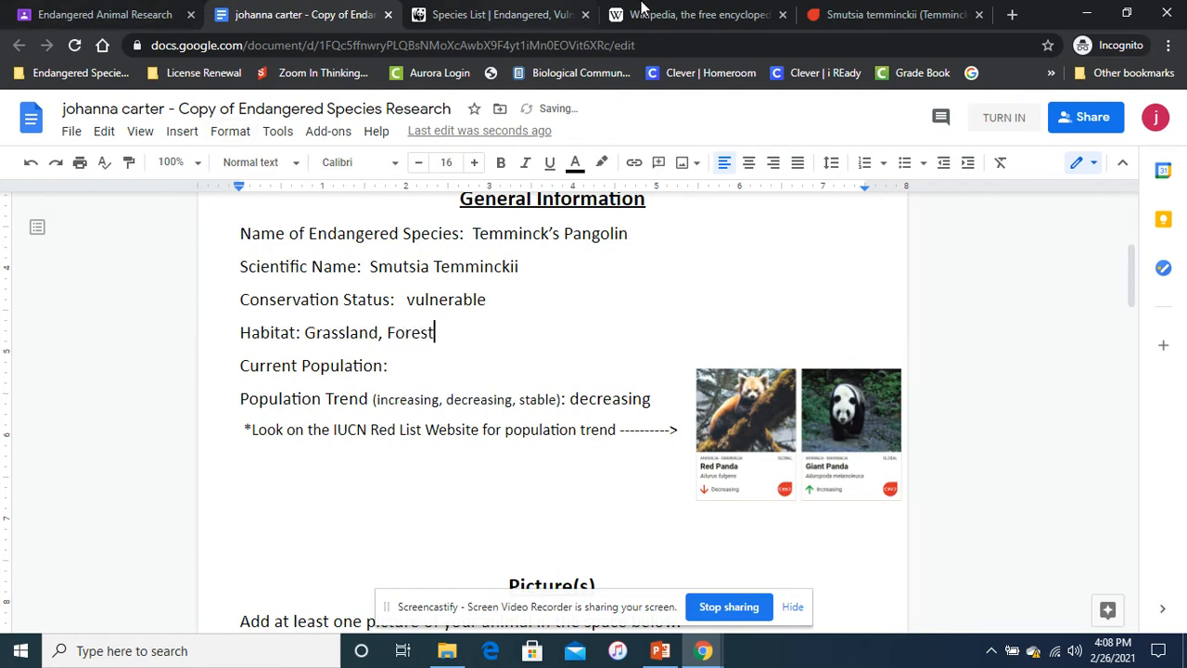
Step: After checking the IUCN habitat panel, extend the Habitat line with 'and Savanna'
{"action": "left_click", "coordinate": [890, 15]}
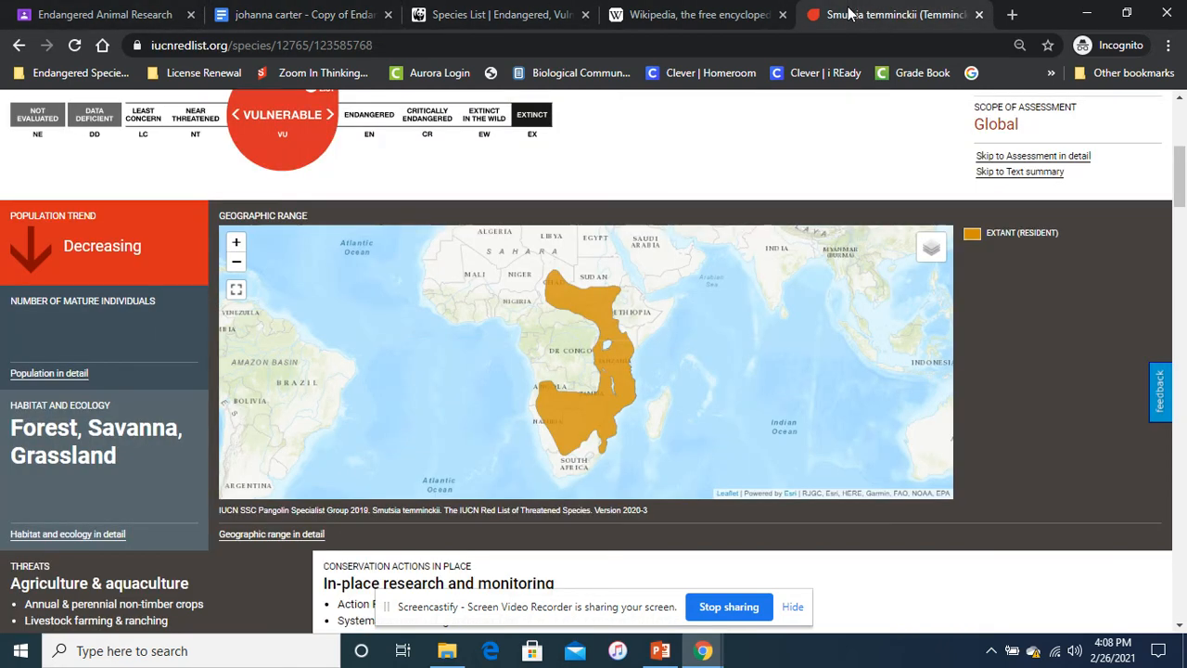
{"action": "left_click", "coordinate": [695, 15]}
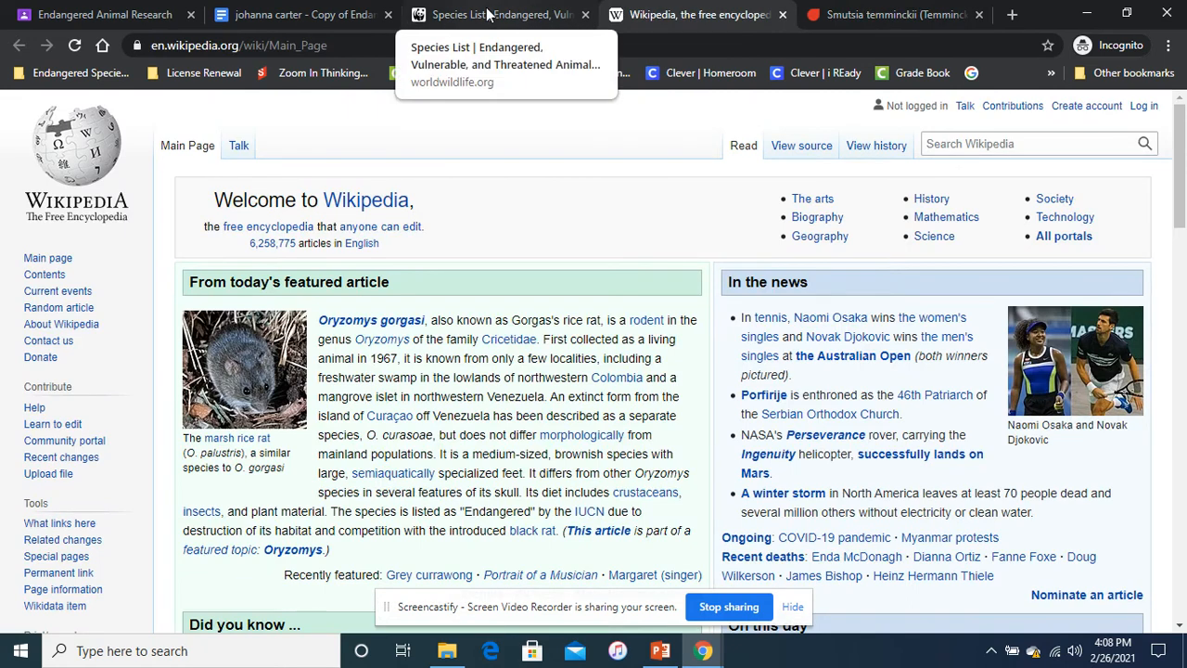
{"action": "left_click", "coordinate": [297, 15]}
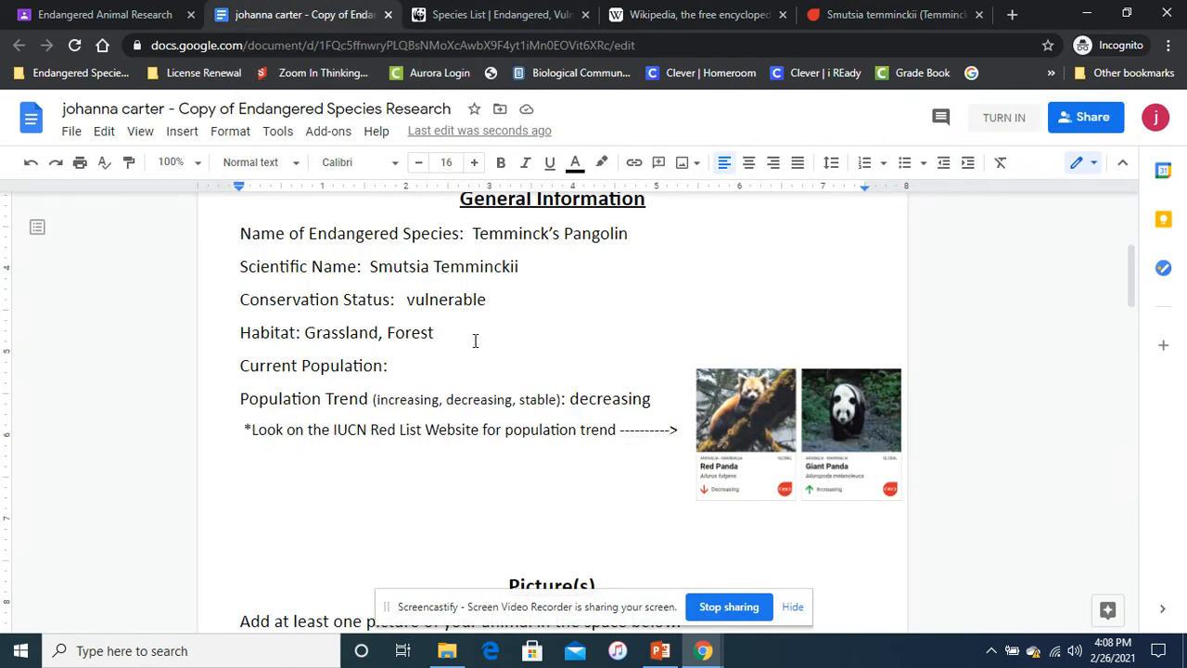
{"action": "type", "text": "and Sav"}
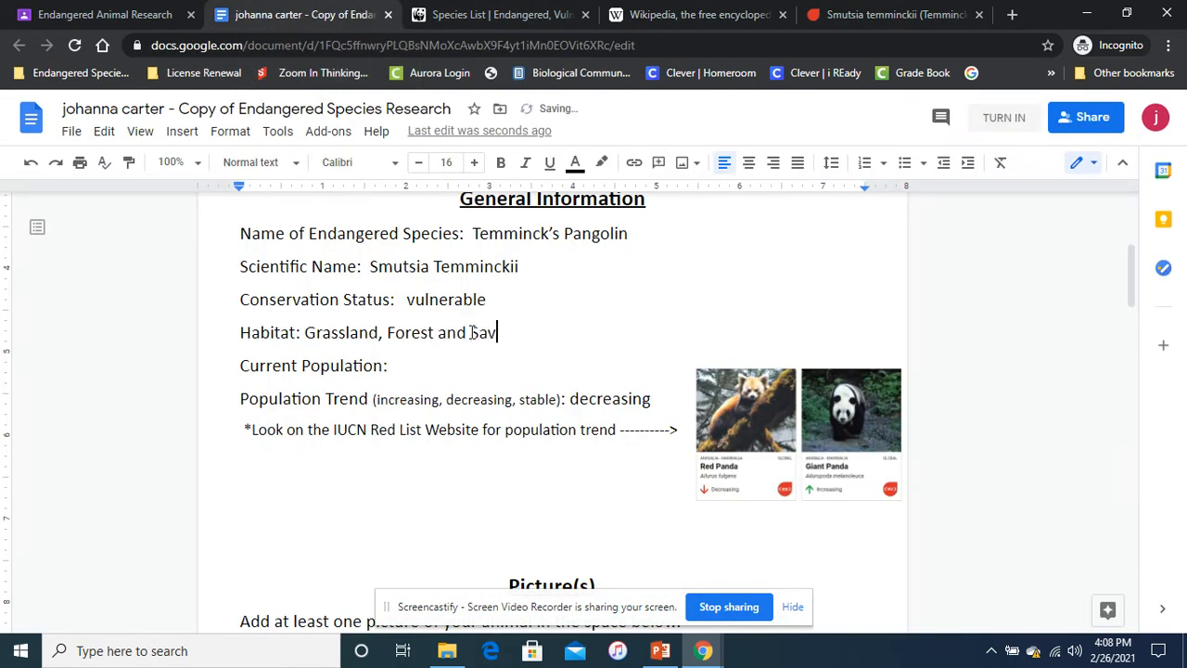
{"action": "type", "text": "anna"}
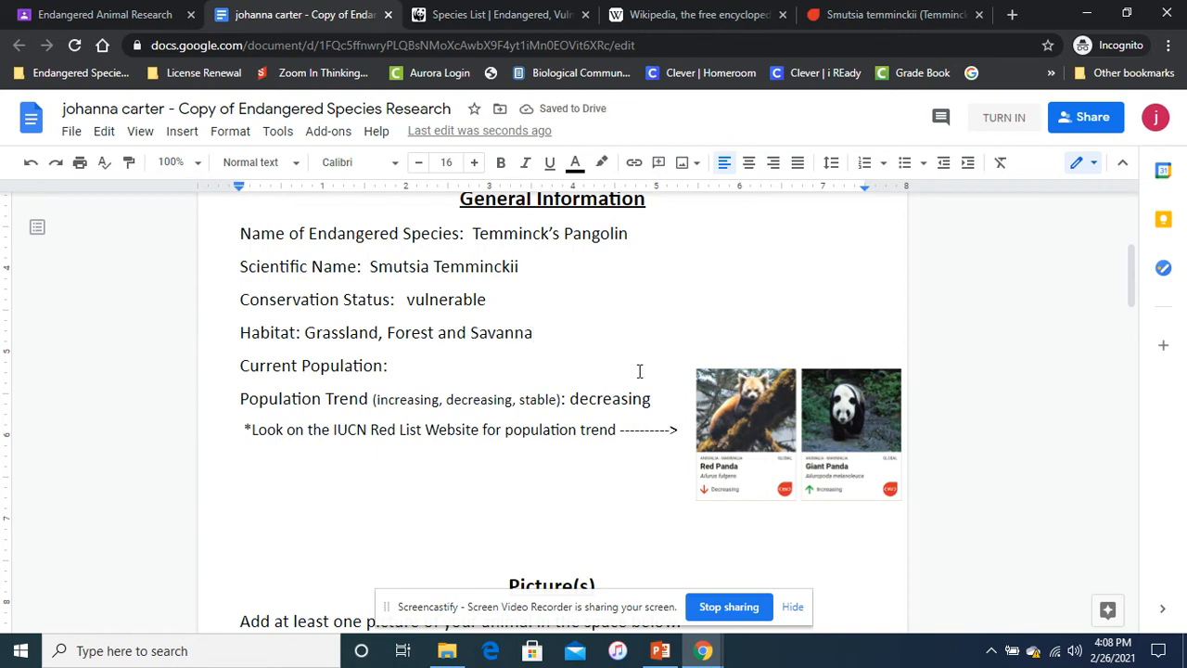
{"action": "mouse_move", "coordinate": [1132, 278]}
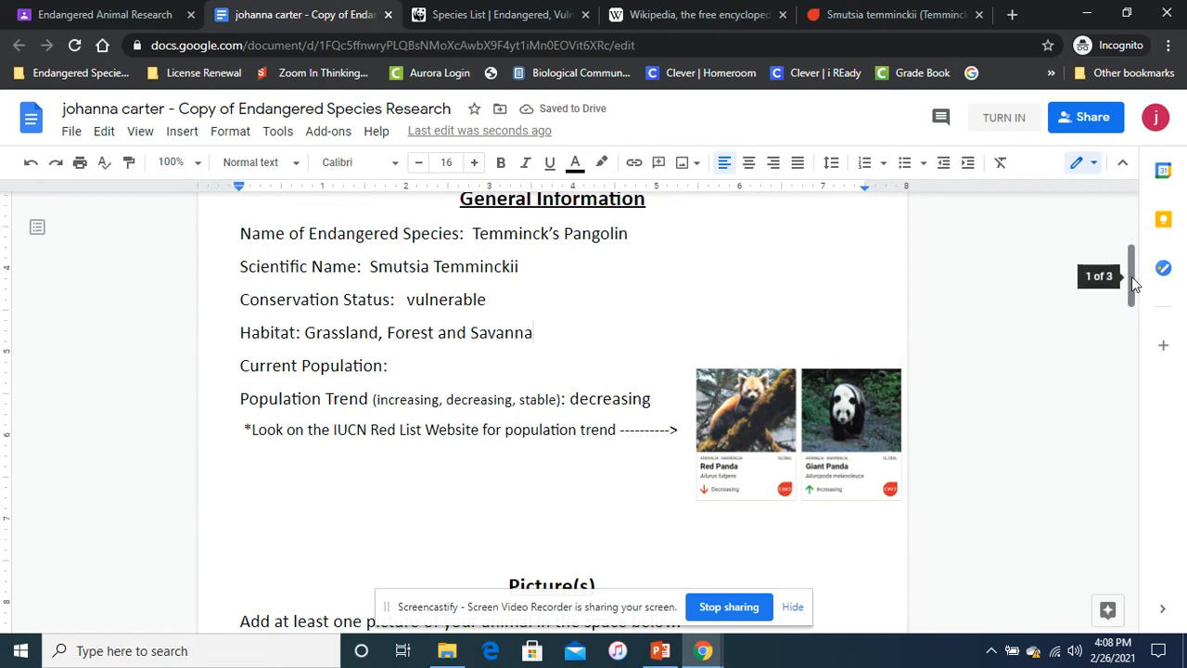
{"action": "scroll", "scroll_direction": "down", "scroll_amount": 3}
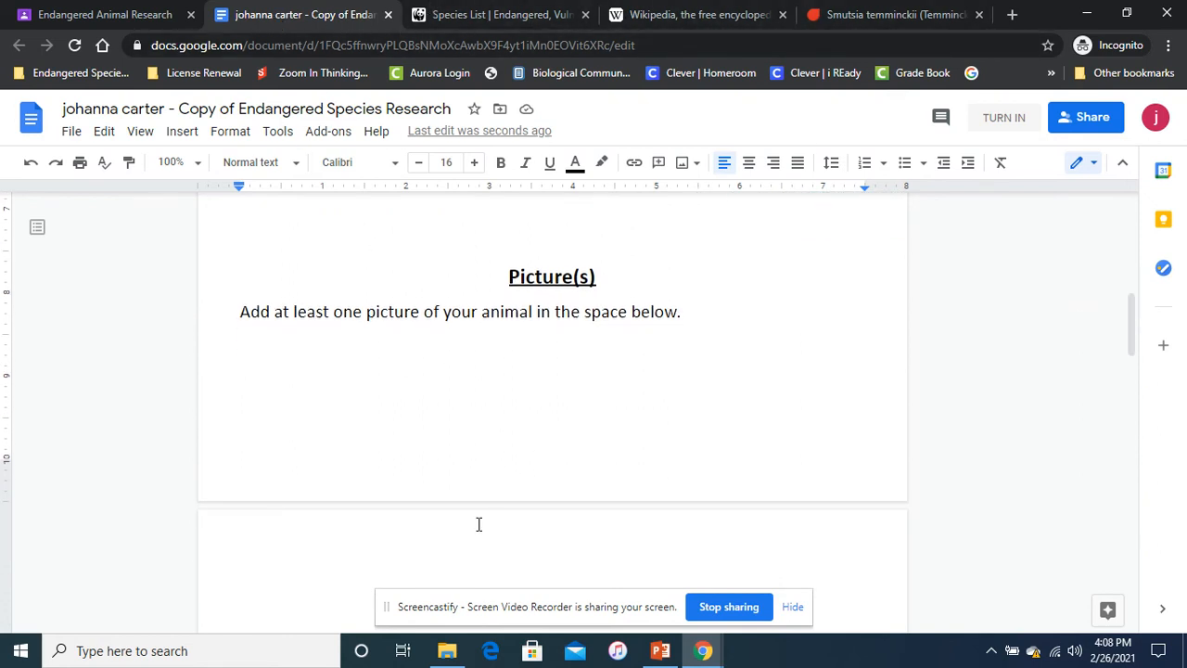
{"action": "mouse_move", "coordinate": [504, 518]}
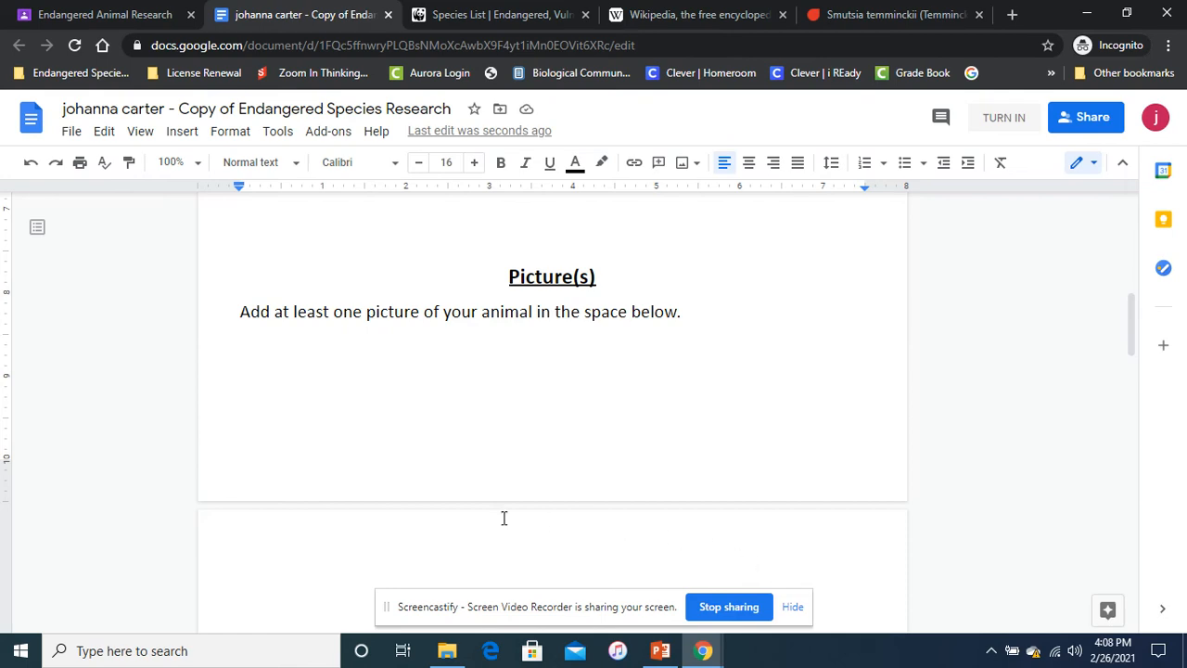
{"action": "mouse_move", "coordinate": [341, 560]}
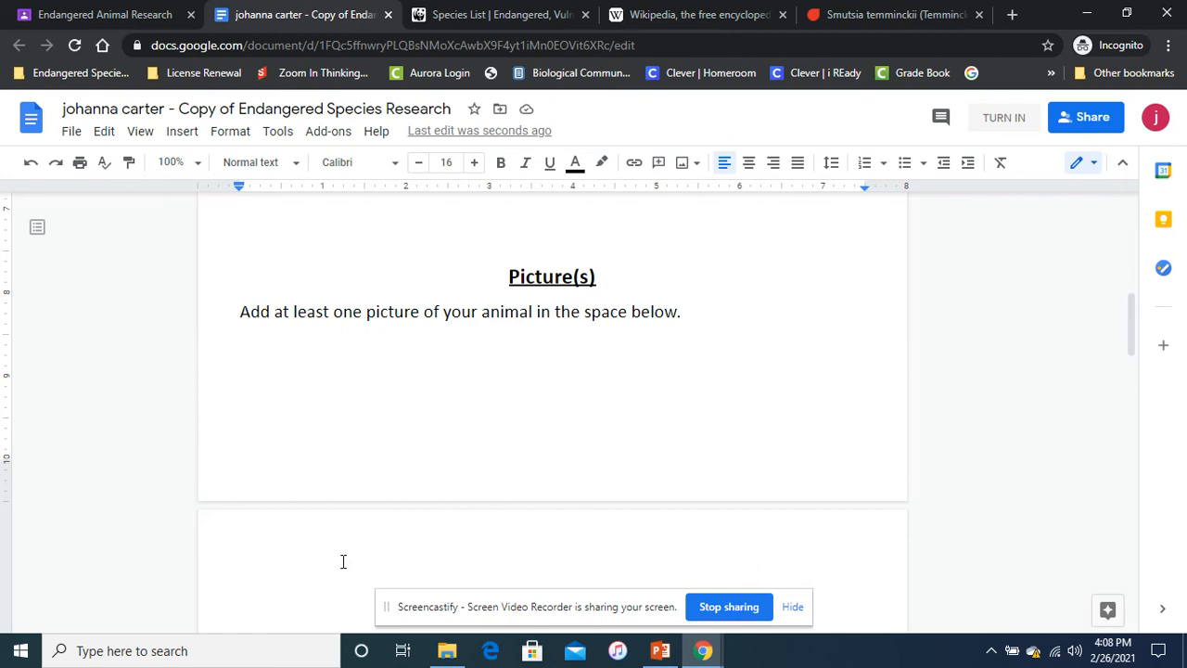
Step: Search Wikipedia for pangolin from earlier searches and skim the Pangolin article
{"action": "left_click", "coordinate": [696, 15]}
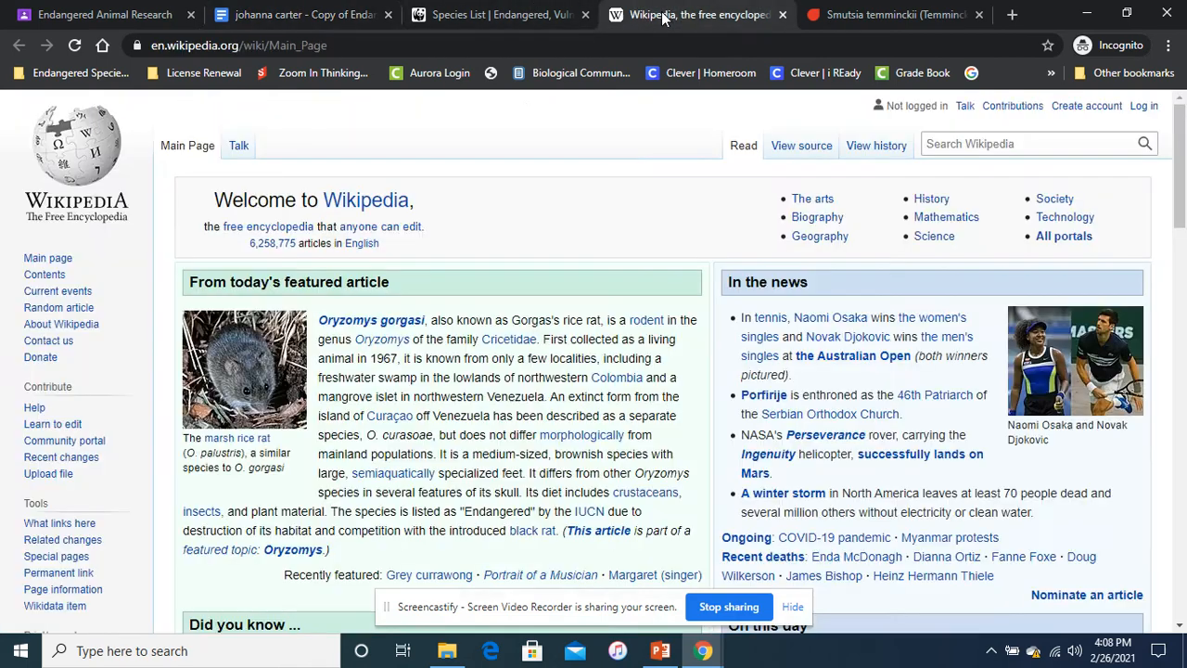
{"action": "left_click", "coordinate": [1020, 145]}
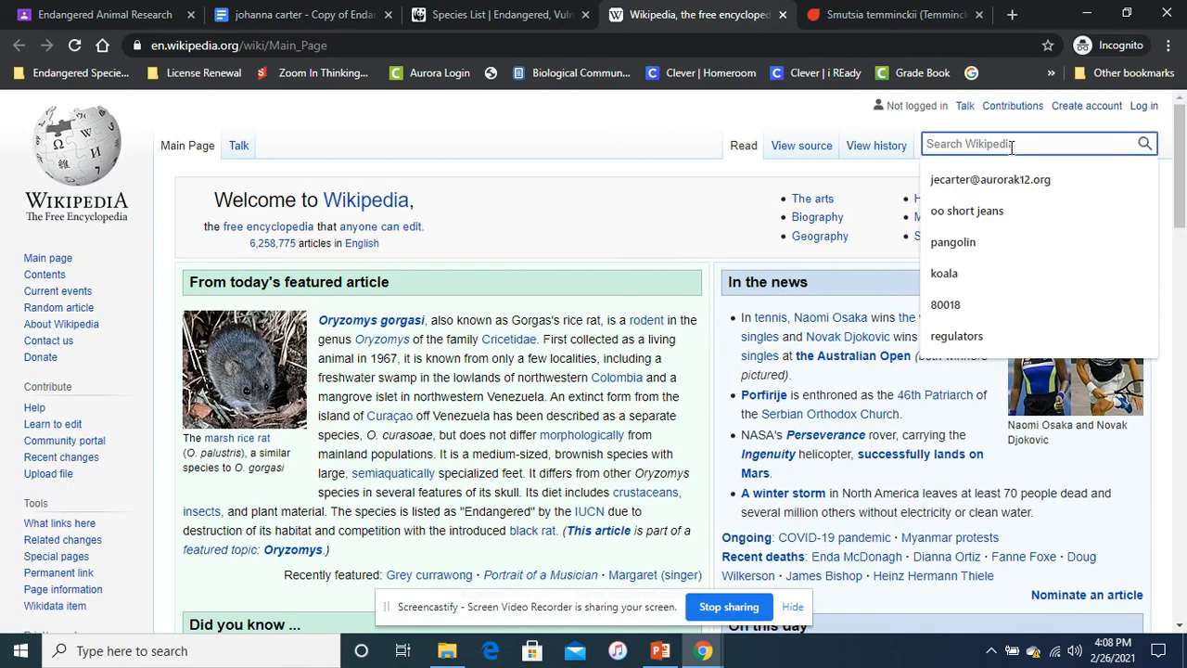
{"action": "left_click", "coordinate": [954, 241]}
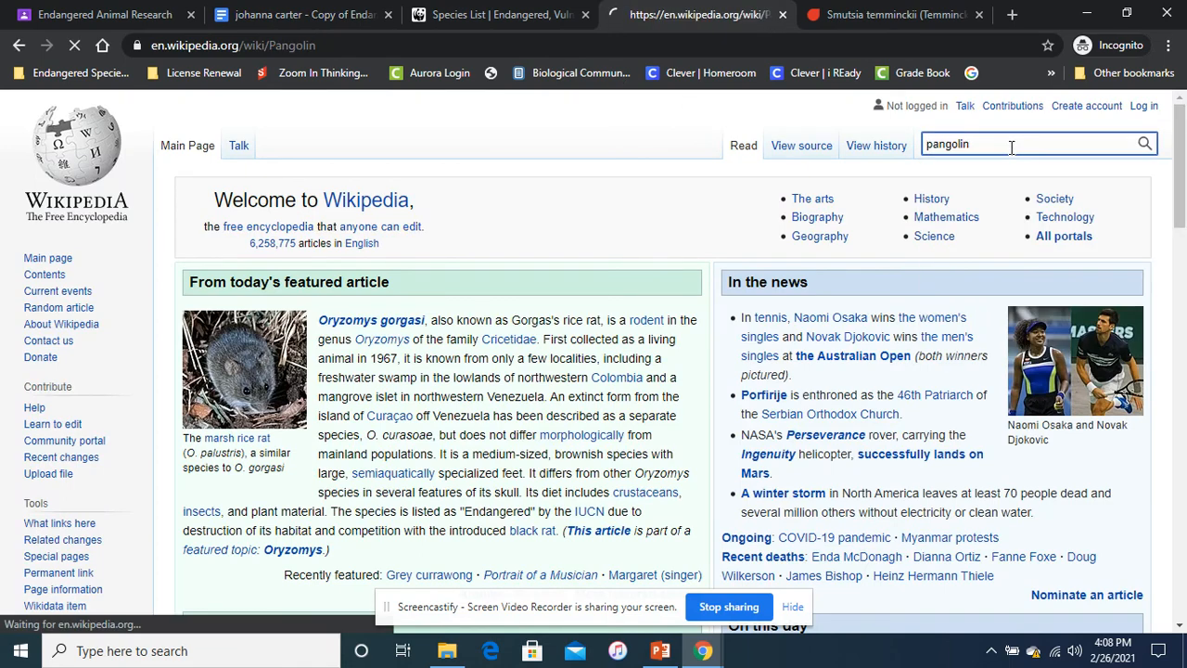
{"action": "key", "text": "Return"}
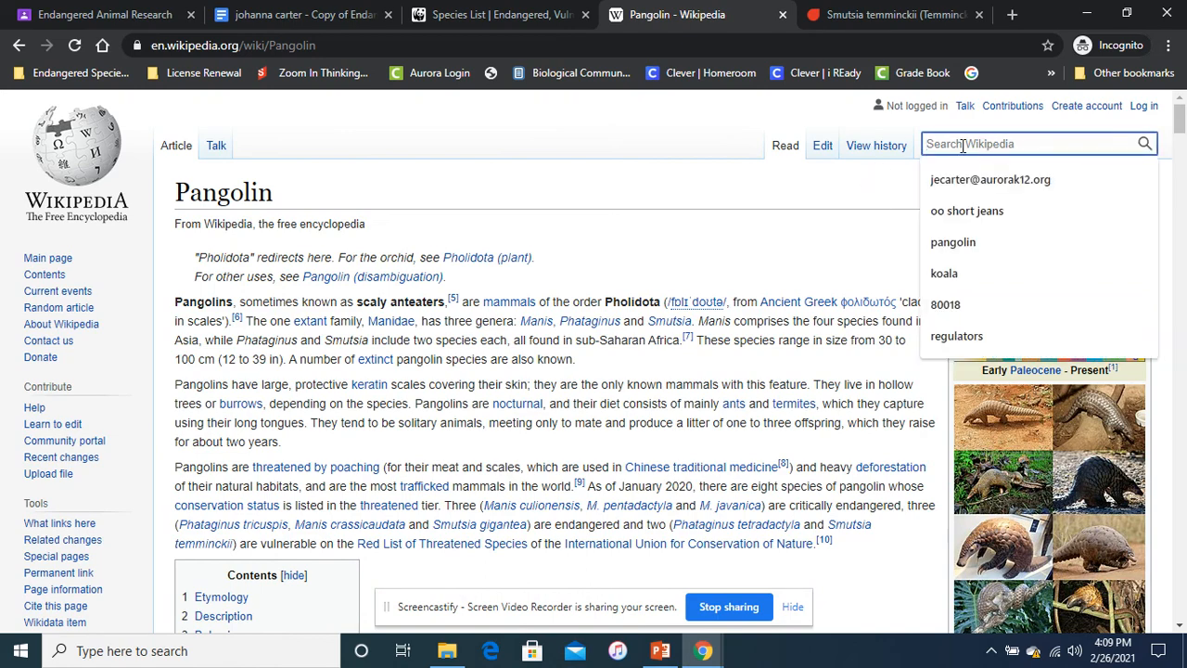
{"action": "scroll", "scroll_direction": "down", "scroll_amount": 3}
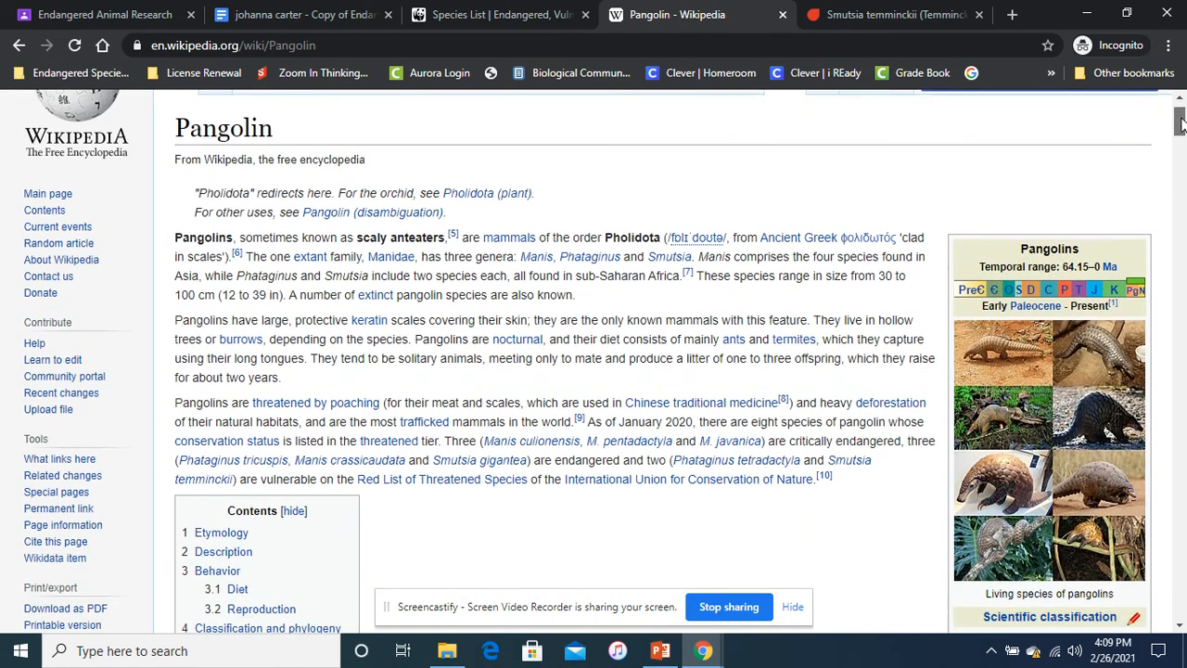
{"action": "scroll", "scroll_direction": "down", "scroll_amount": 3}
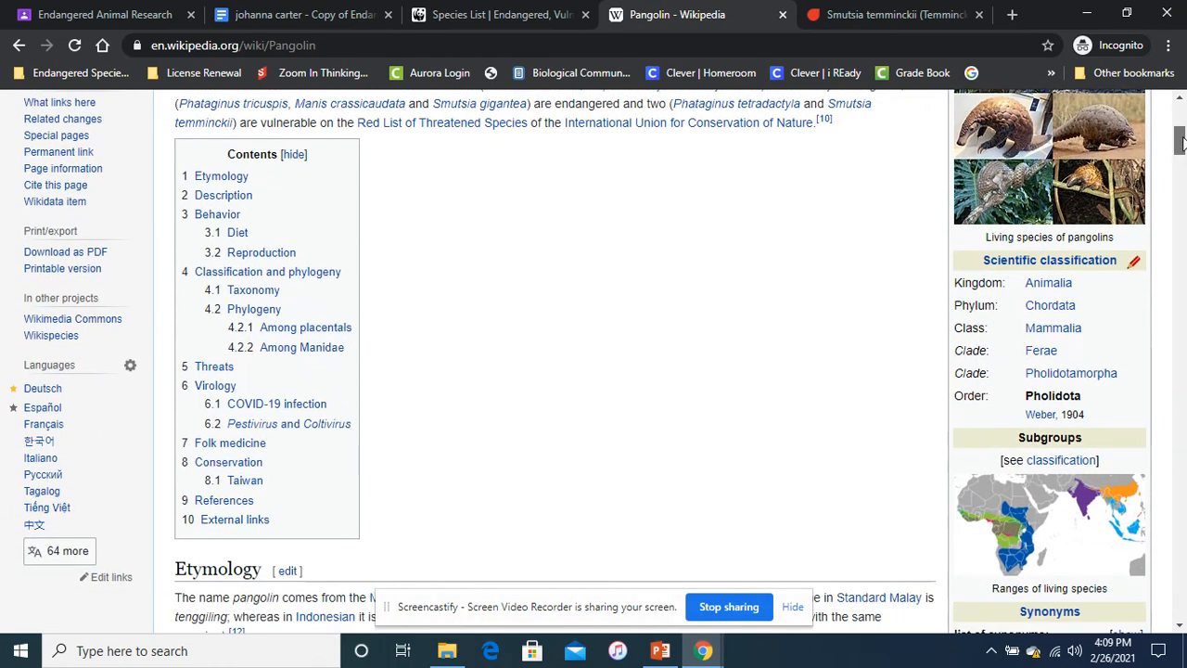
{"action": "scroll", "scroll_direction": "up", "scroll_amount": 3}
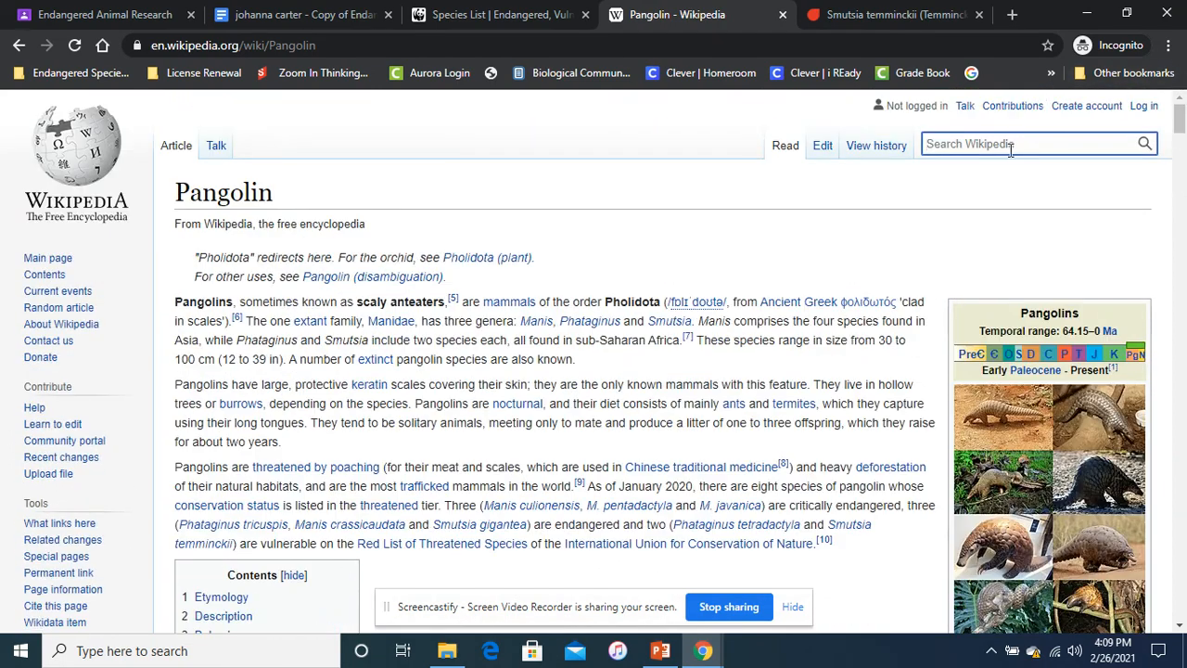
Step: Begin a new Wikipedia search for ground pangolin
{"action": "type", "text": "te"}
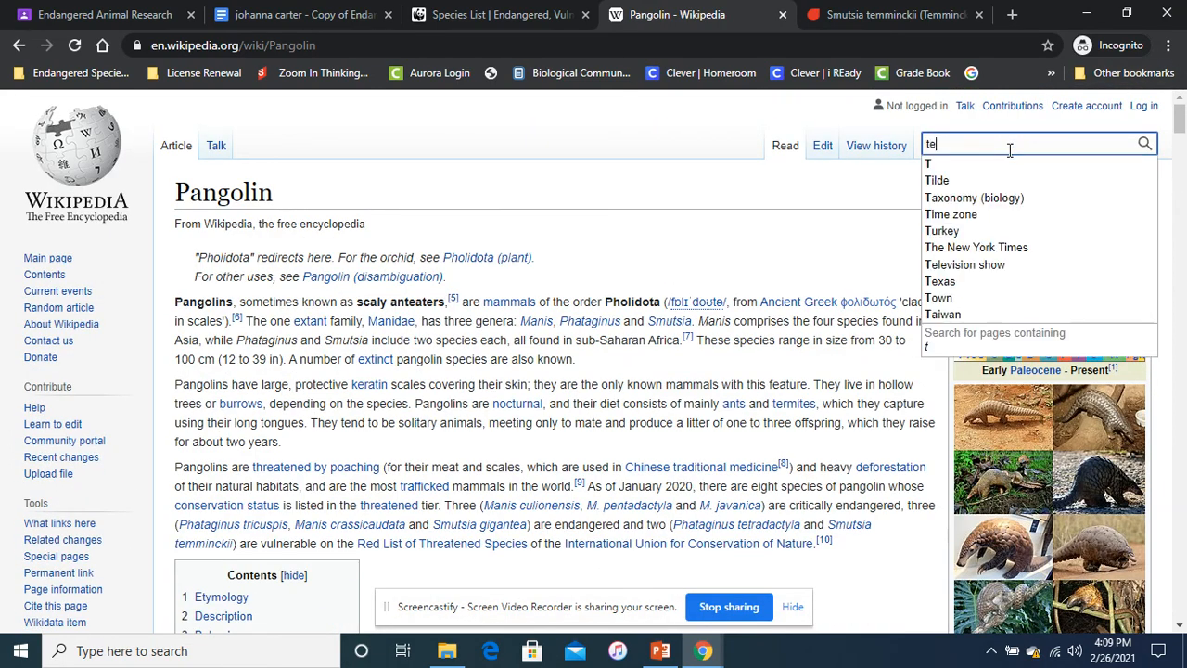
{"action": "type", "text": "ground pangol"}
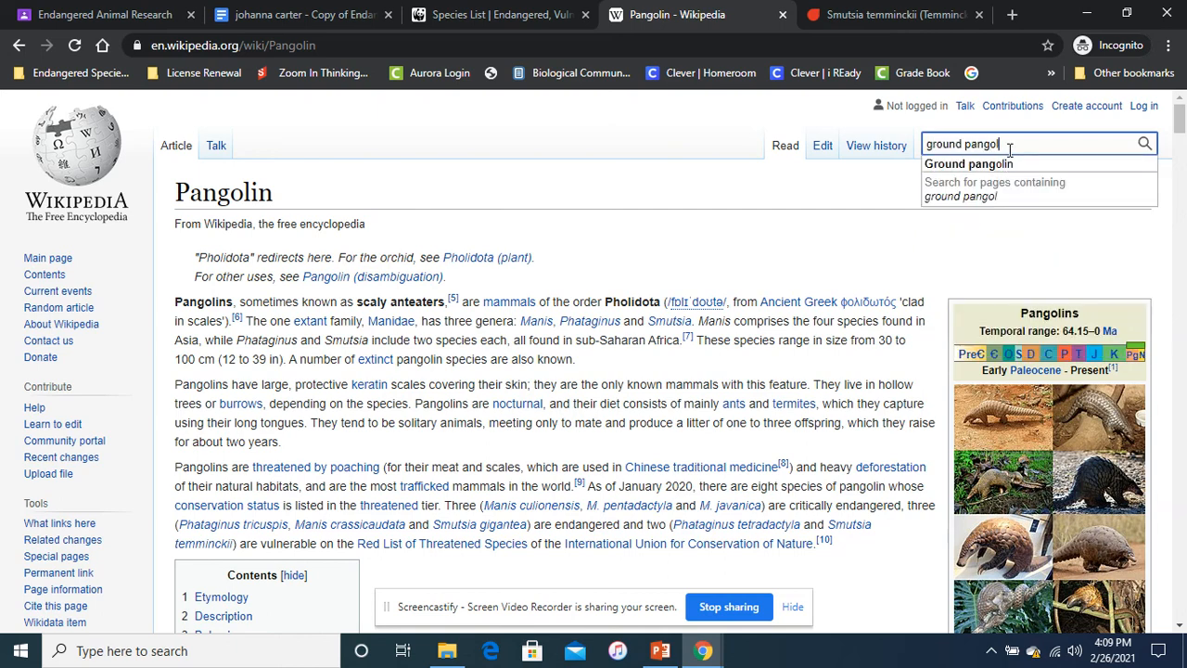
Step: View Wikipedia's Ground pangolin article, then return to the Picture(s) section of the research sheet
{"action": "left_click", "coordinate": [968, 163]}
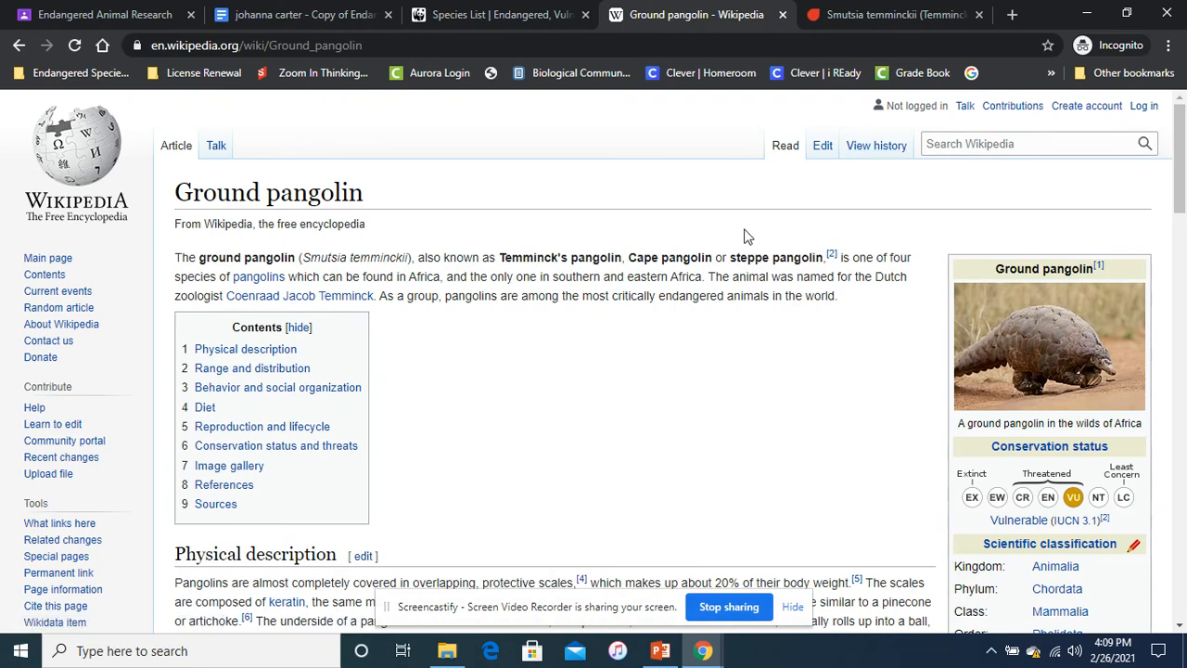
{"action": "scroll", "scroll_direction": "down", "scroll_amount": 3}
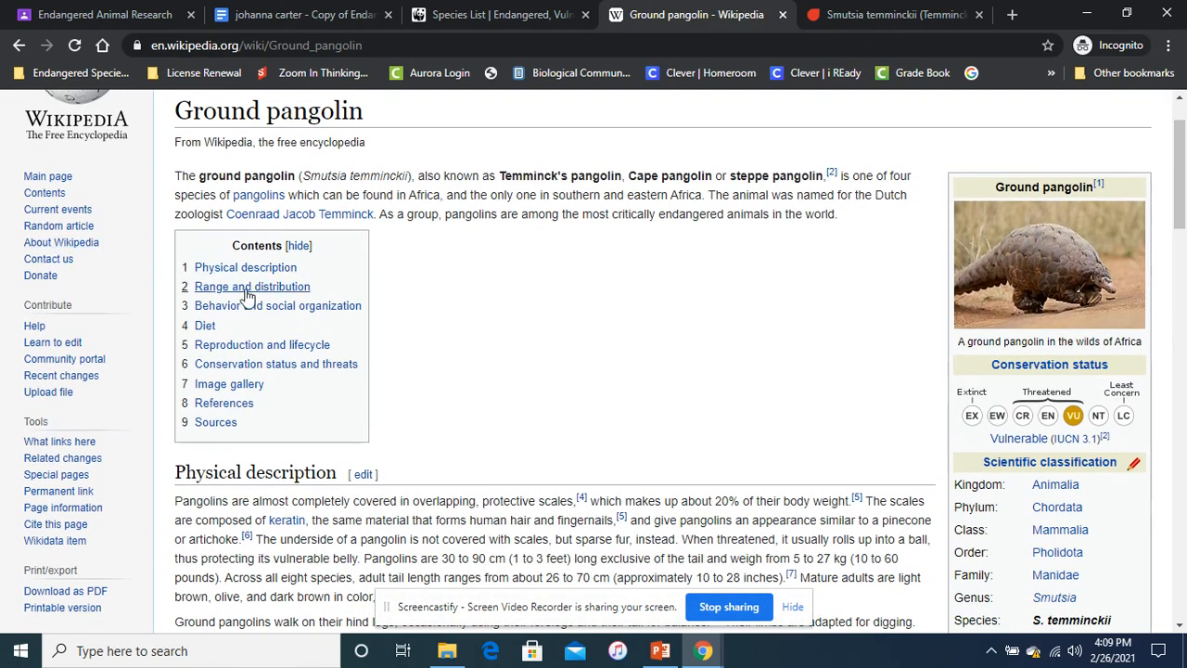
{"action": "mouse_move", "coordinate": [241, 334]}
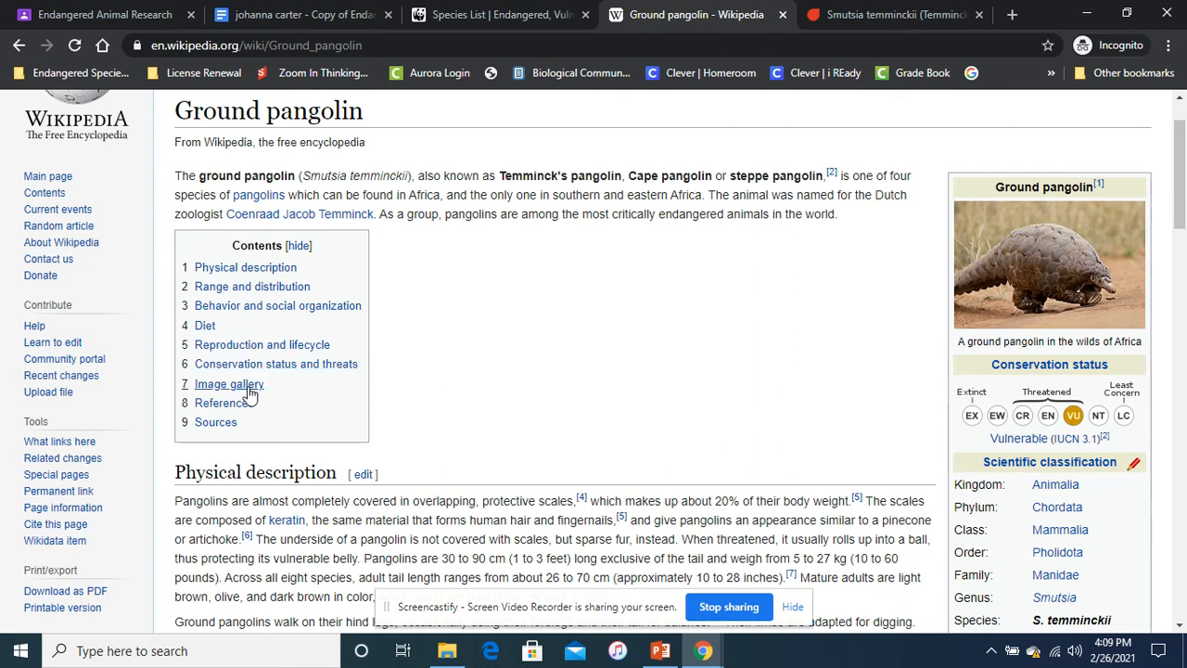
{"action": "mouse_move", "coordinate": [252, 286]}
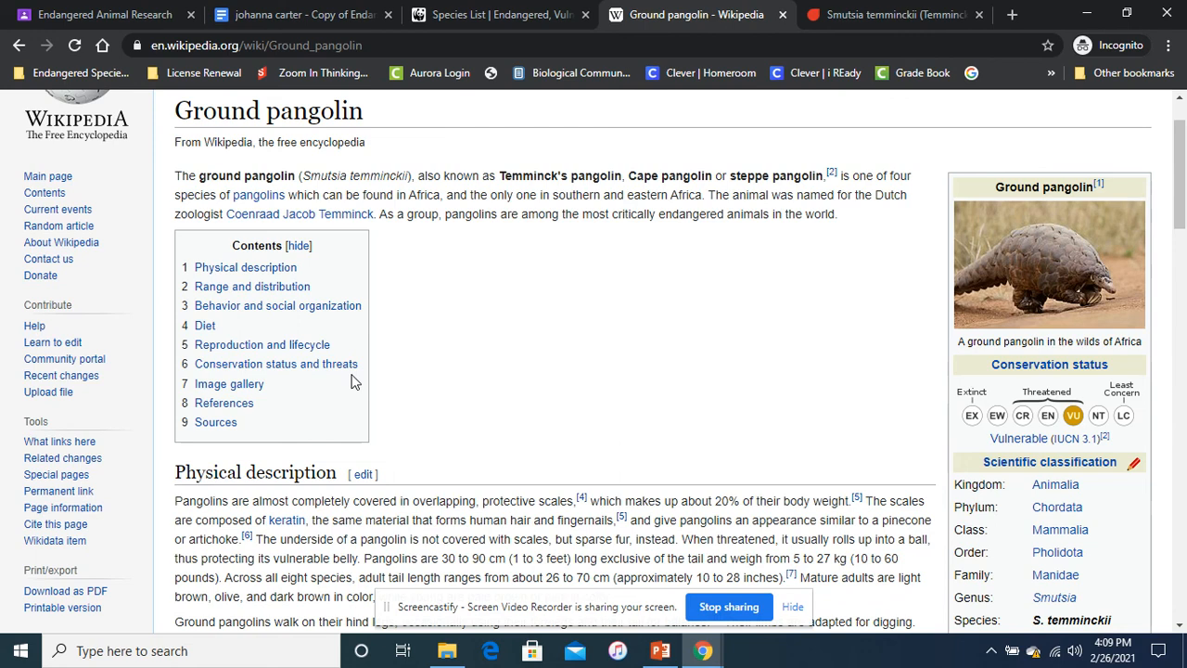
{"action": "mouse_move", "coordinate": [297, 15]}
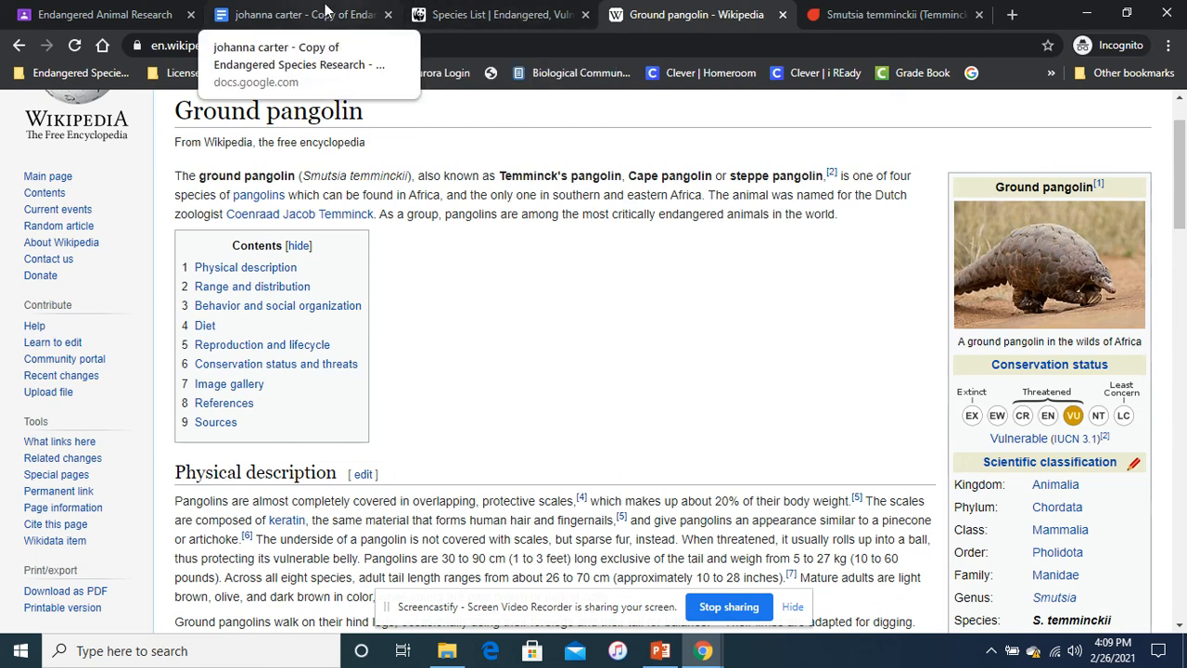
{"action": "left_click", "coordinate": [301, 15]}
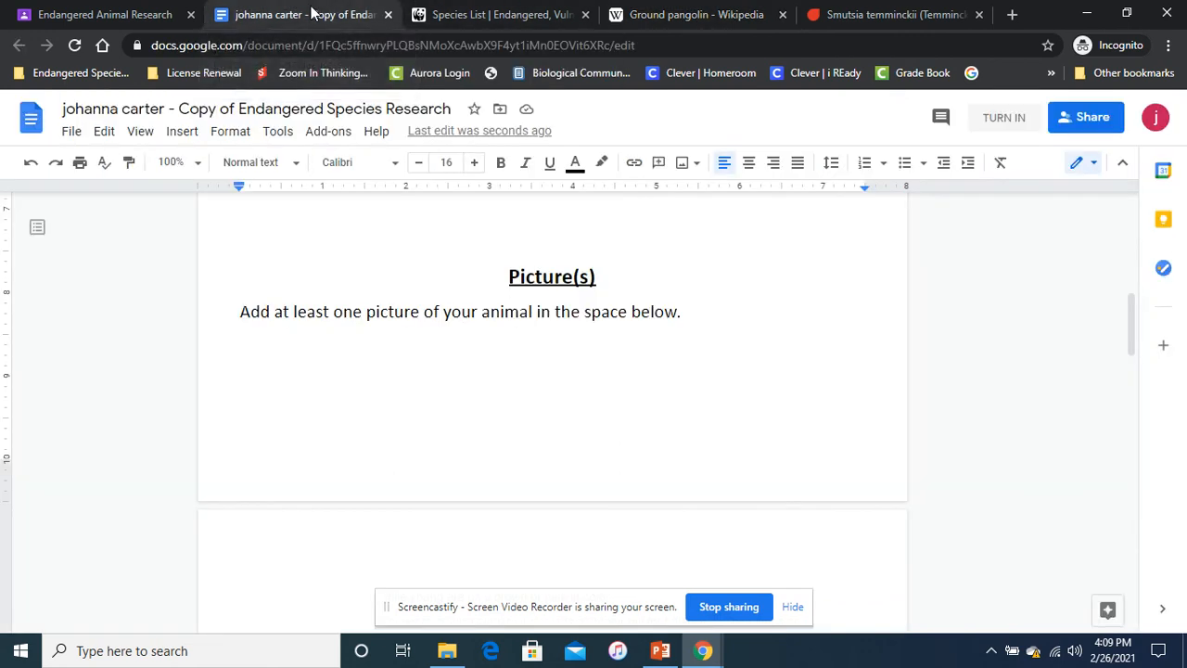